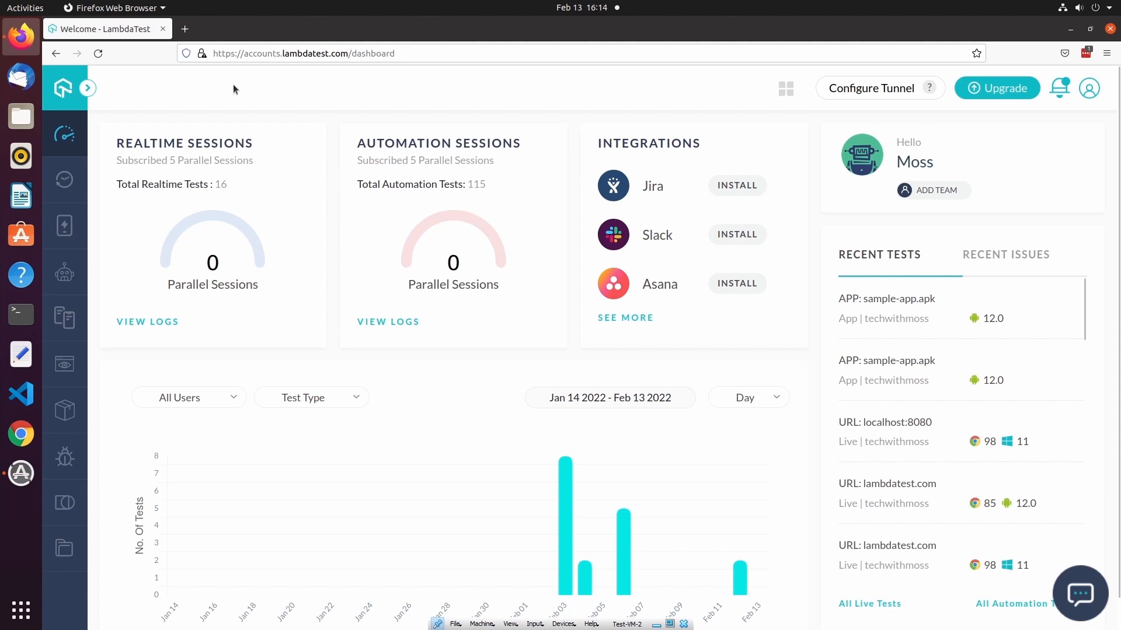
mouse_move(114, 94)
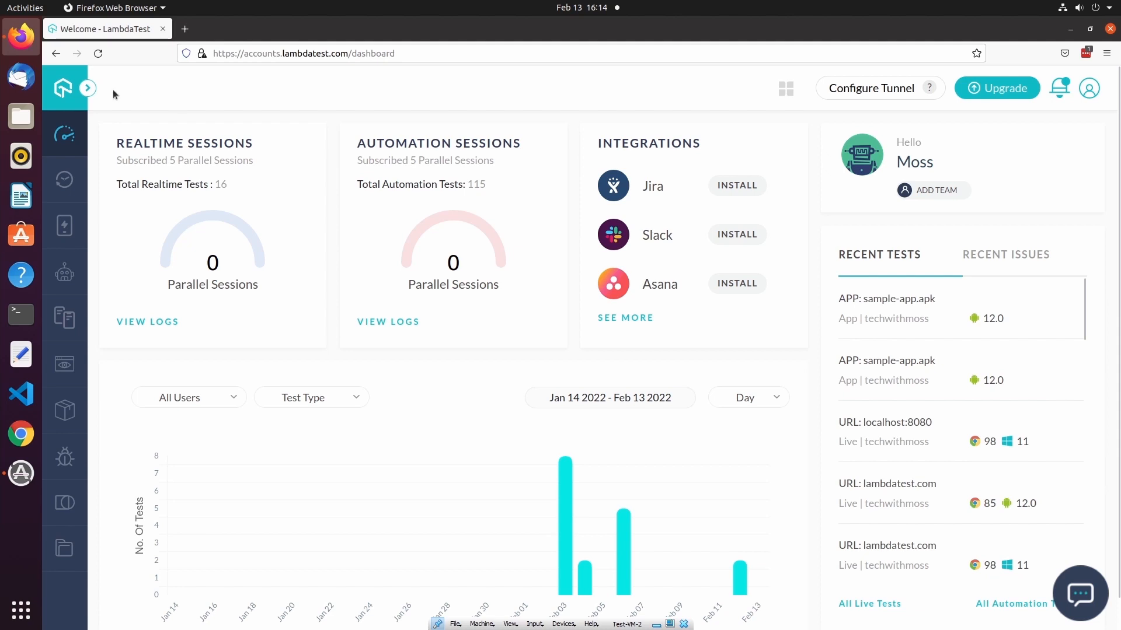
- Expand the left sidebar and go to the Real Time Testing page
click(86, 88)
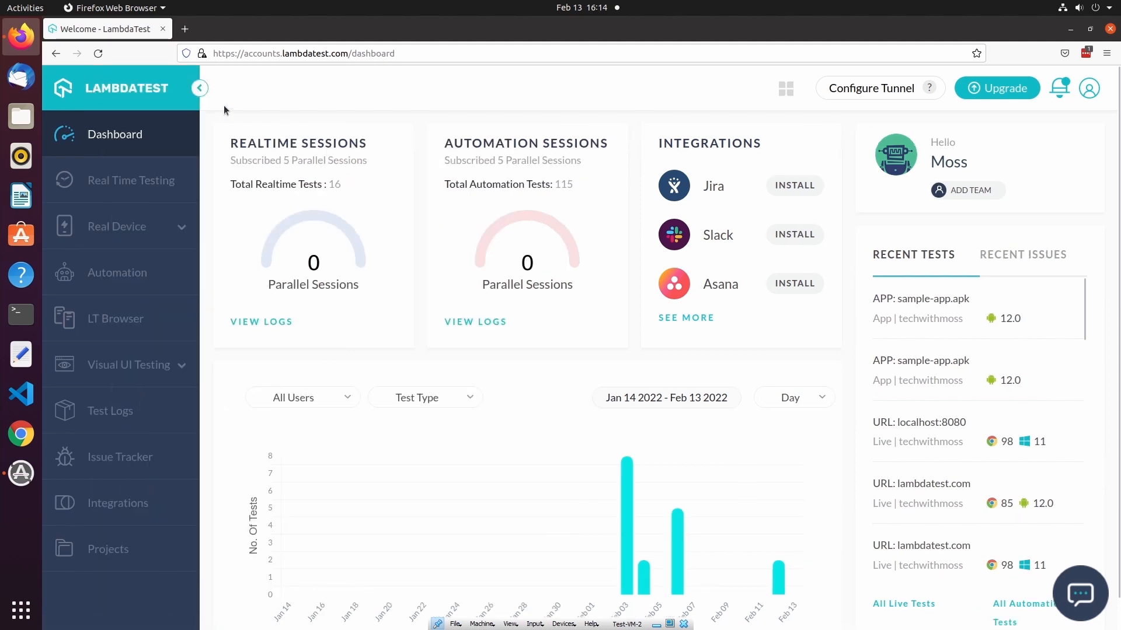
mouse_move(90, 146)
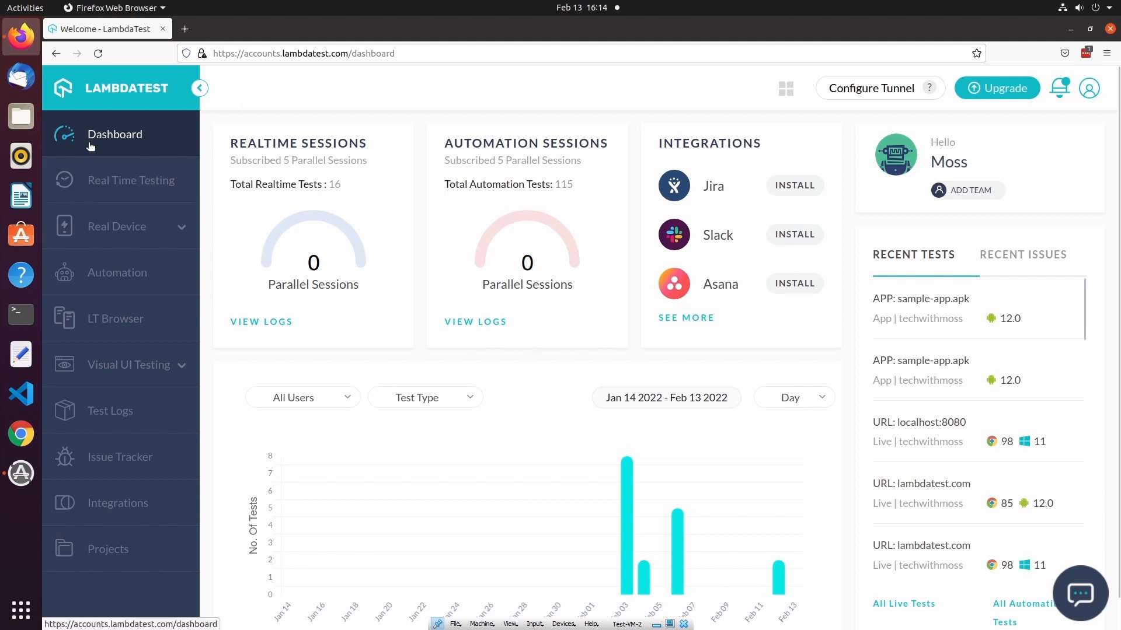
mouse_move(131, 180)
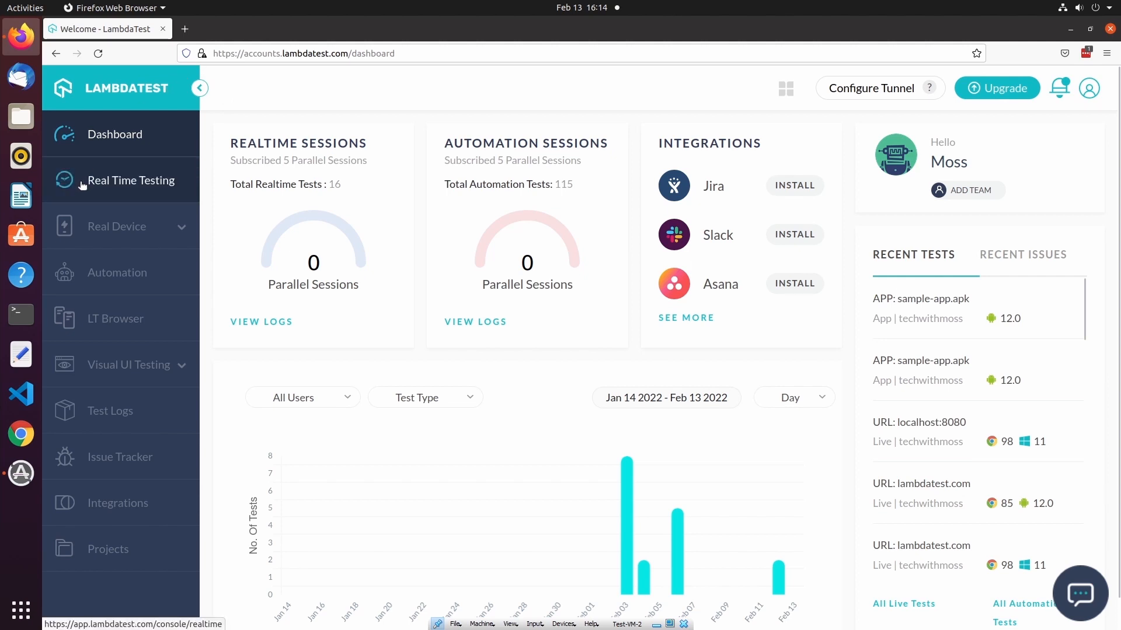
mouse_move(86, 193)
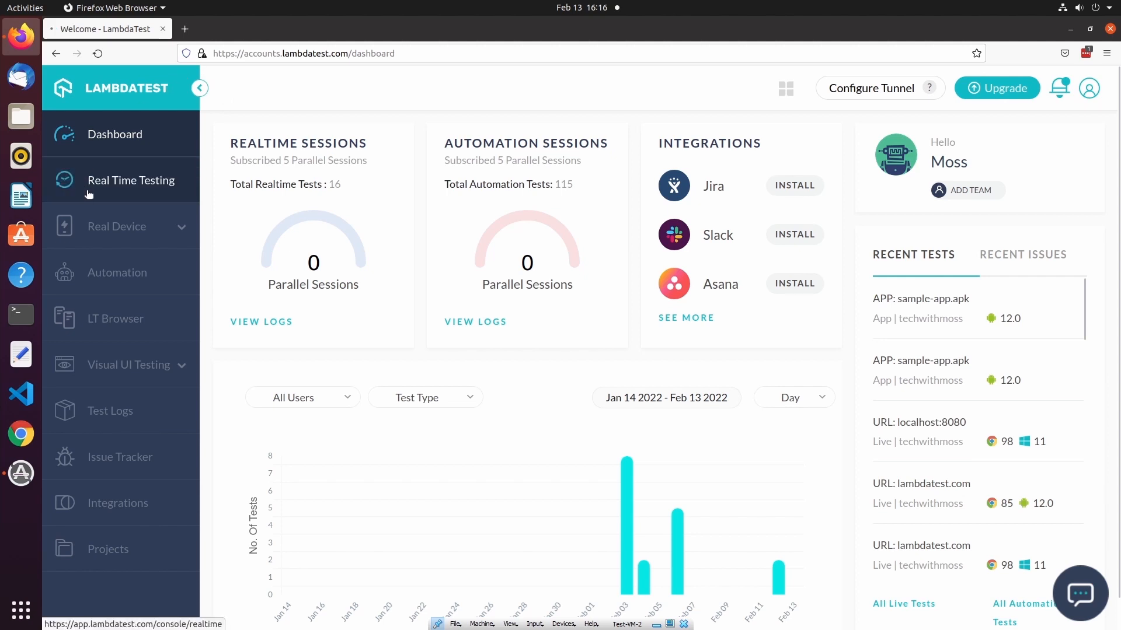
click(131, 180)
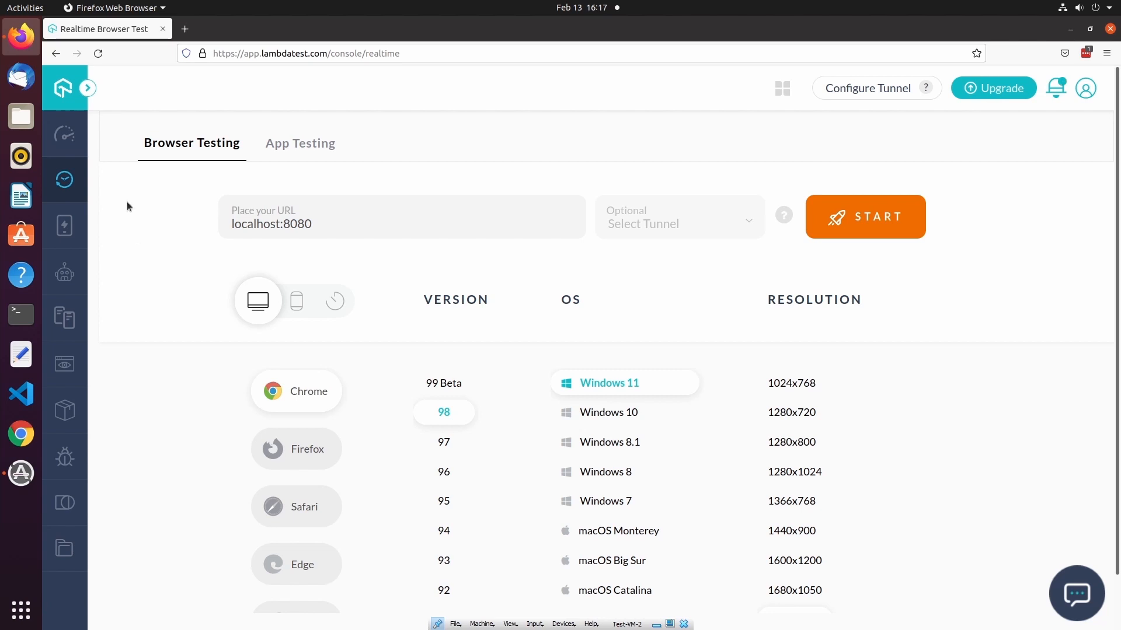
- Switch to App Testing, briefly view the iOS devices, then return to Android emulators
click(300, 143)
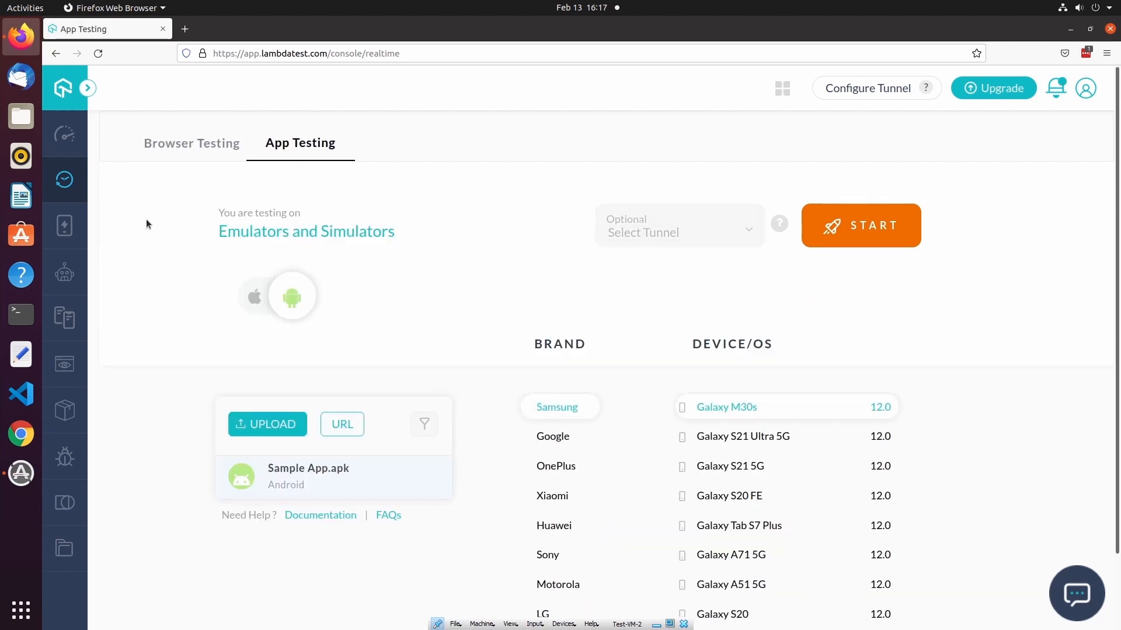
mouse_move(447, 246)
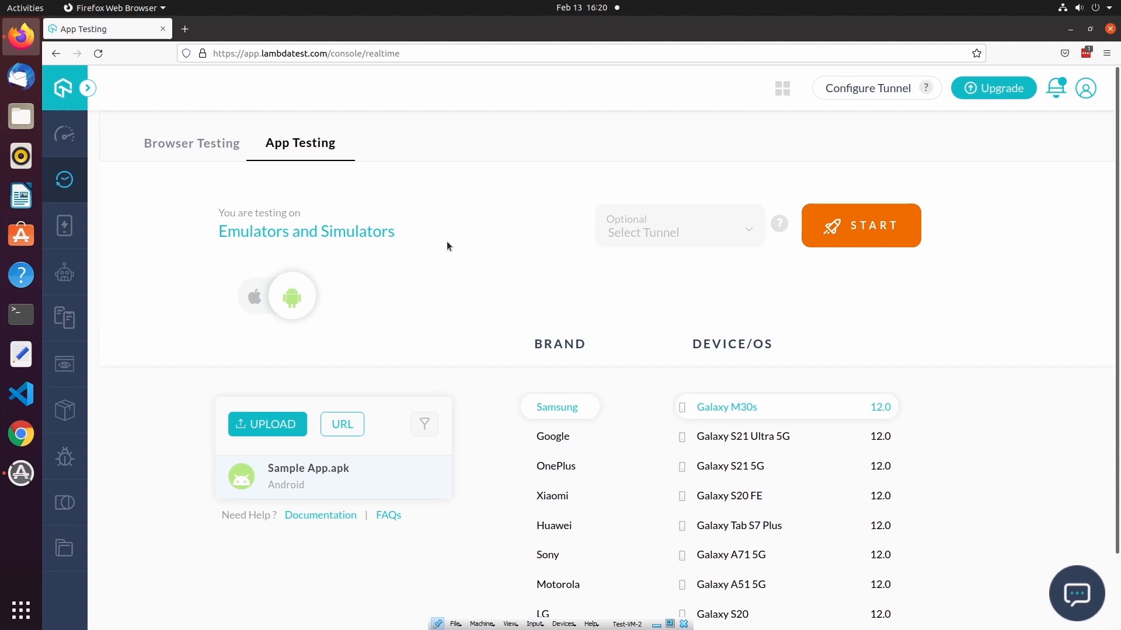
mouse_move(218, 218)
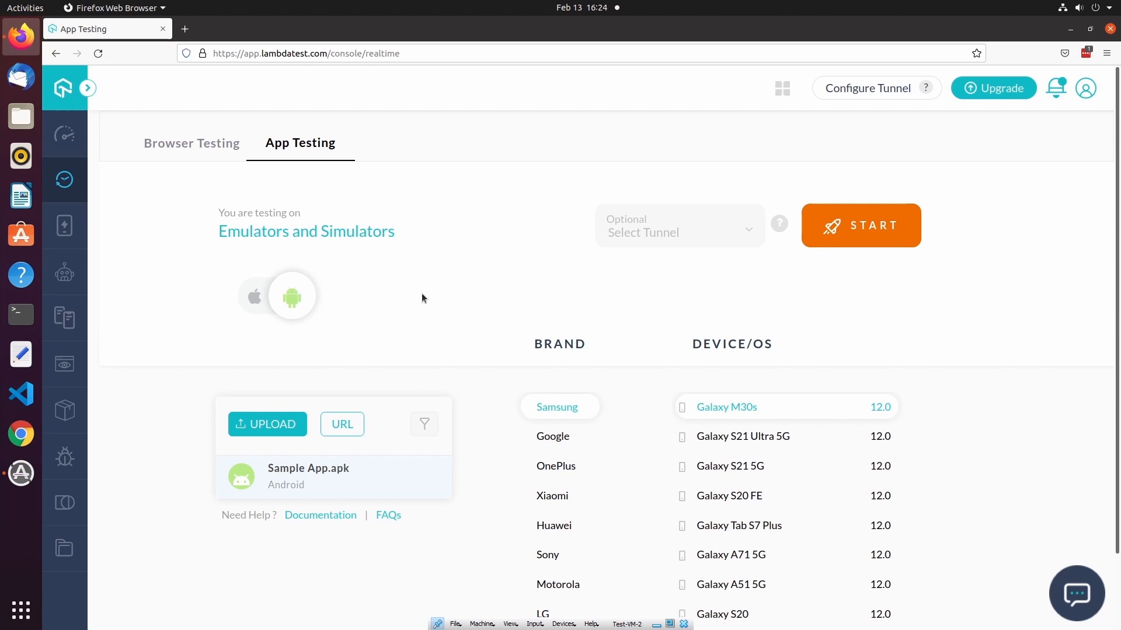
mouse_move(385, 302)
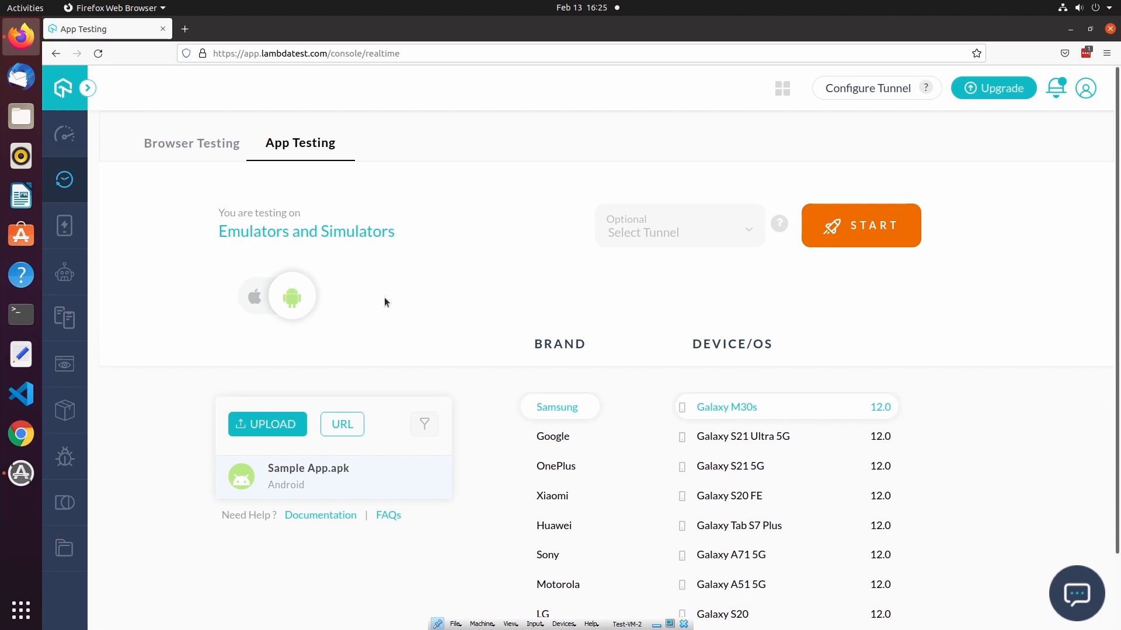
mouse_move(253, 297)
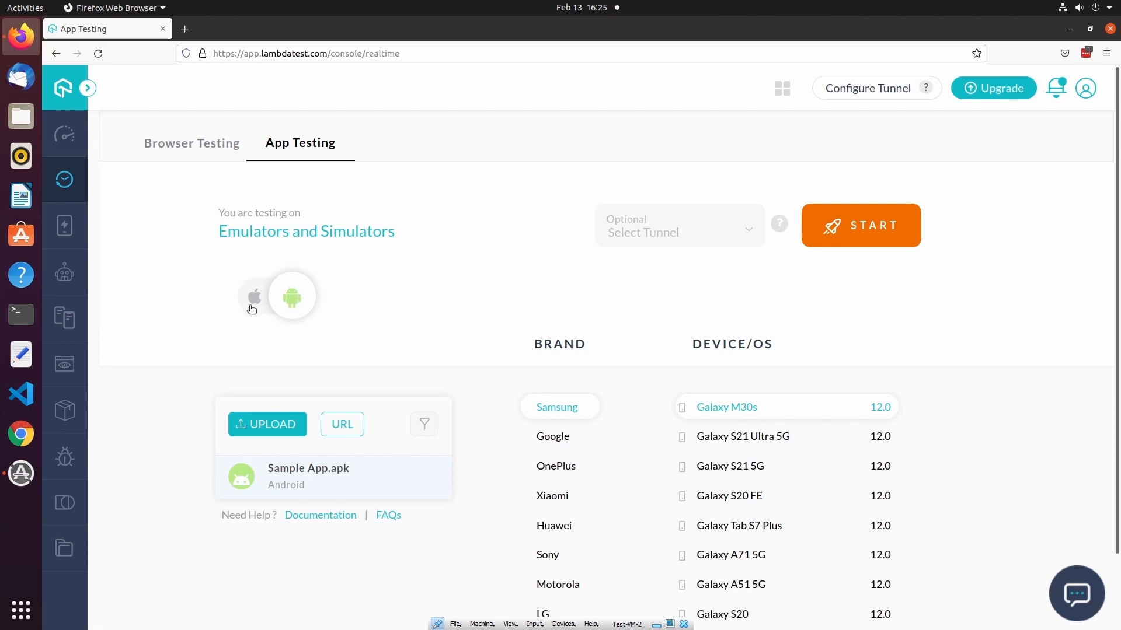
click(255, 296)
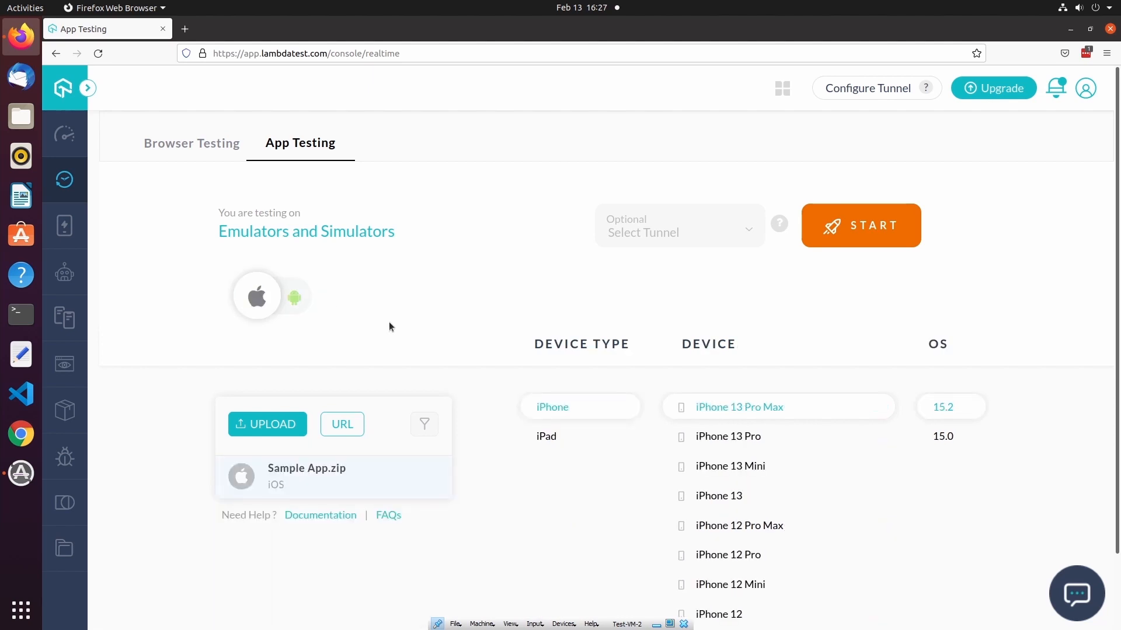
mouse_move(298, 303)
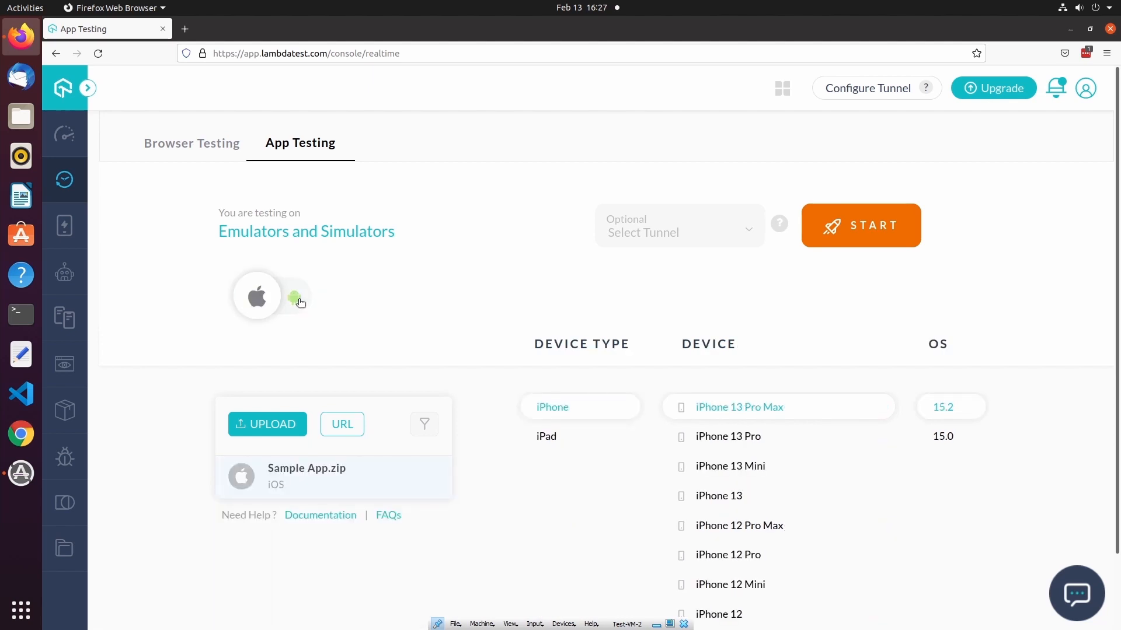
click(292, 296)
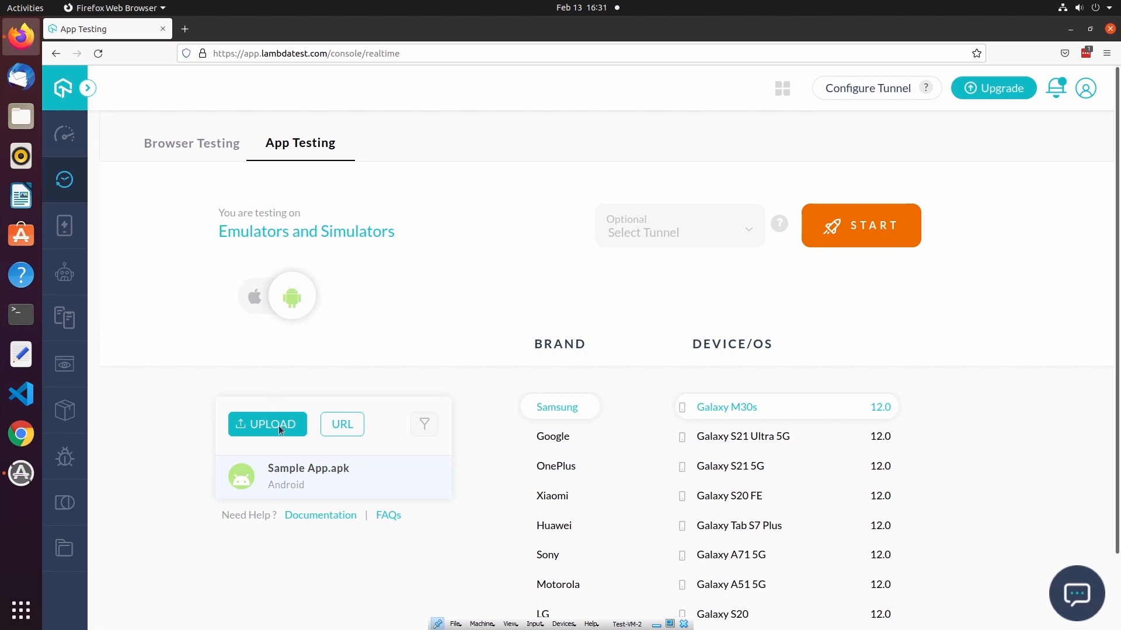
click(267, 424)
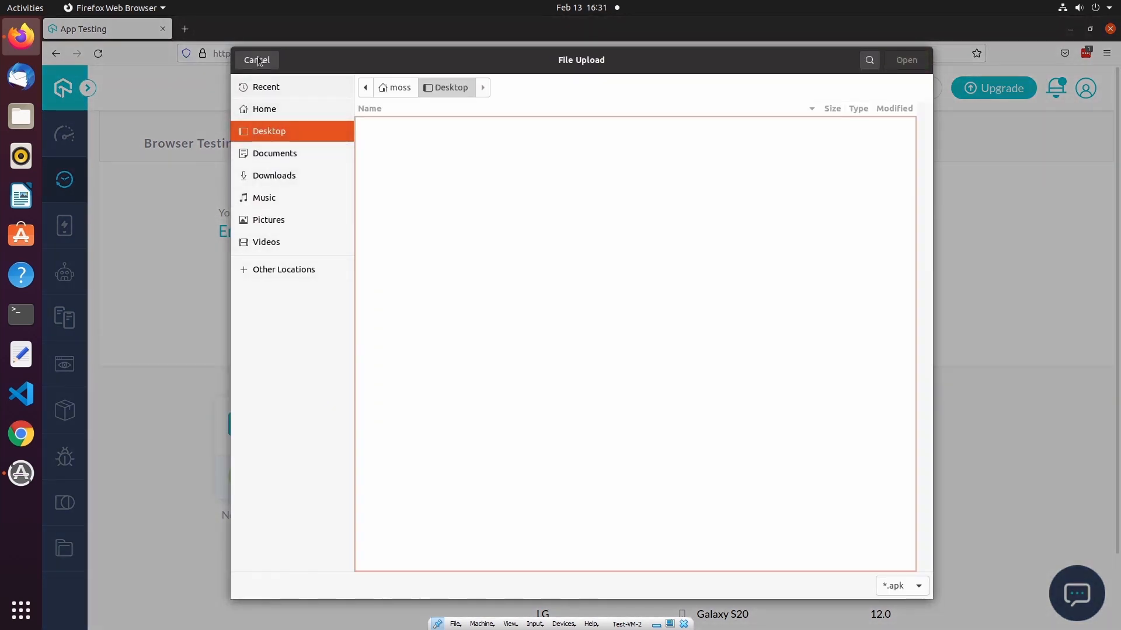
click(255, 61)
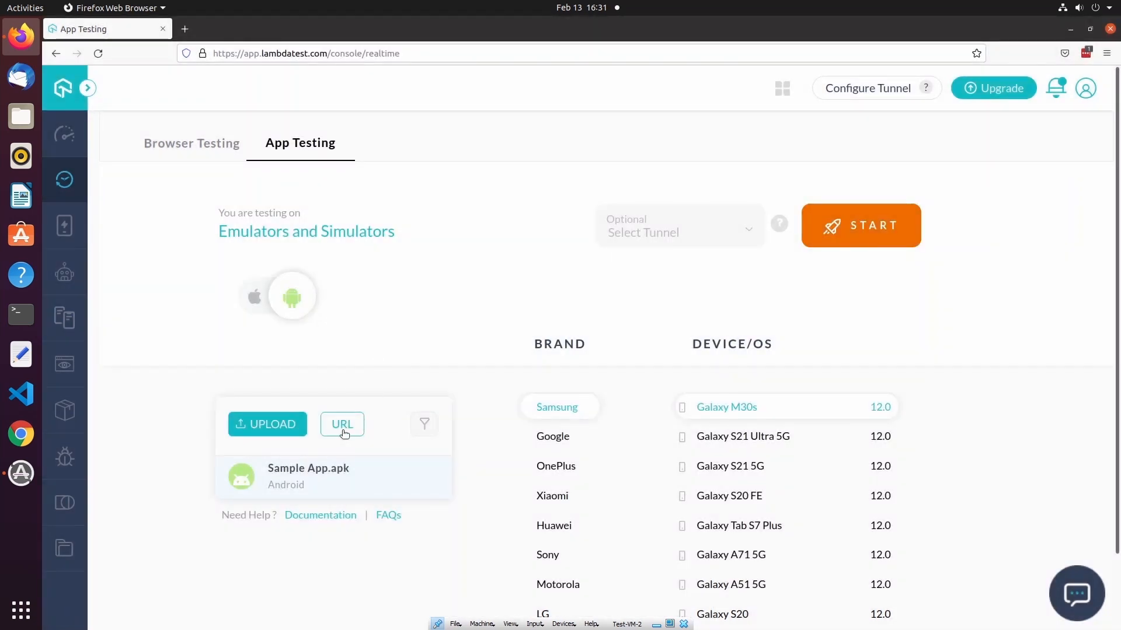
click(342, 424)
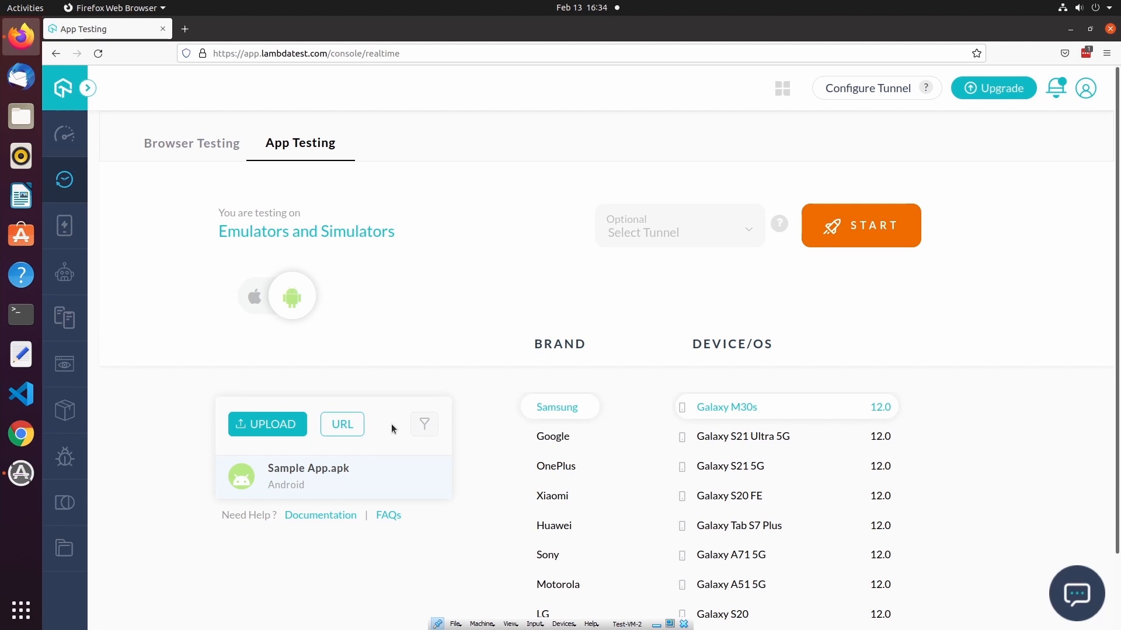
mouse_move(397, 444)
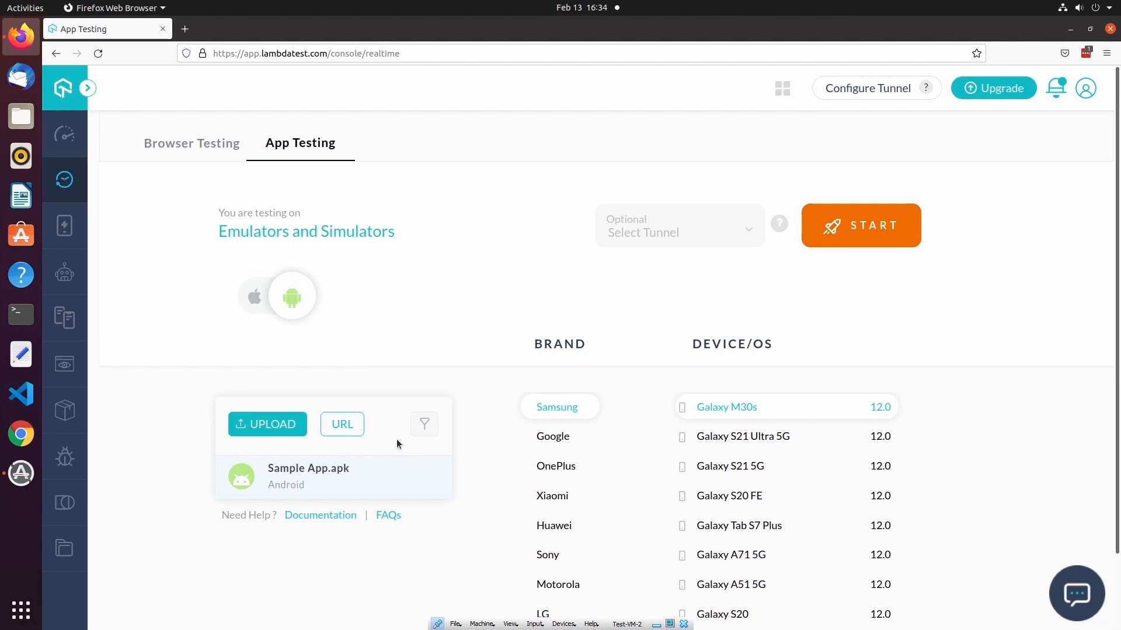
click(424, 423)
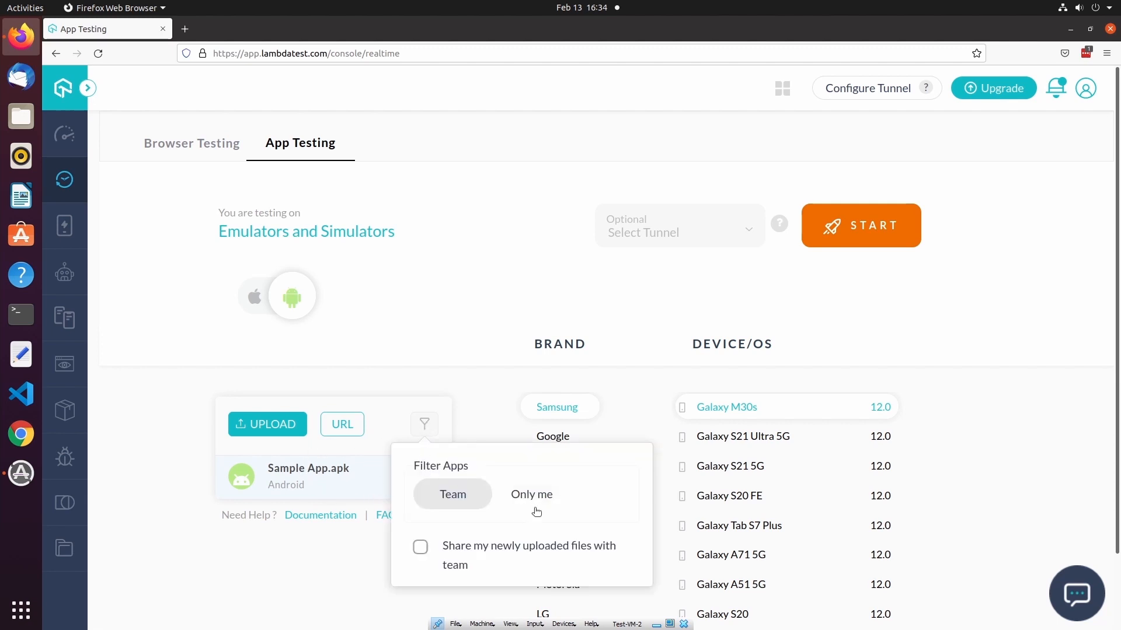
mouse_move(548, 494)
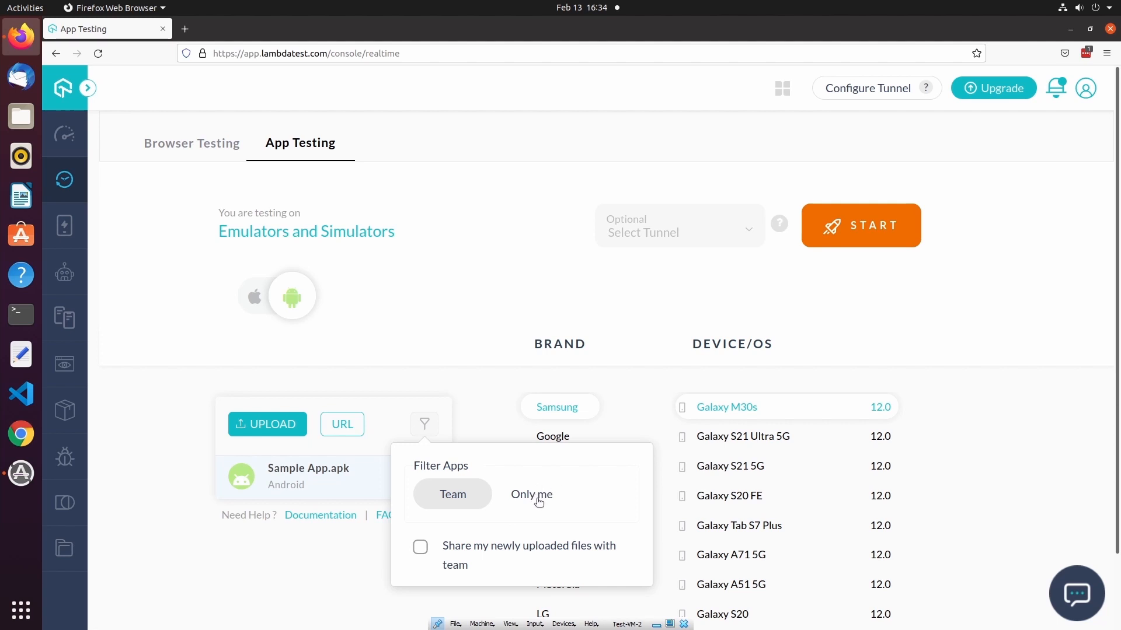
mouse_move(479, 427)
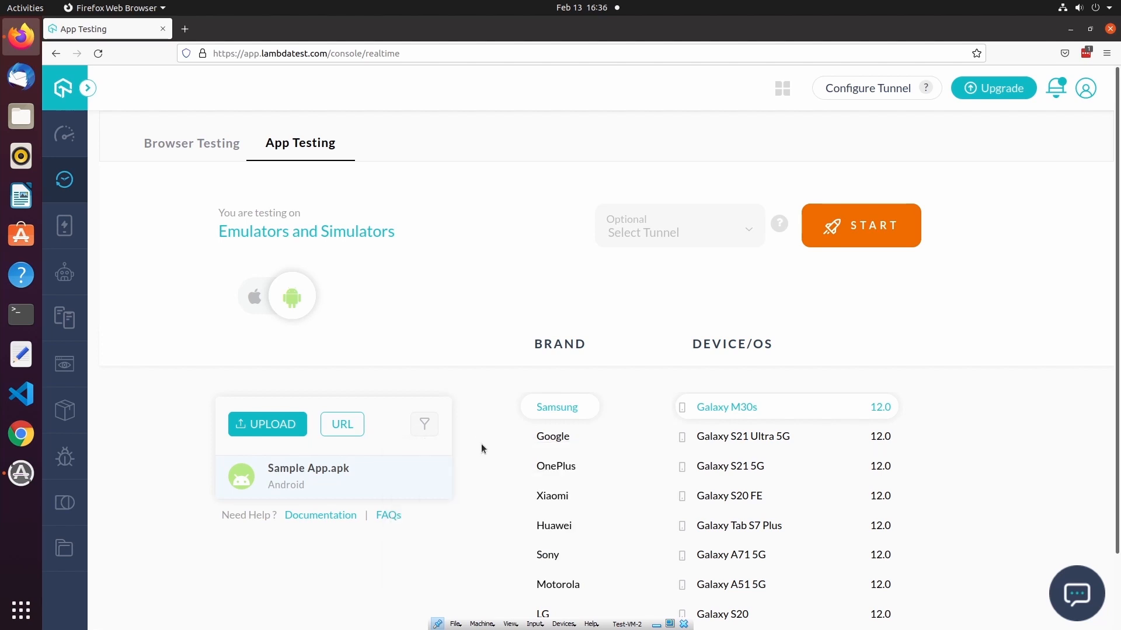
mouse_move(358, 483)
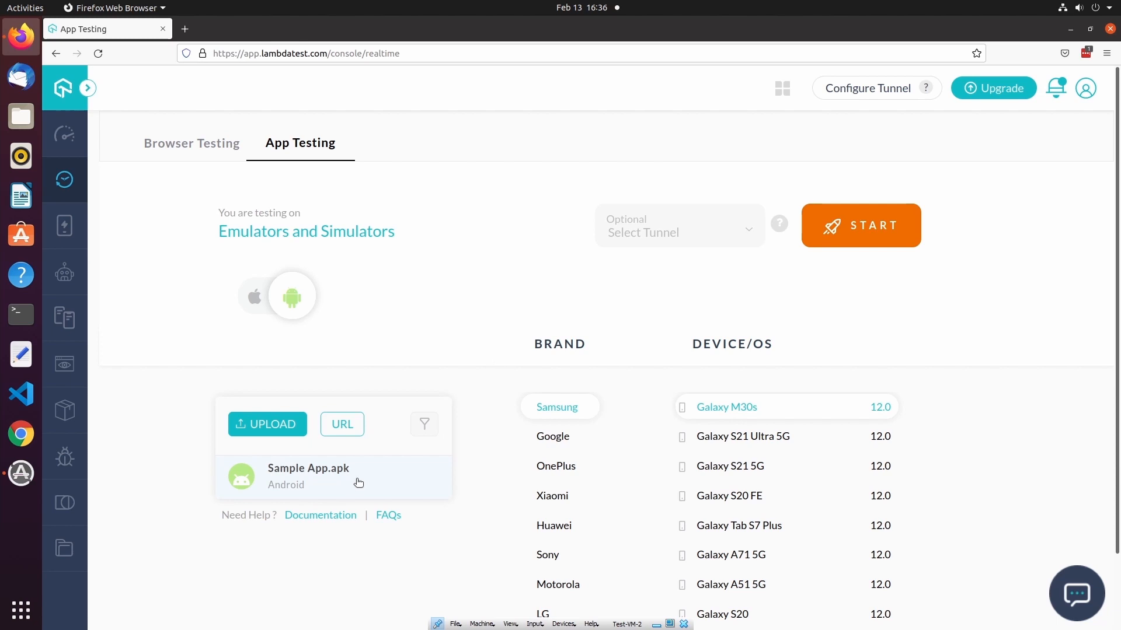
mouse_move(495, 366)
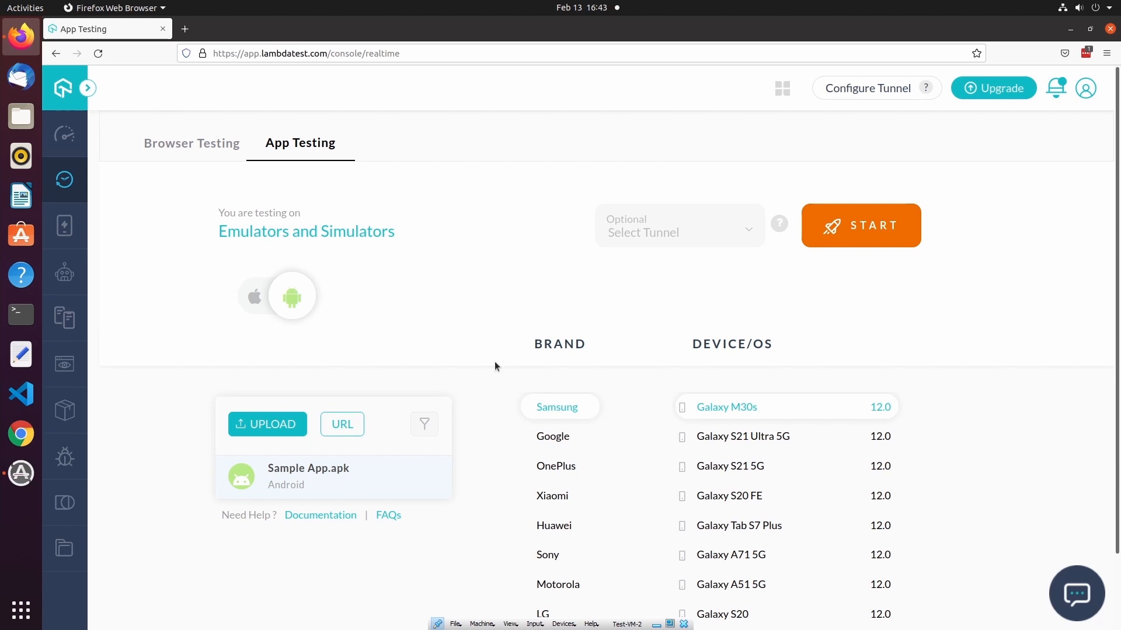
scroll(down, 3)
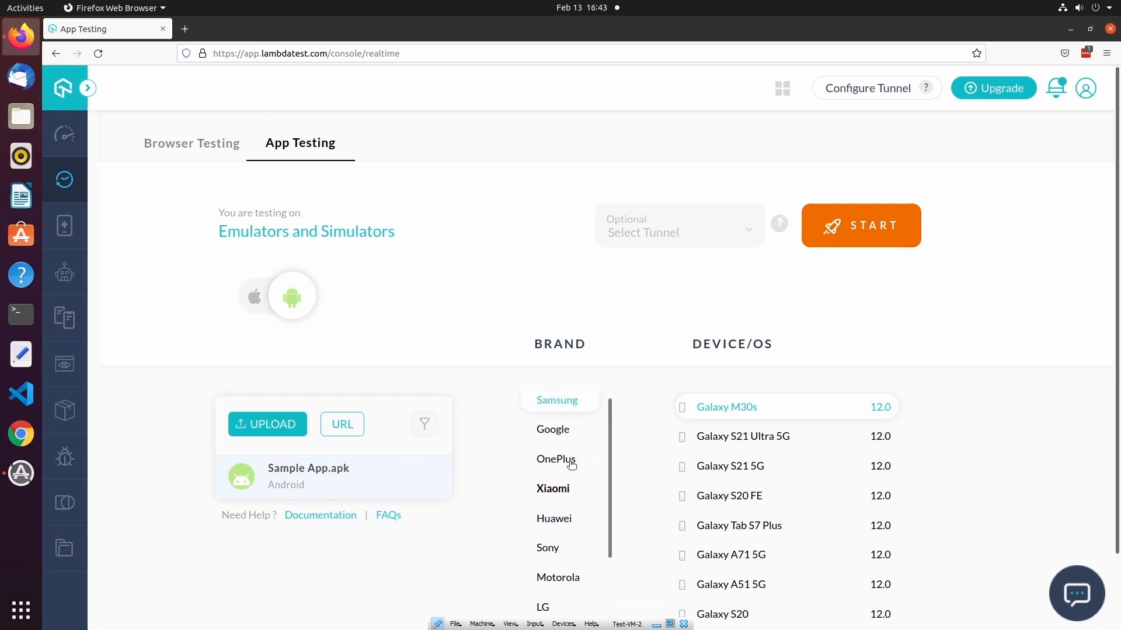
scroll(down, 3)
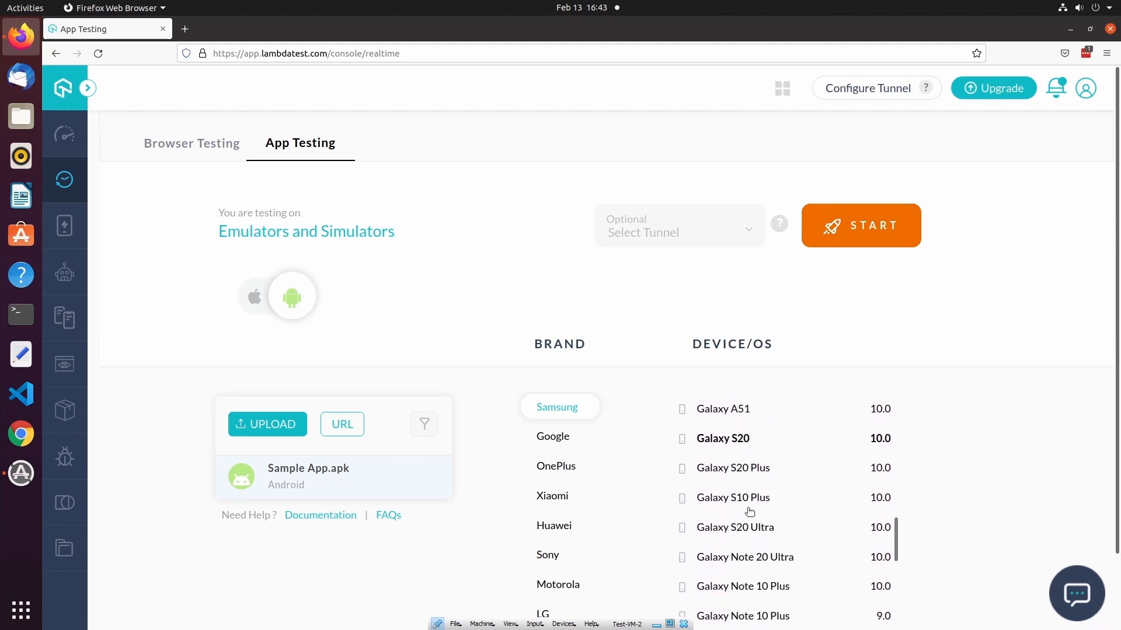
scroll(down, 3)
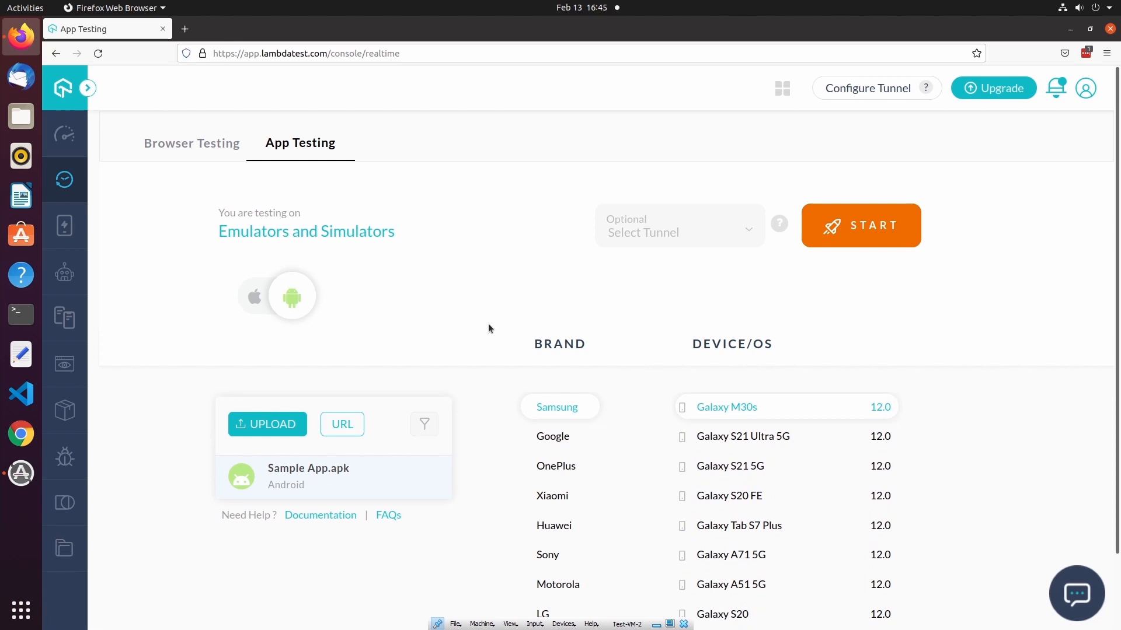
click(255, 297)
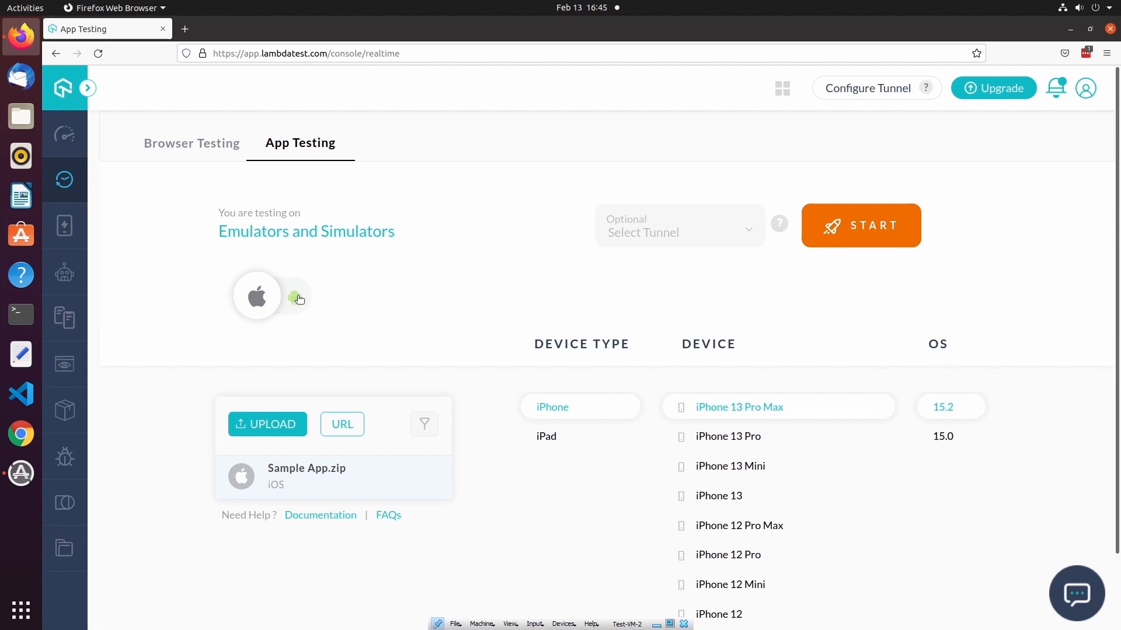
click(292, 296)
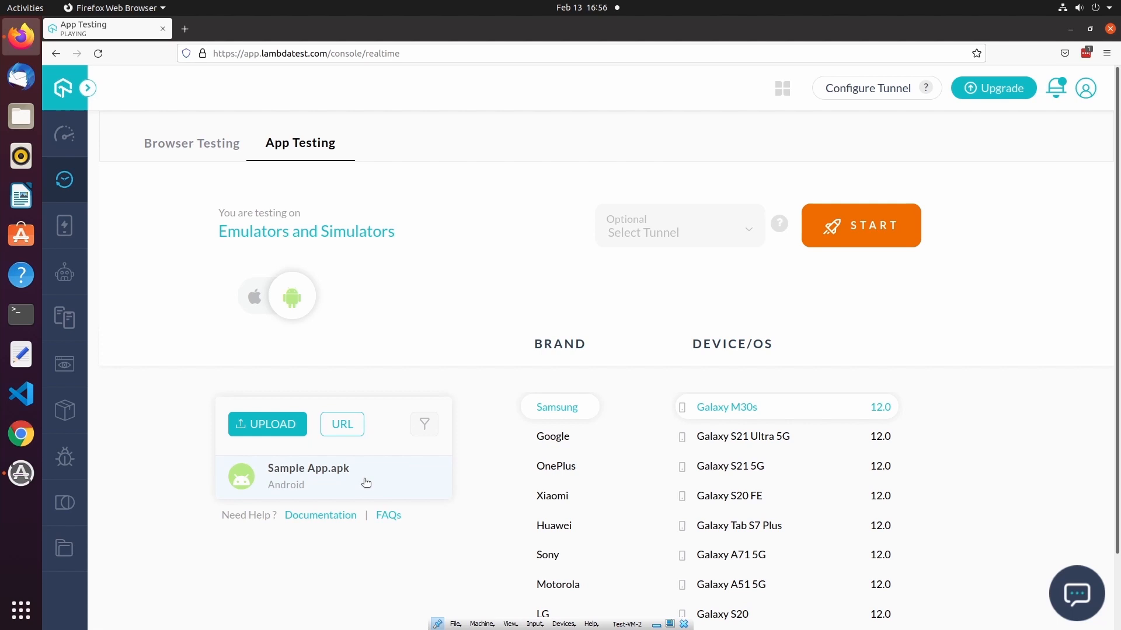
mouse_move(478, 293)
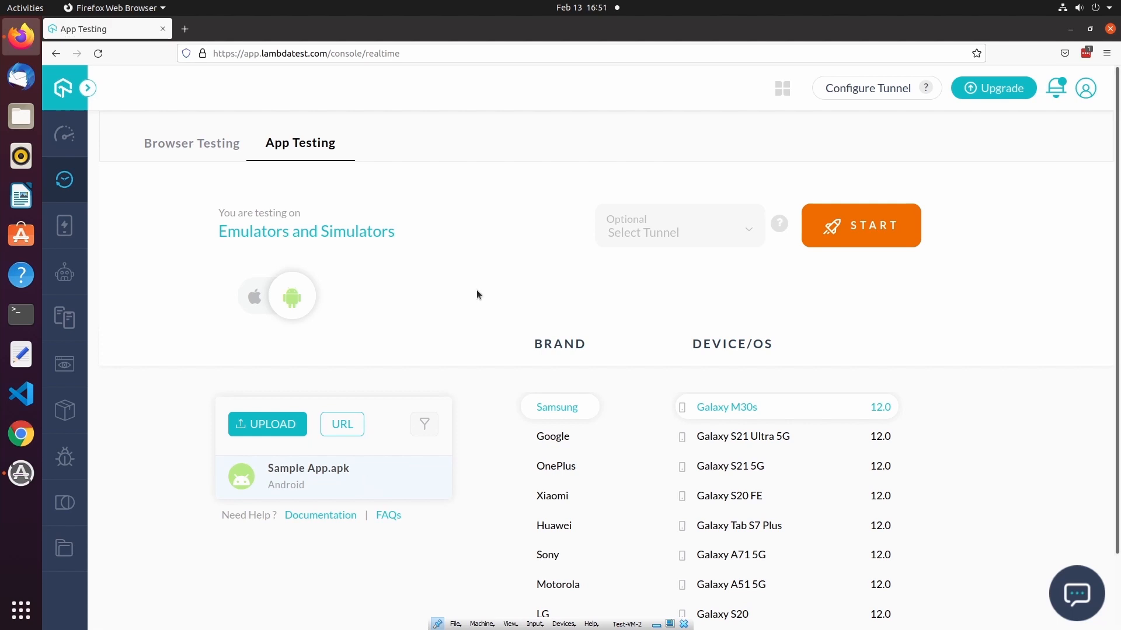
mouse_move(869, 236)
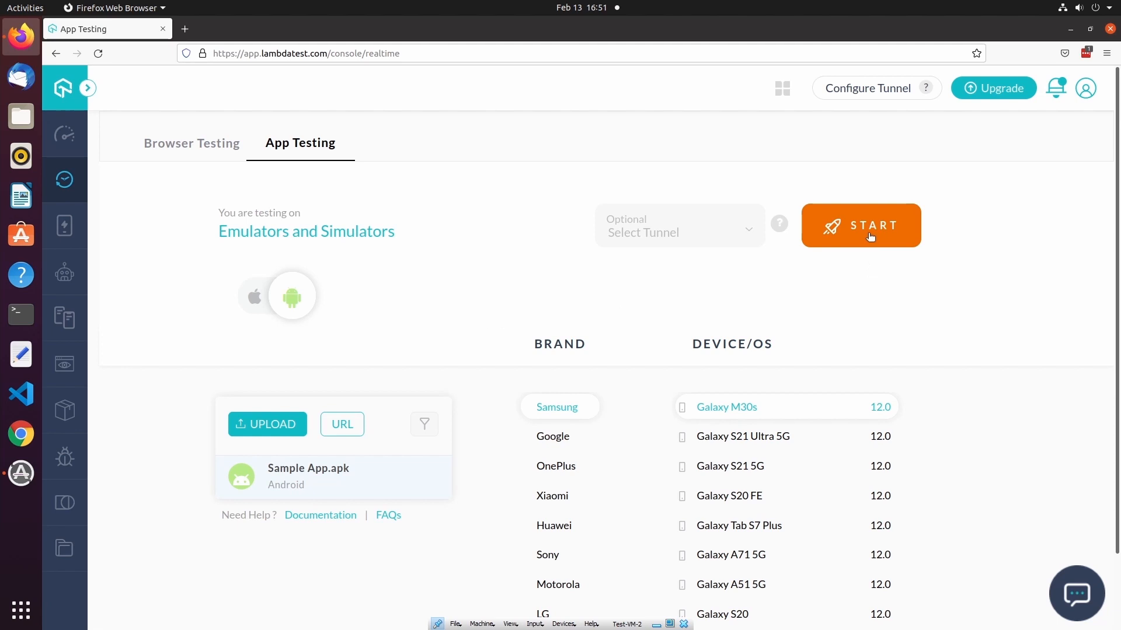
- Launch the sample app, add a 'test' to-do, and check off 'test' and 'This is a sample app'
click(860, 225)
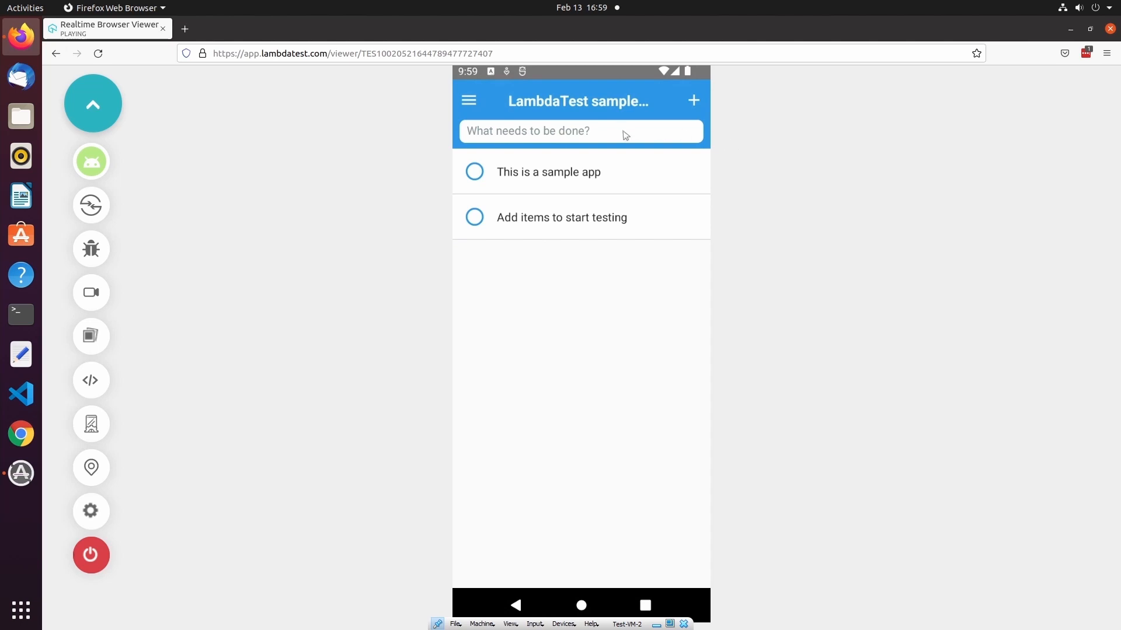
mouse_move(539, 140)
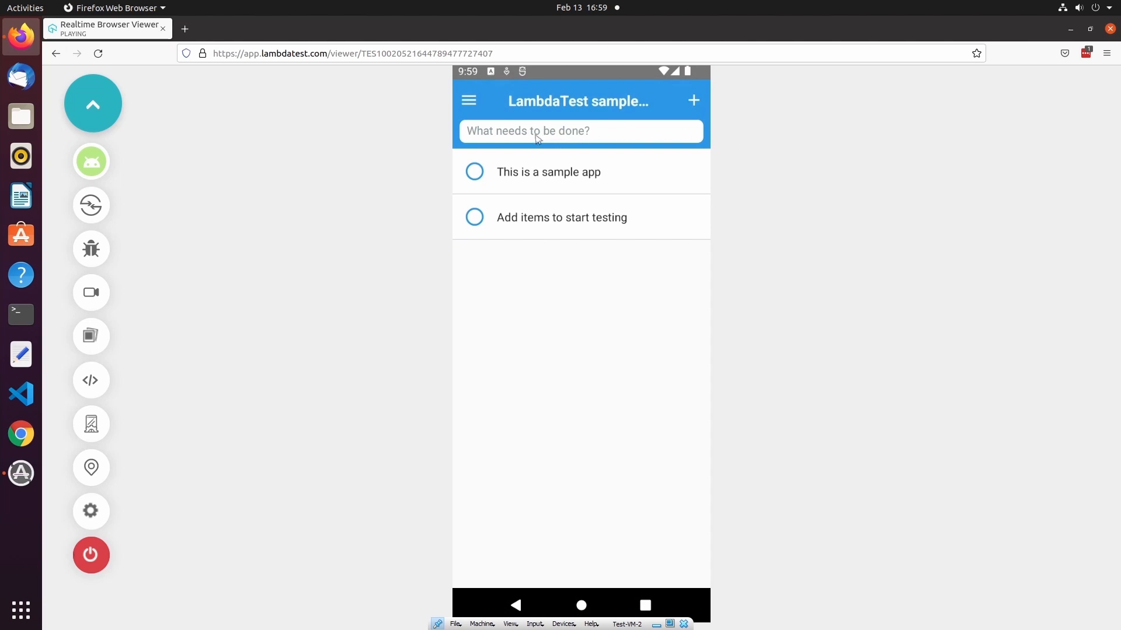
mouse_move(526, 154)
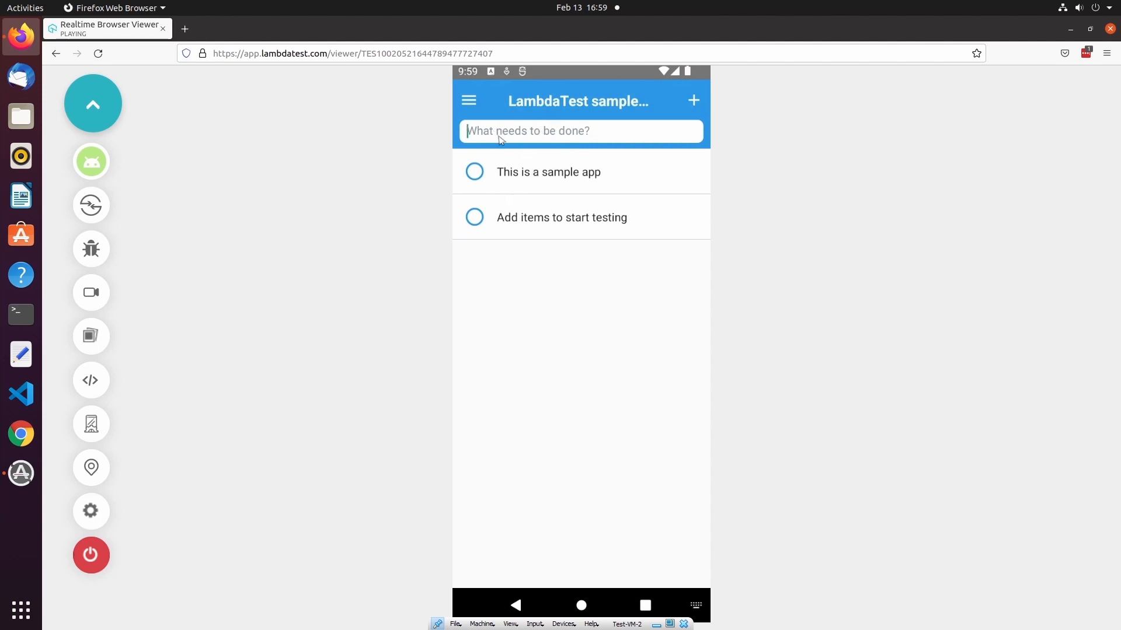
text(test)
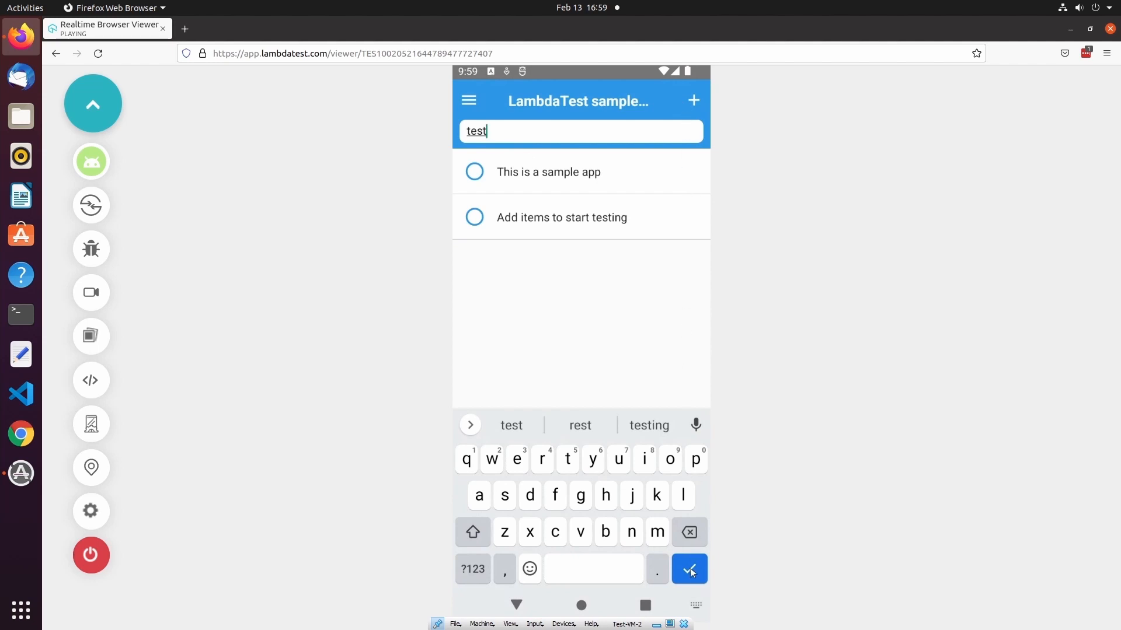
click(688, 569)
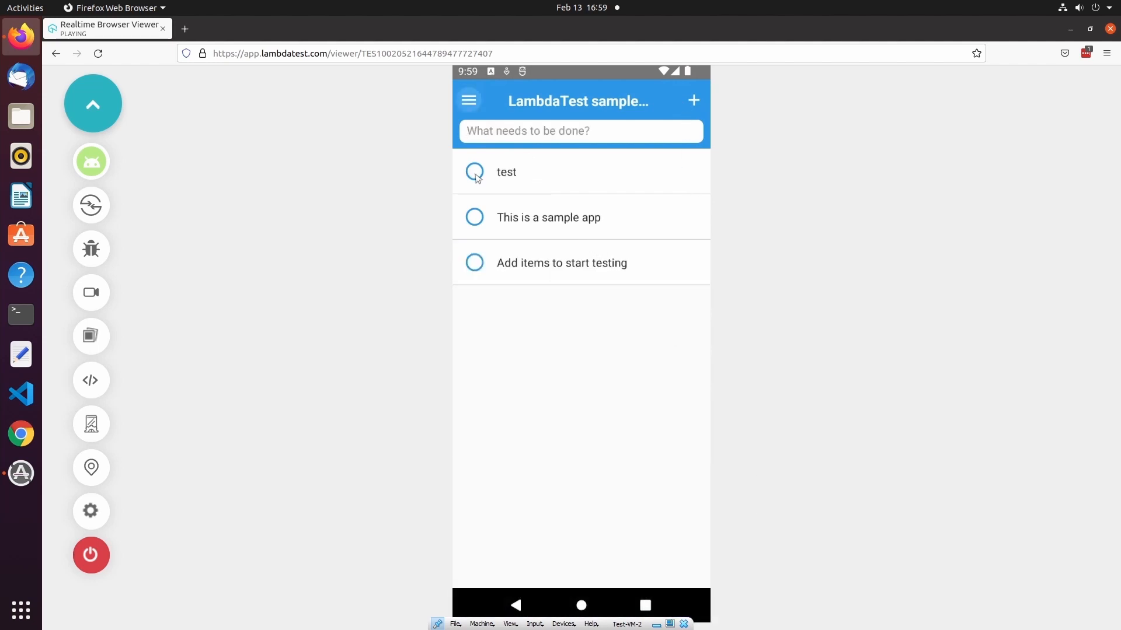
click(474, 171)
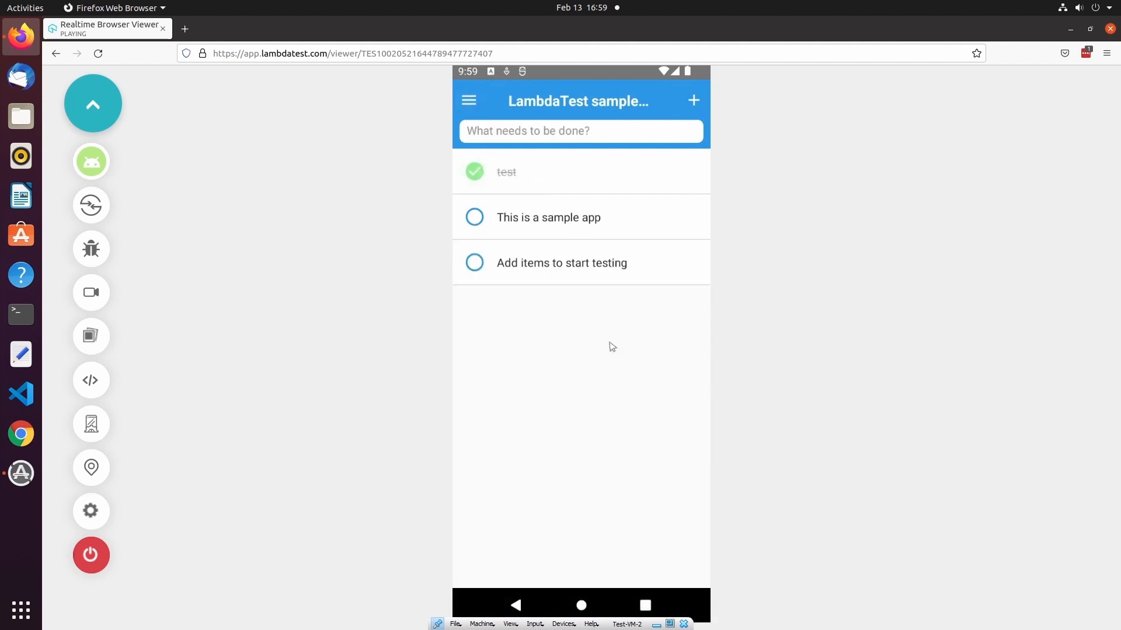
click(474, 217)
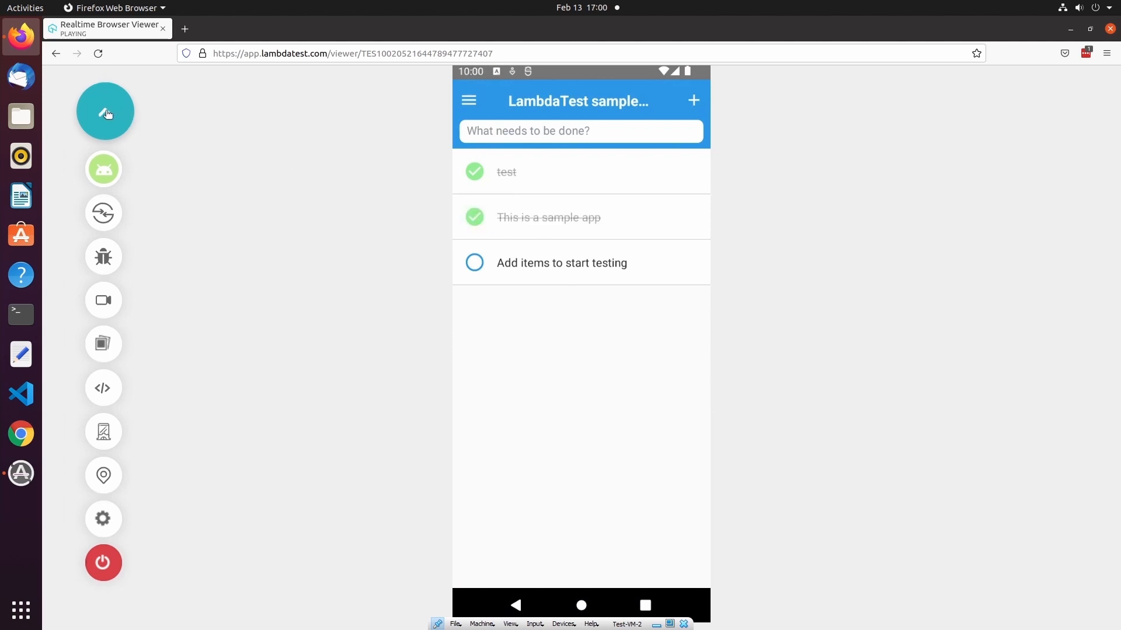
- Open the Android app options, then open and dismiss the Install New upload dialog
click(105, 111)
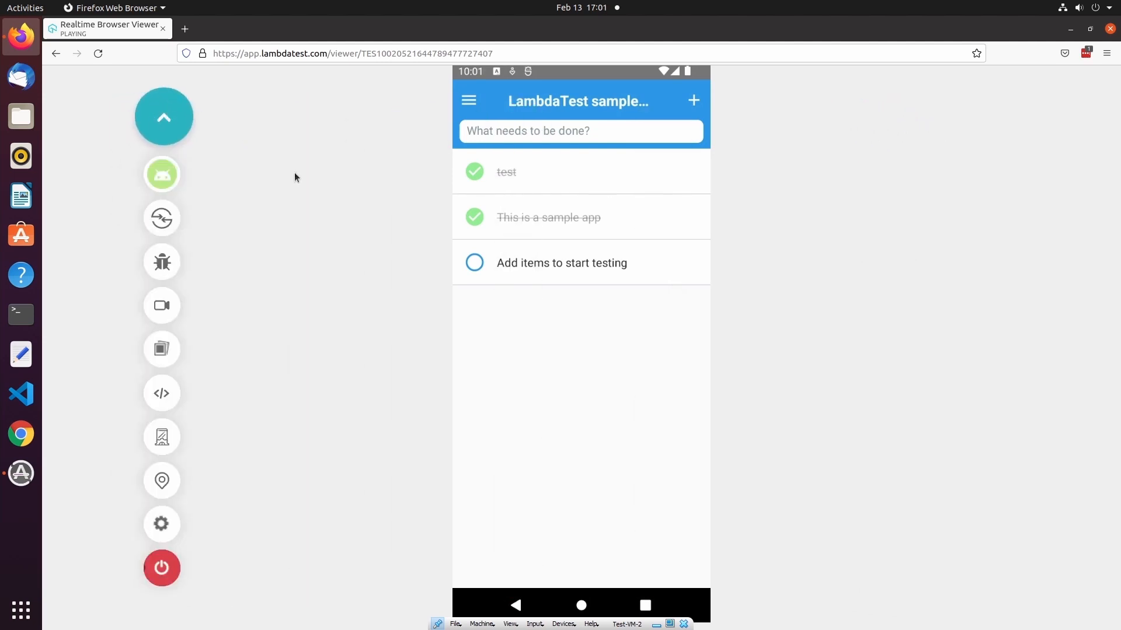
click(161, 175)
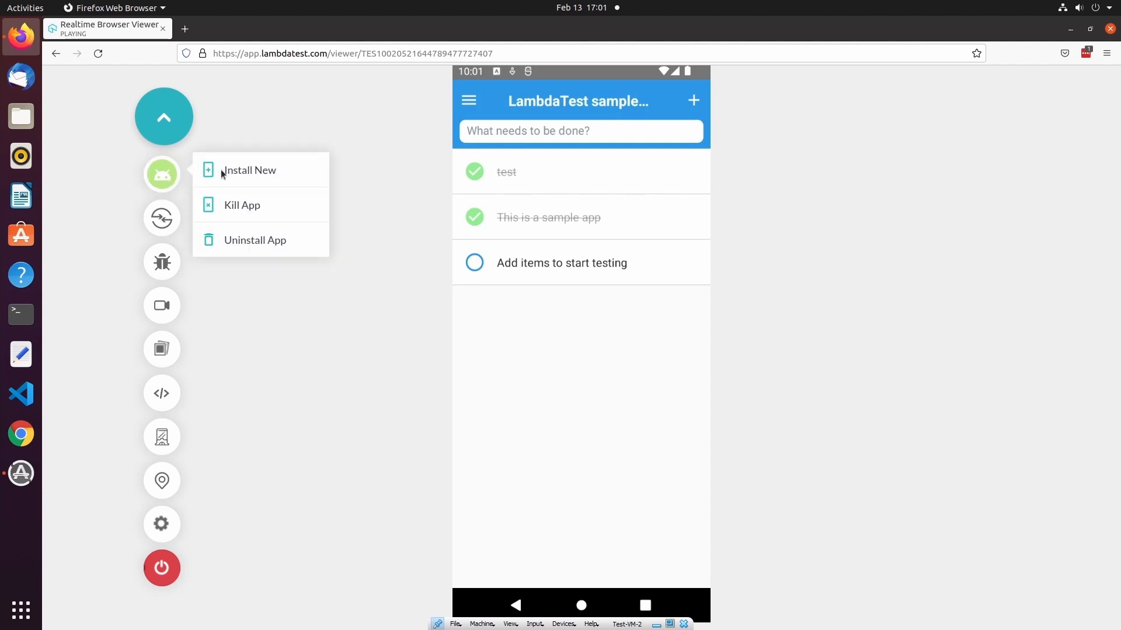
mouse_move(254, 175)
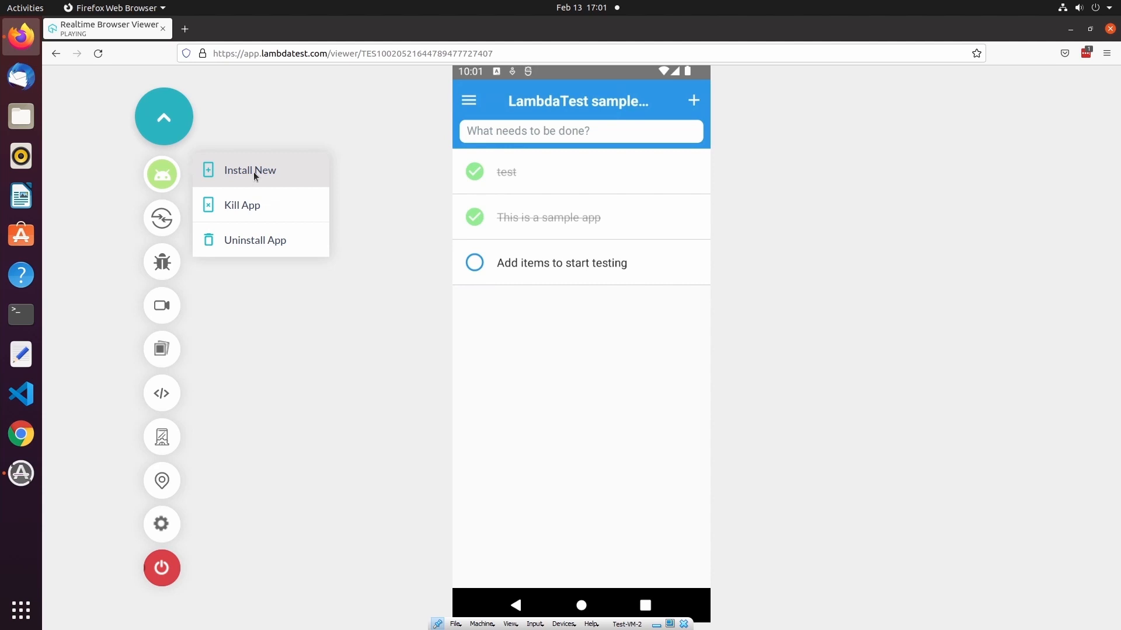
click(251, 170)
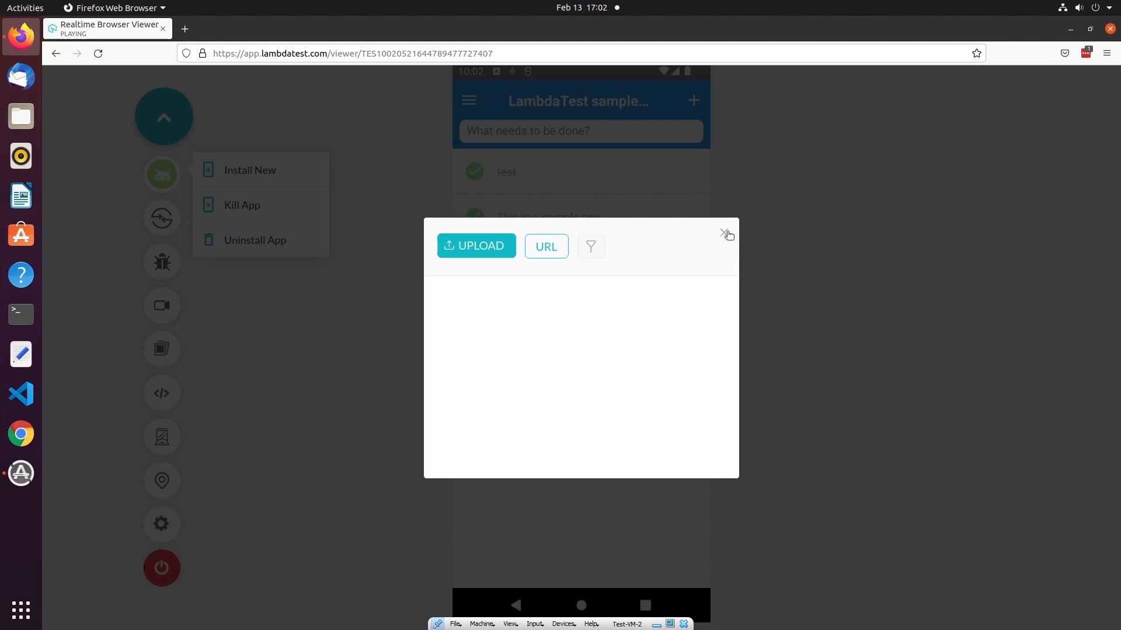
click(726, 235)
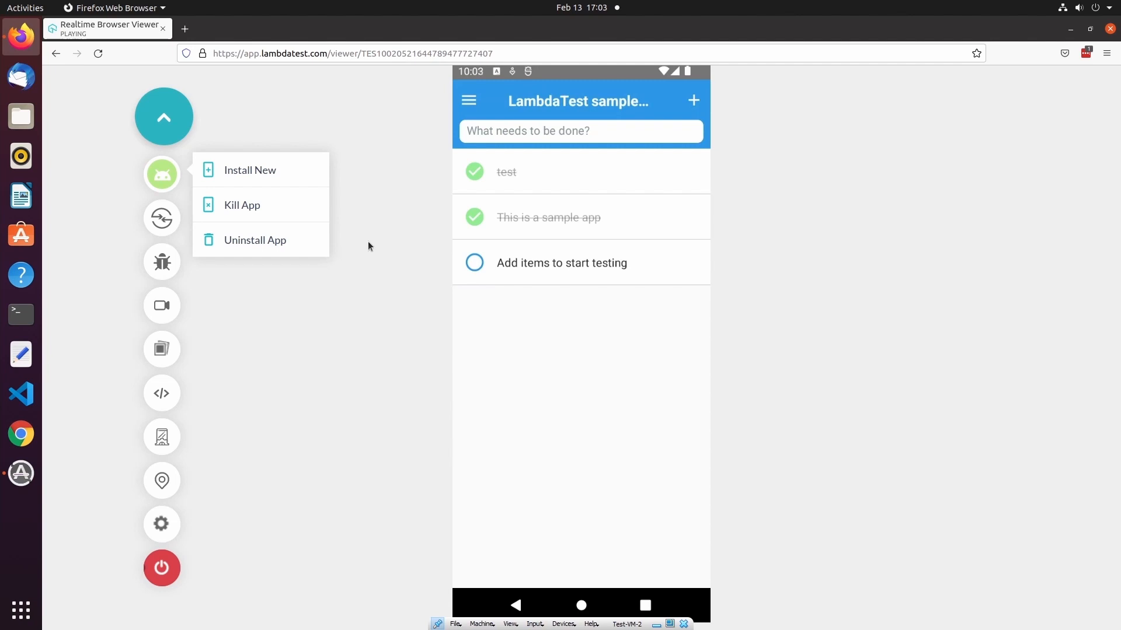
- Kill and uninstall the sample app, leaving the Android home screen
click(242, 205)
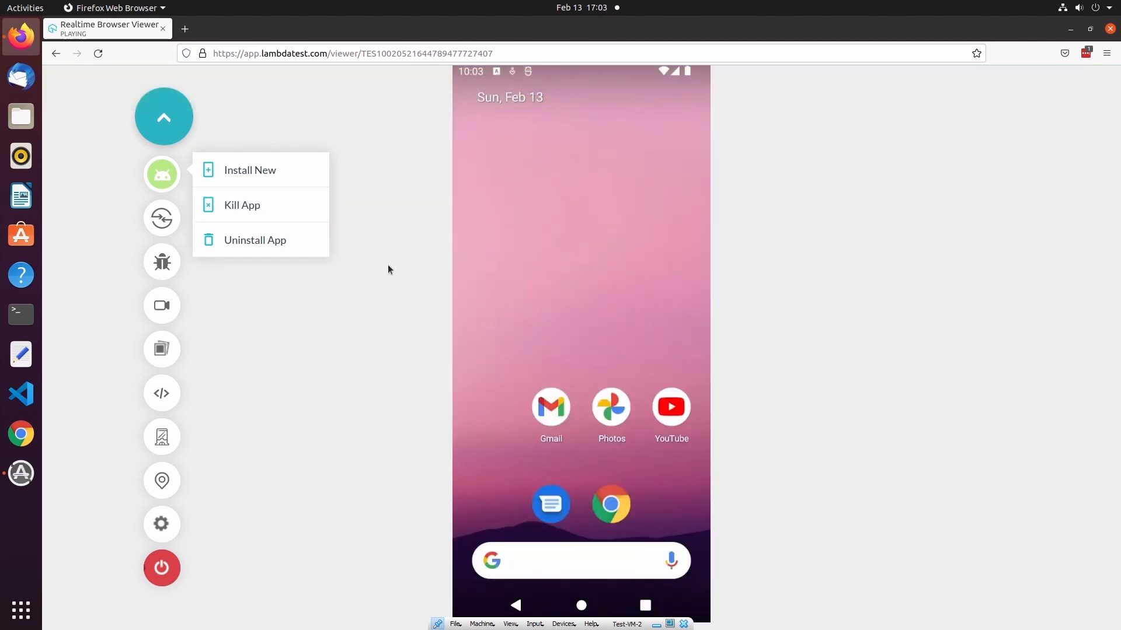
mouse_move(464, 263)
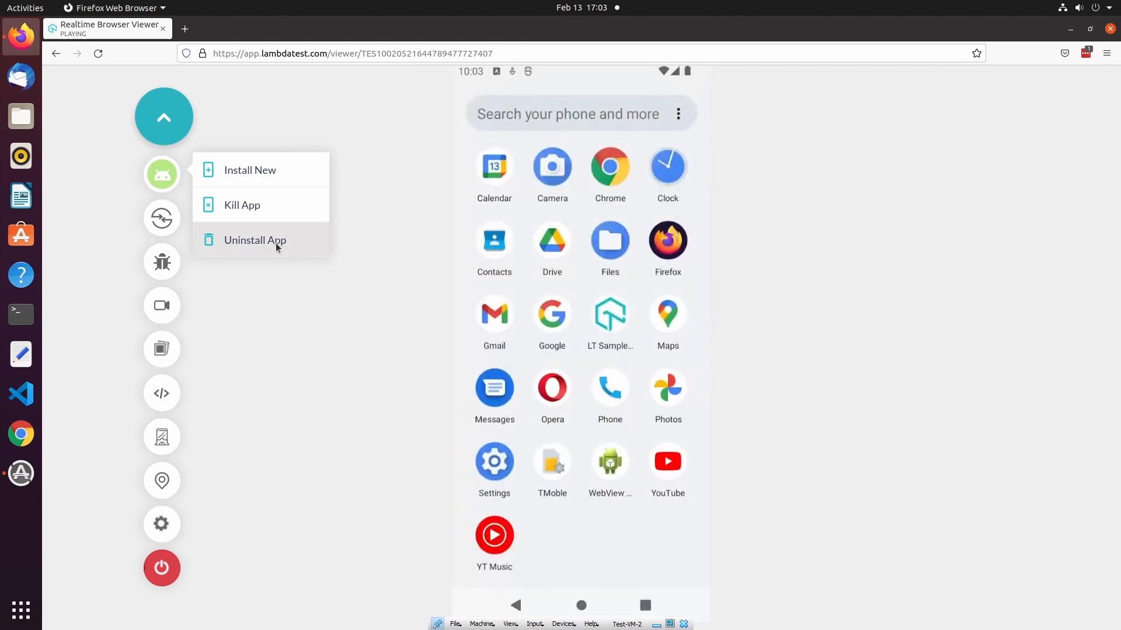
click(255, 240)
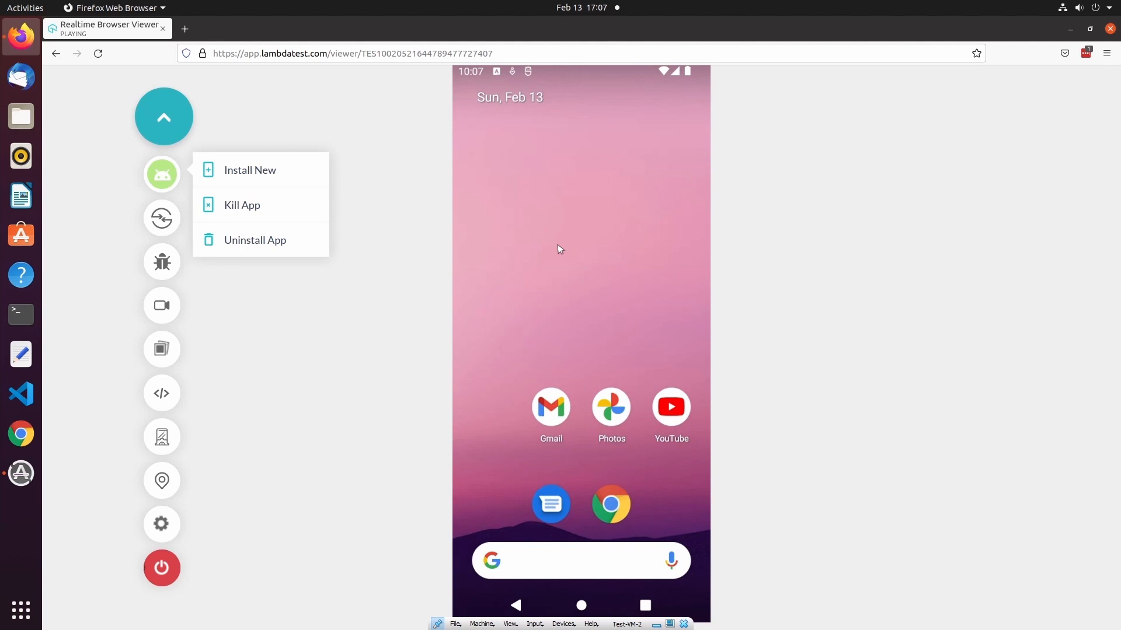
mouse_move(617, 510)
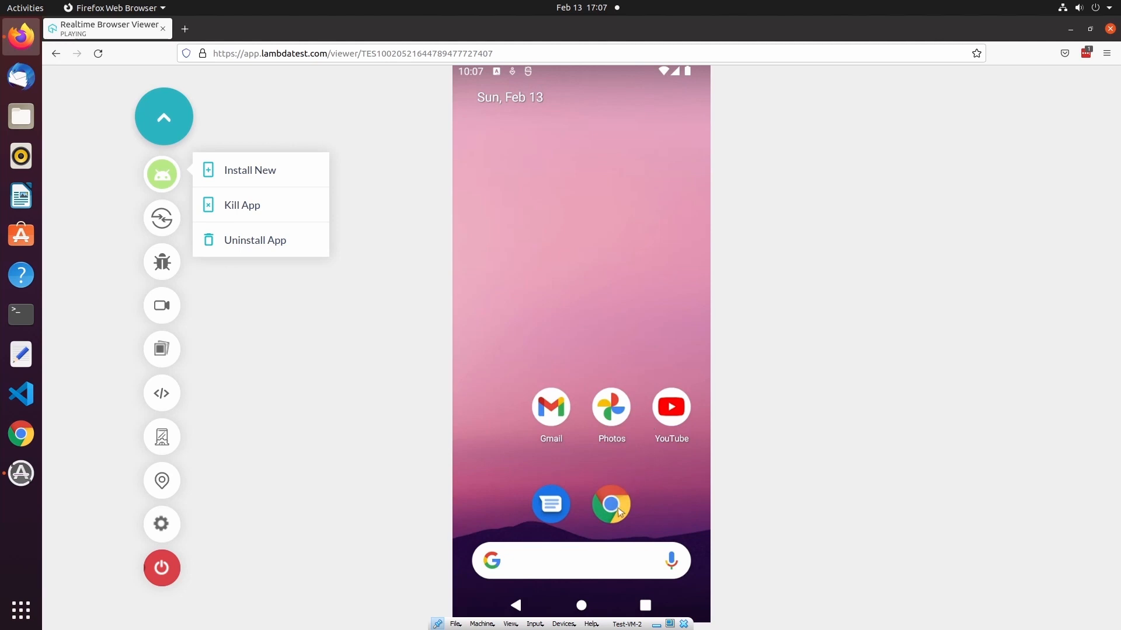
click(610, 504)
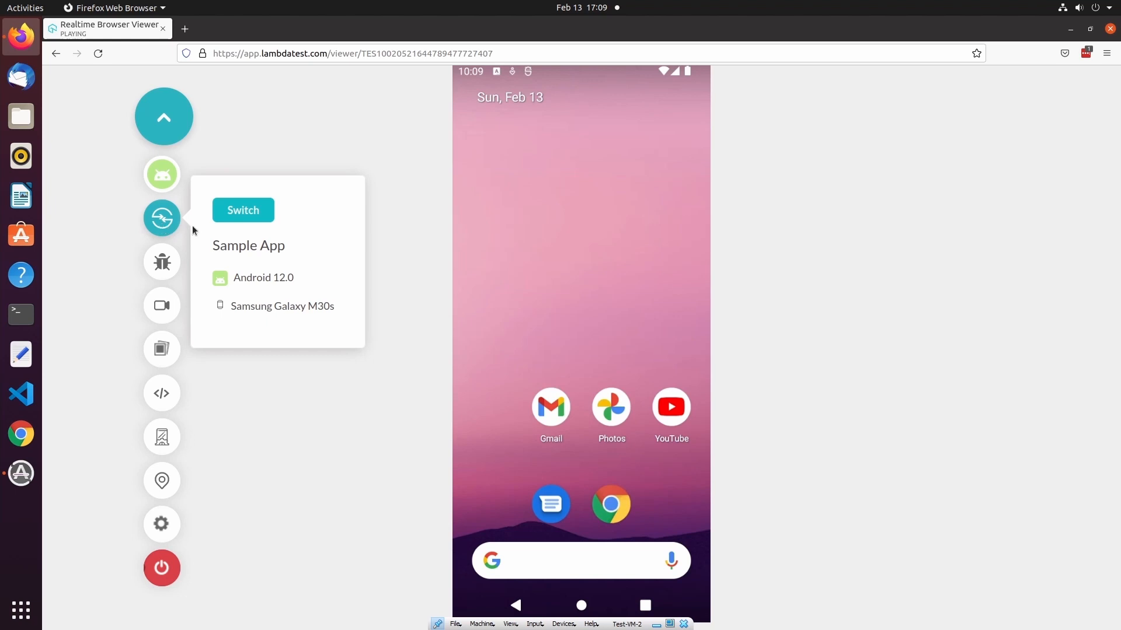
- Start a new session on a Google Pixel 5 - 5G (Android 12.0) and open the Sample App
click(242, 210)
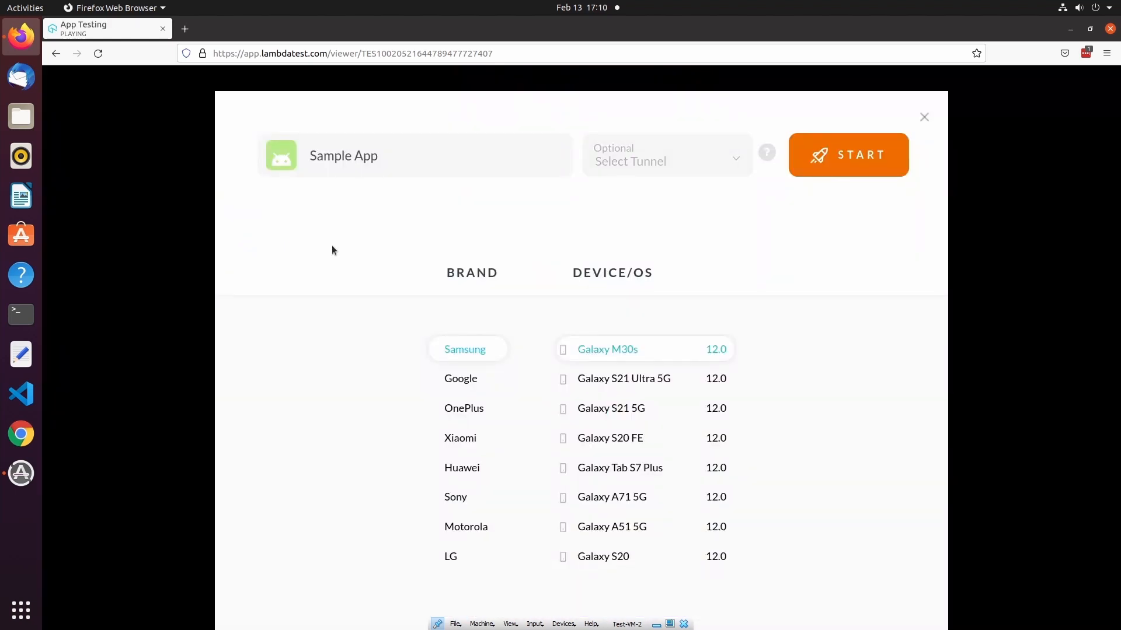
click(462, 379)
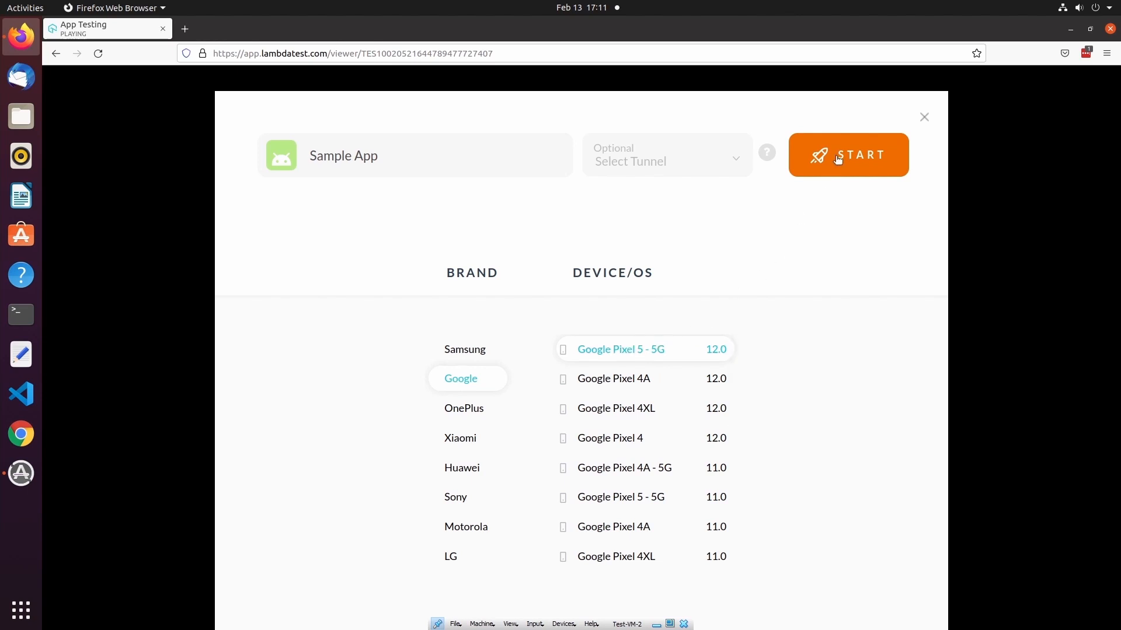
click(847, 156)
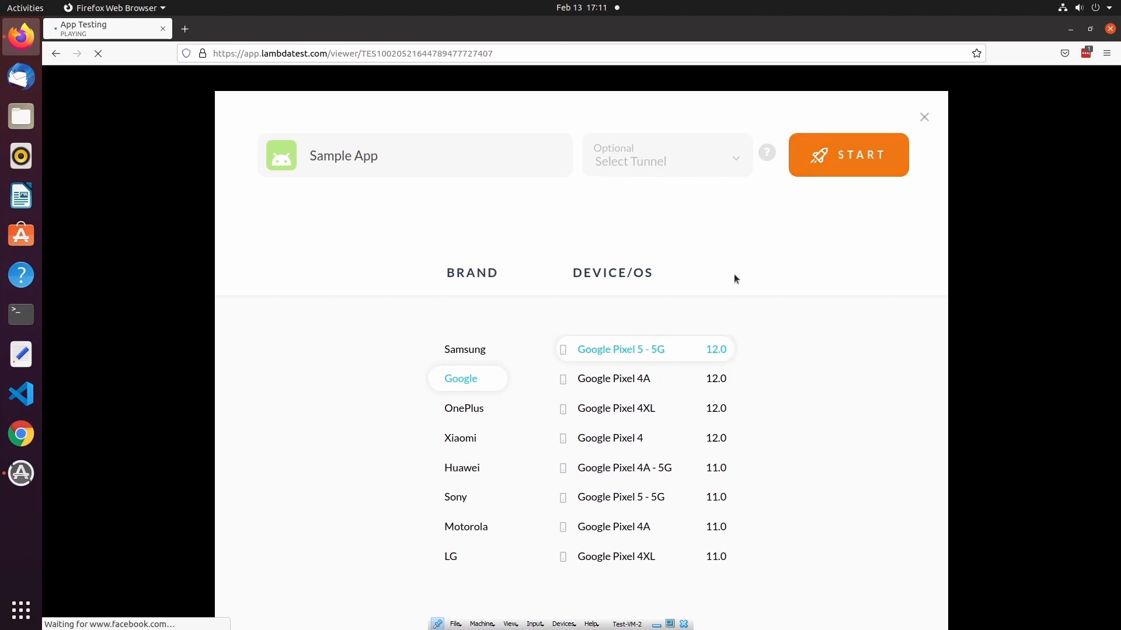
click(848, 155)
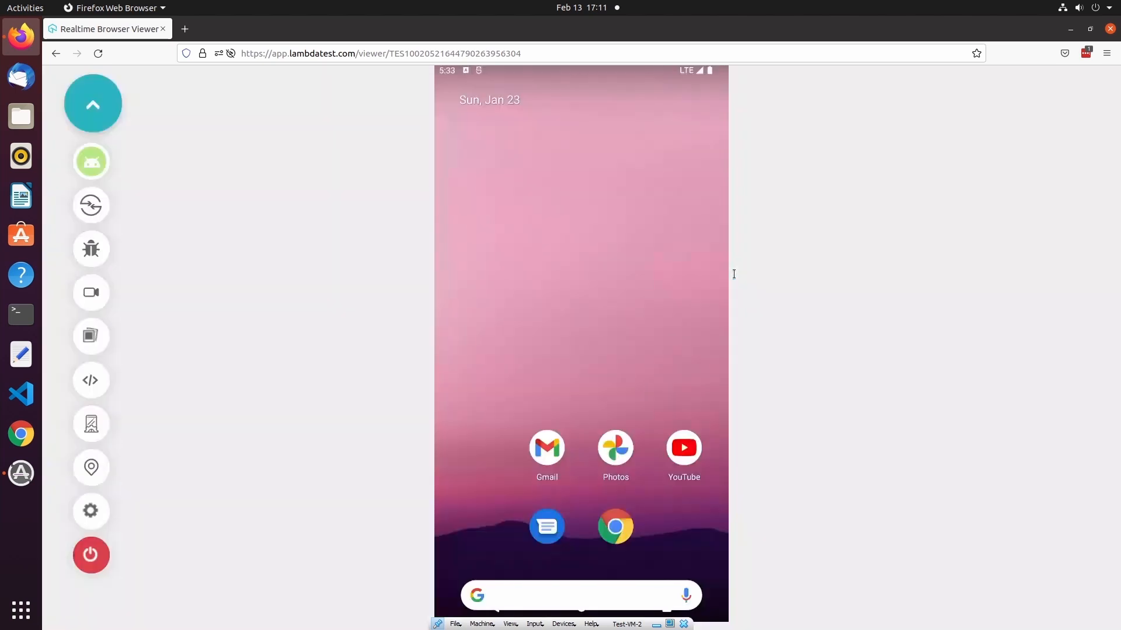
click(91, 162)
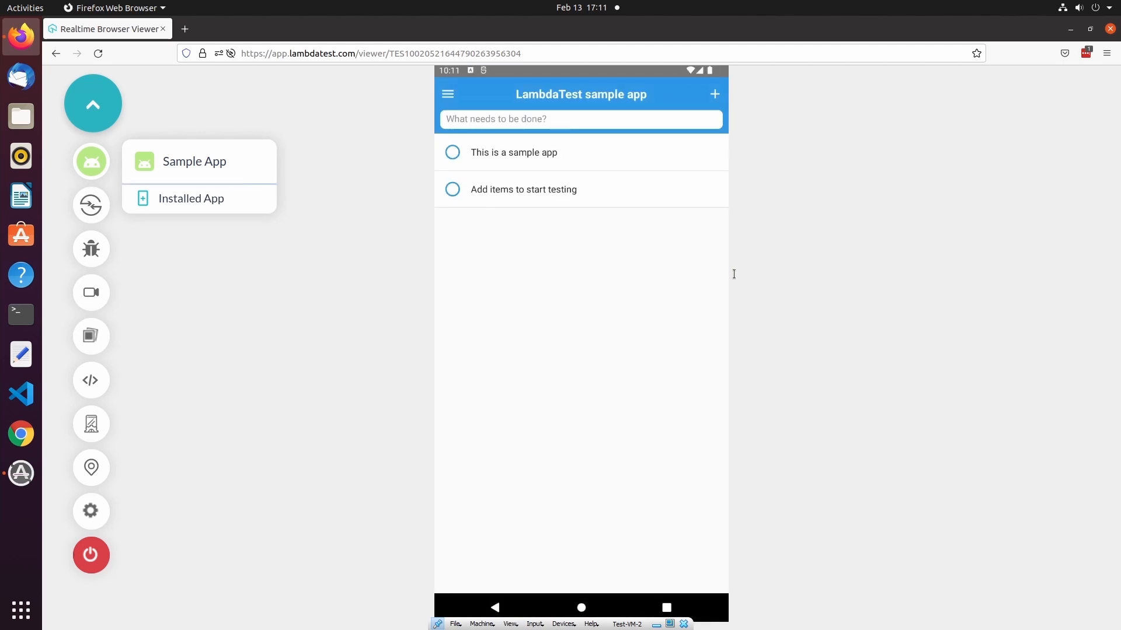
- Take a Mark as Bug screenshot and draw a rectangle around 'This is a sample app'
click(191, 199)
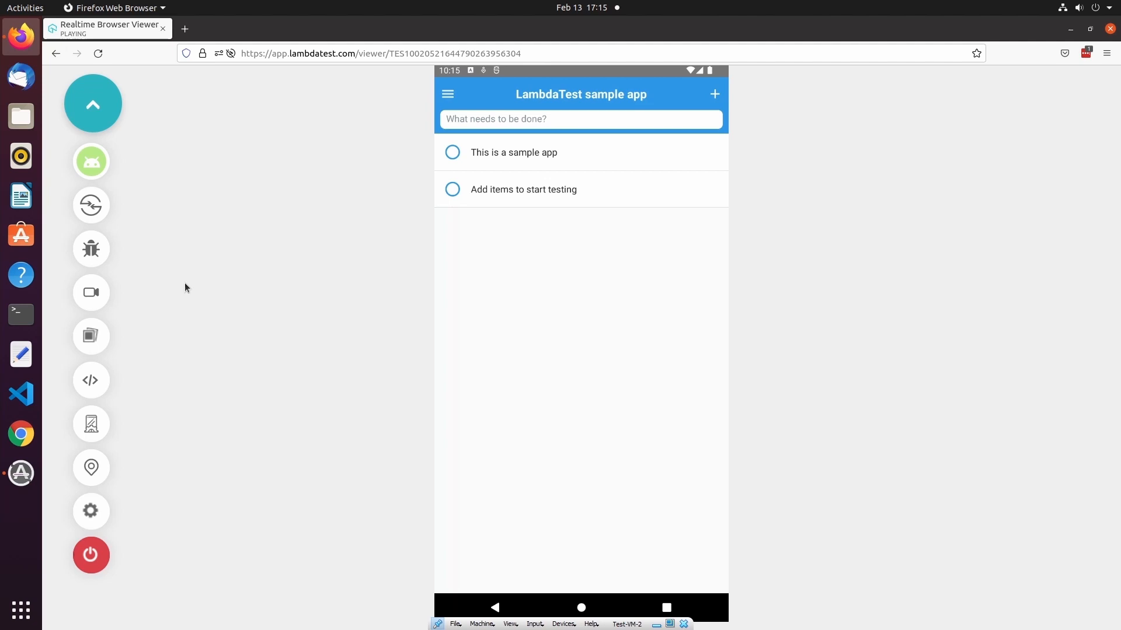
mouse_move(91, 248)
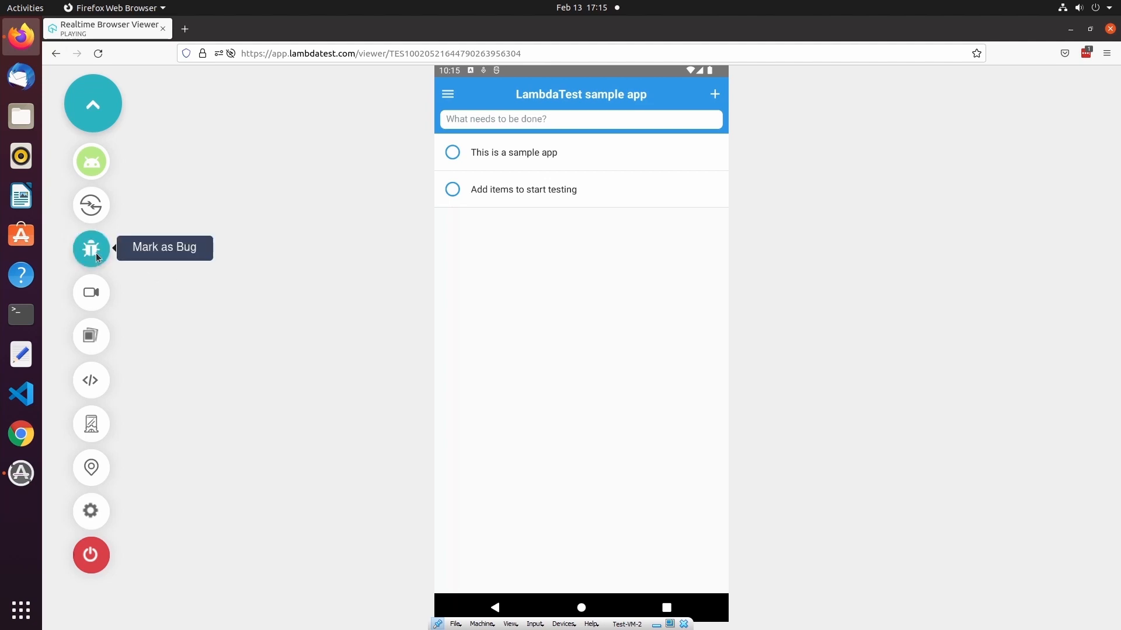
click(91, 249)
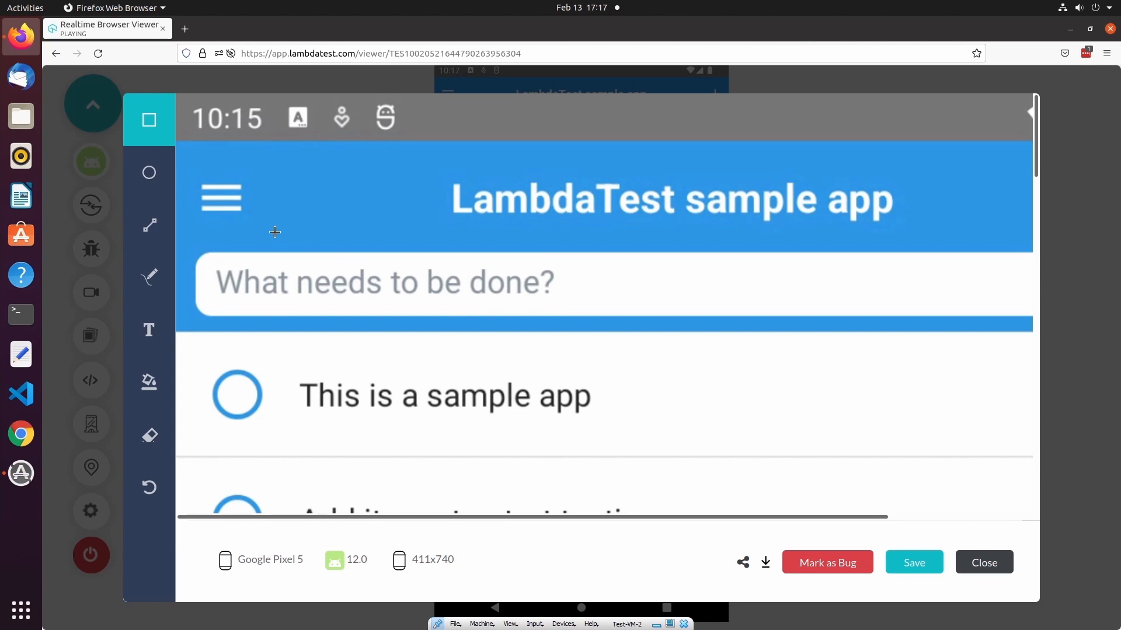
mouse_move(590, 360)
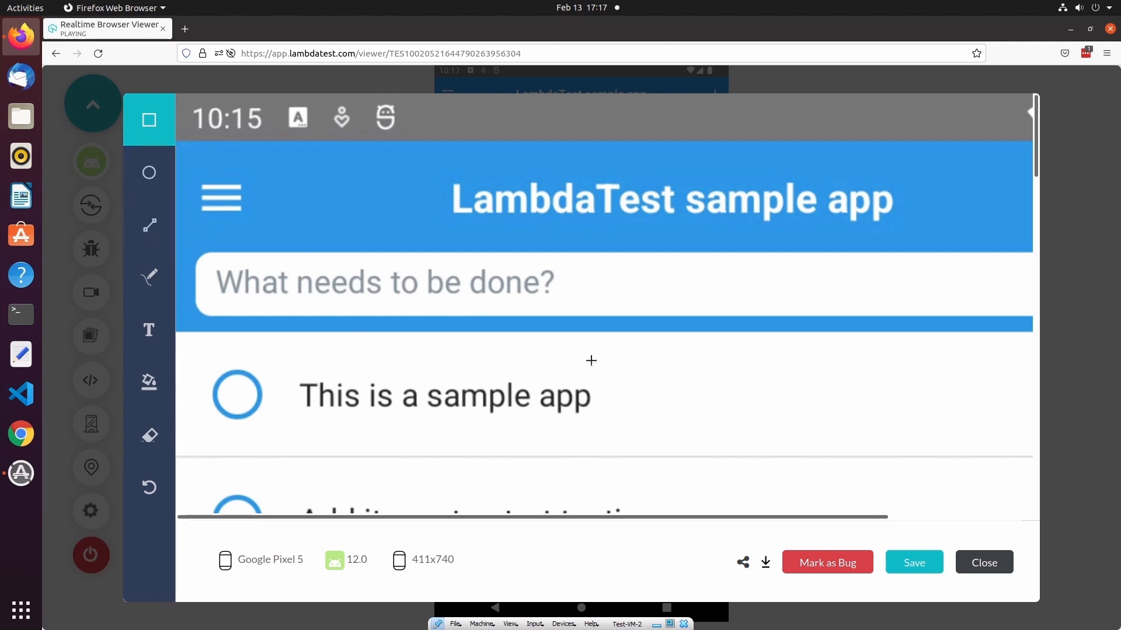
drag(590, 360, 296, 413)
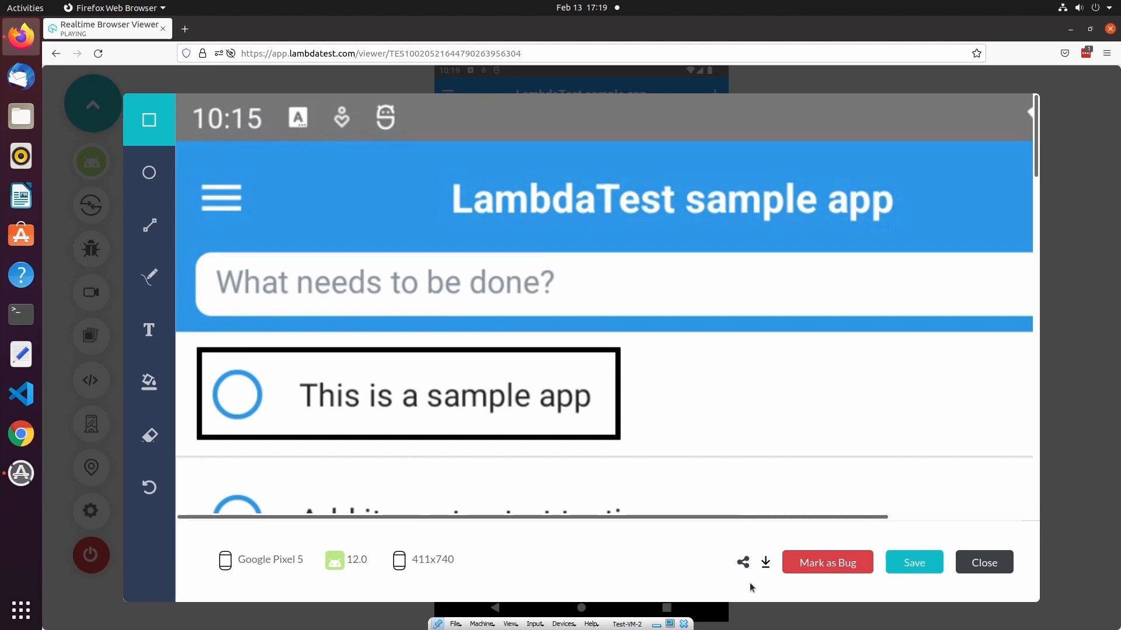
- Get a shareable link for the bug screenshot, then close the Share with others dialog
click(742, 562)
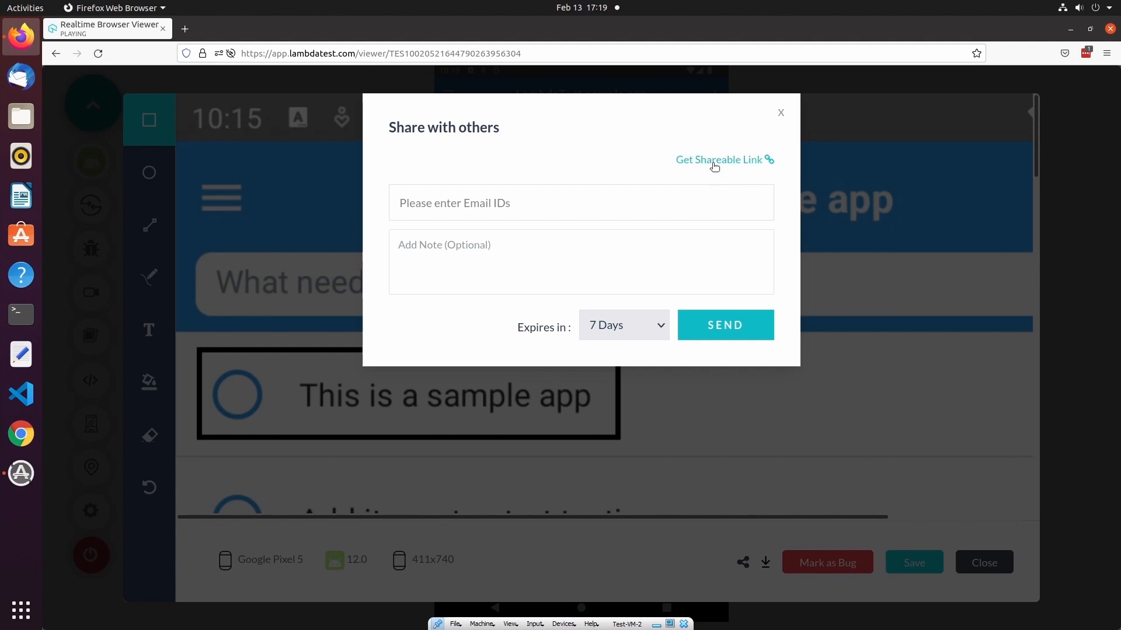
click(724, 160)
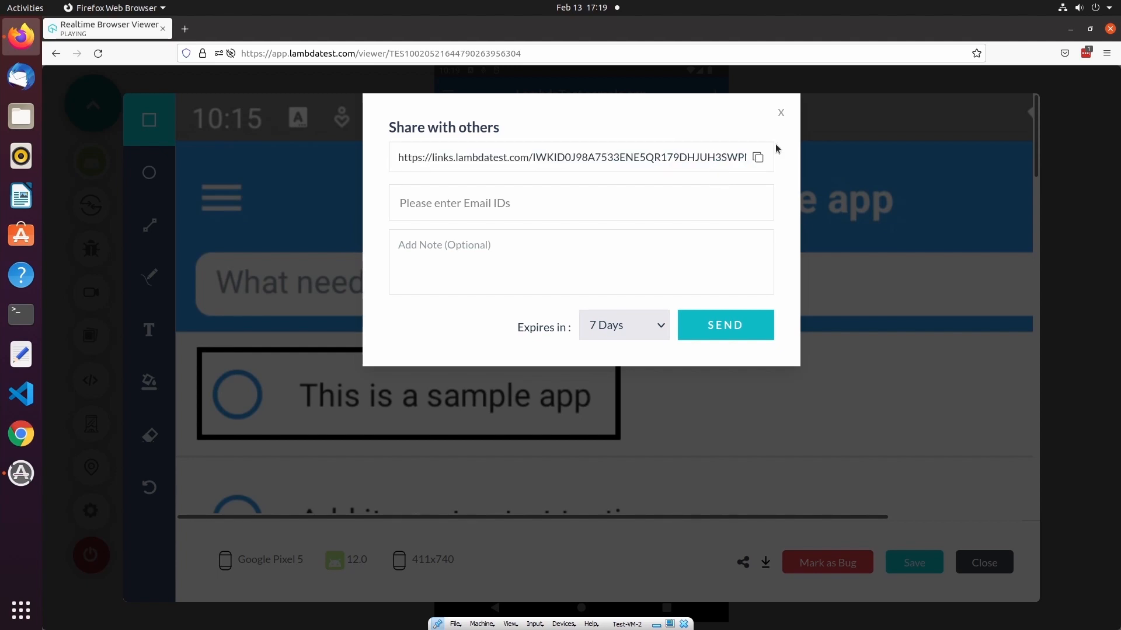
click(780, 112)
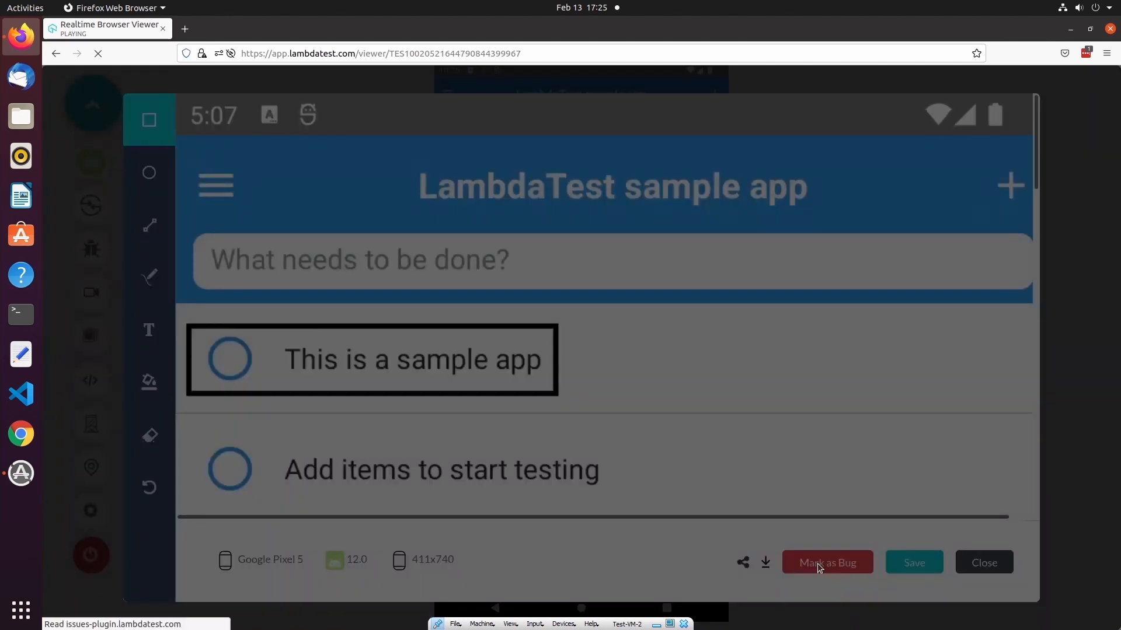
- Create a Highest-priority Bug issue assigned to Moss with summary 'This is a bug'
click(827, 562)
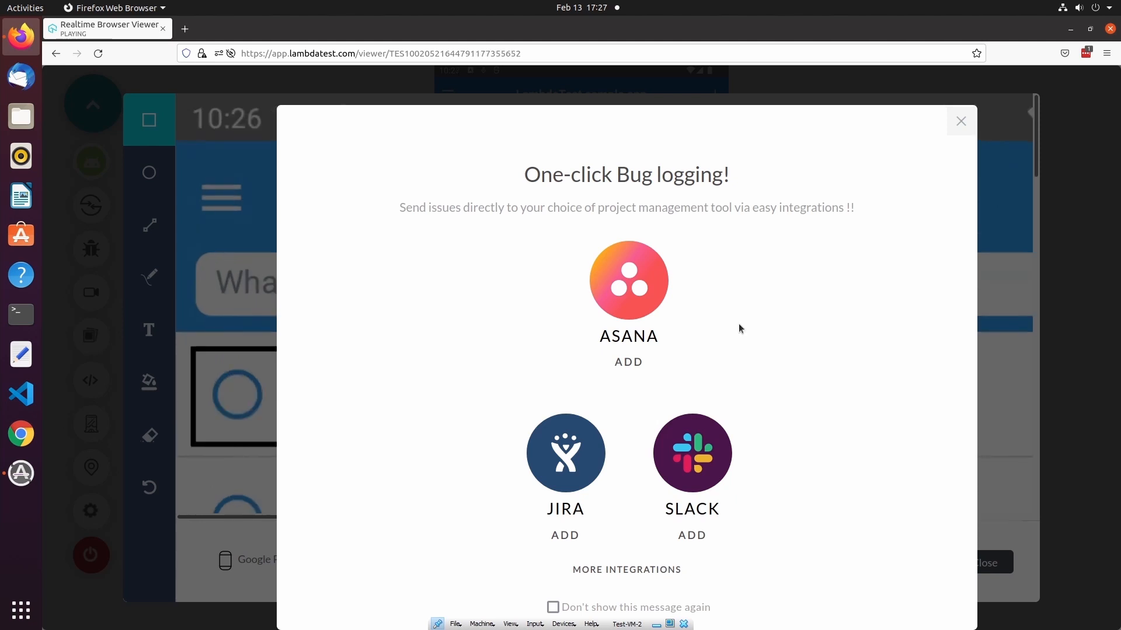
mouse_move(957, 130)
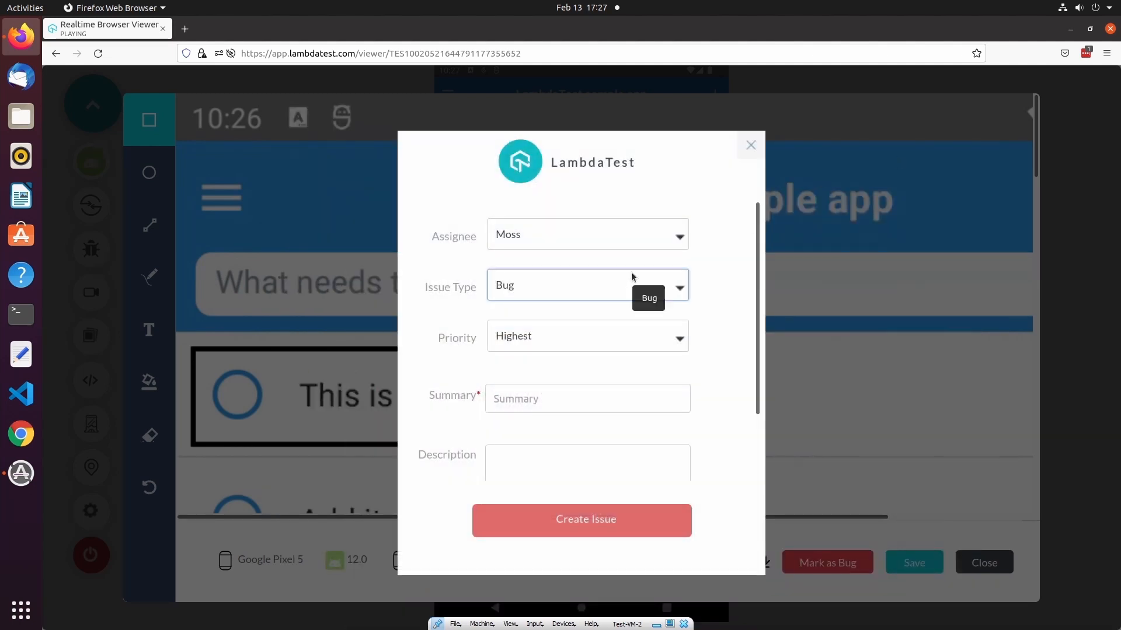
click(585, 398)
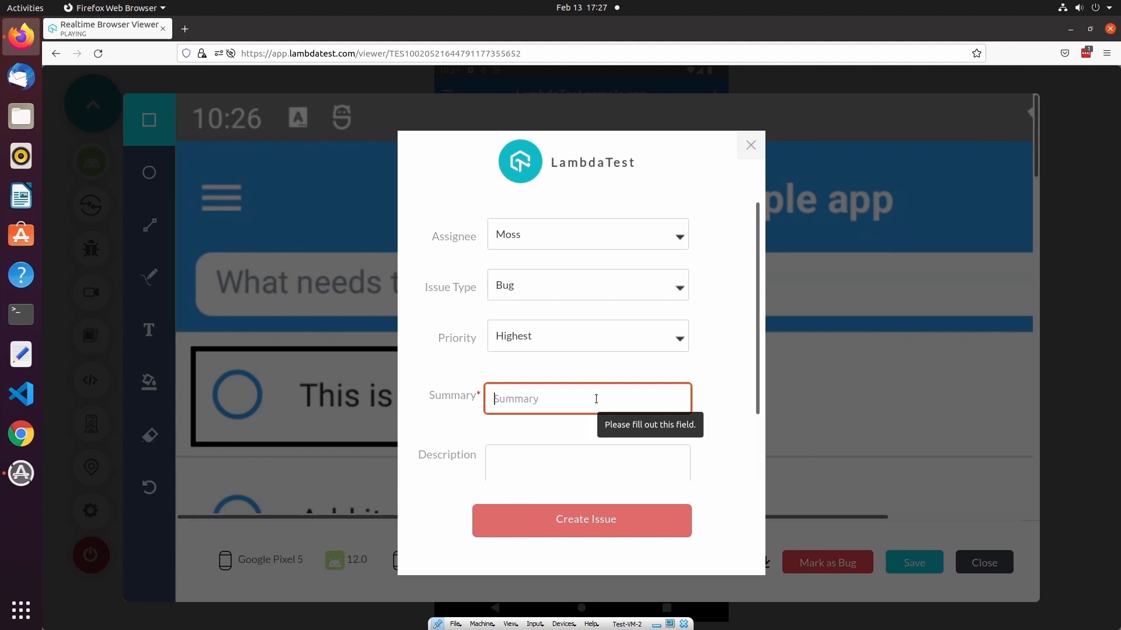
text(This is a bug)
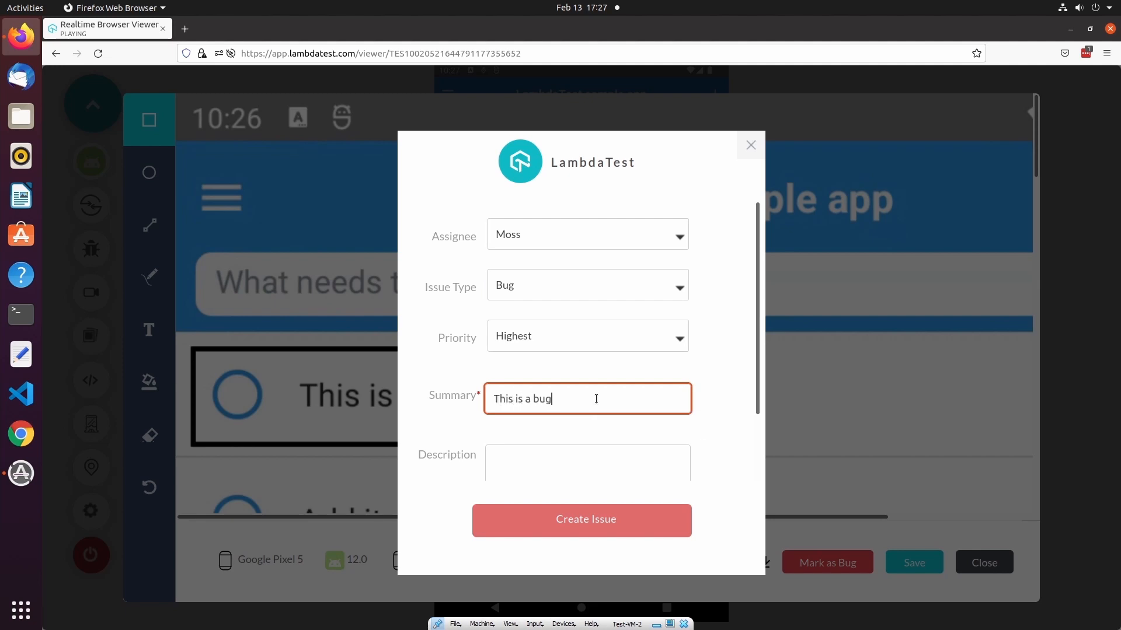
click(582, 519)
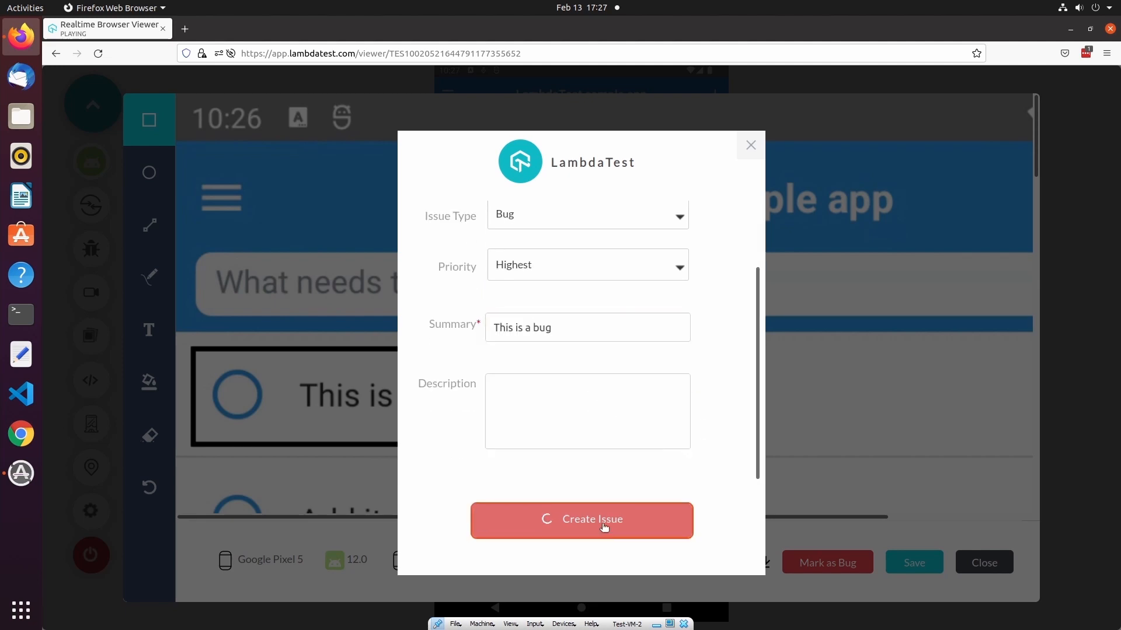
click(581, 520)
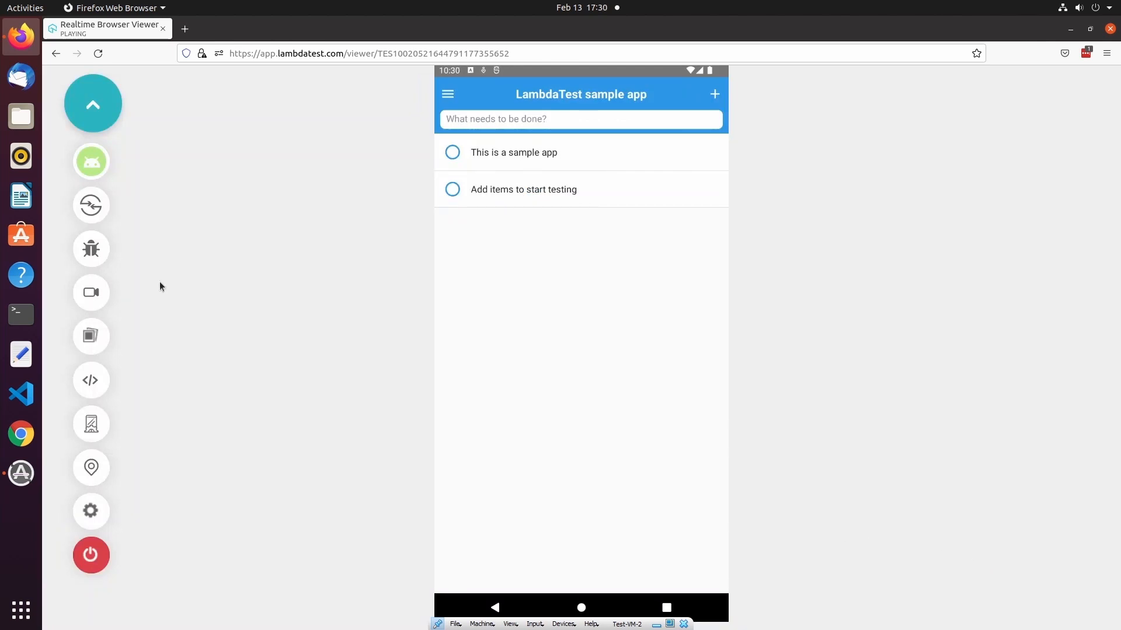
- Record a short session video, dismiss the processing notice, and open the media Gallery
click(91, 293)
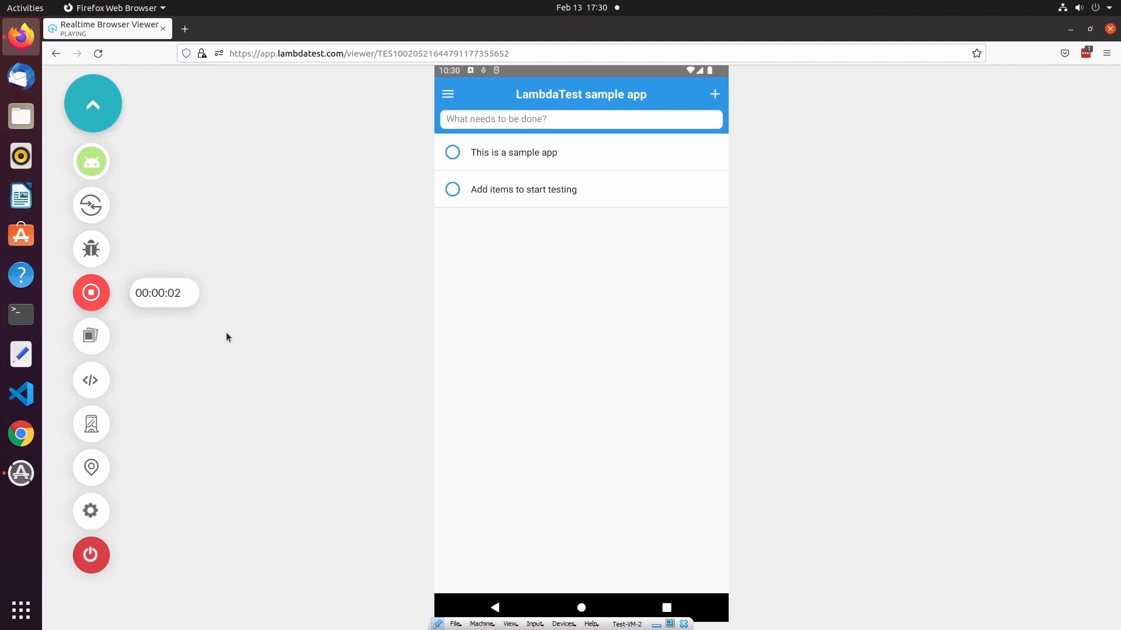
mouse_move(91, 292)
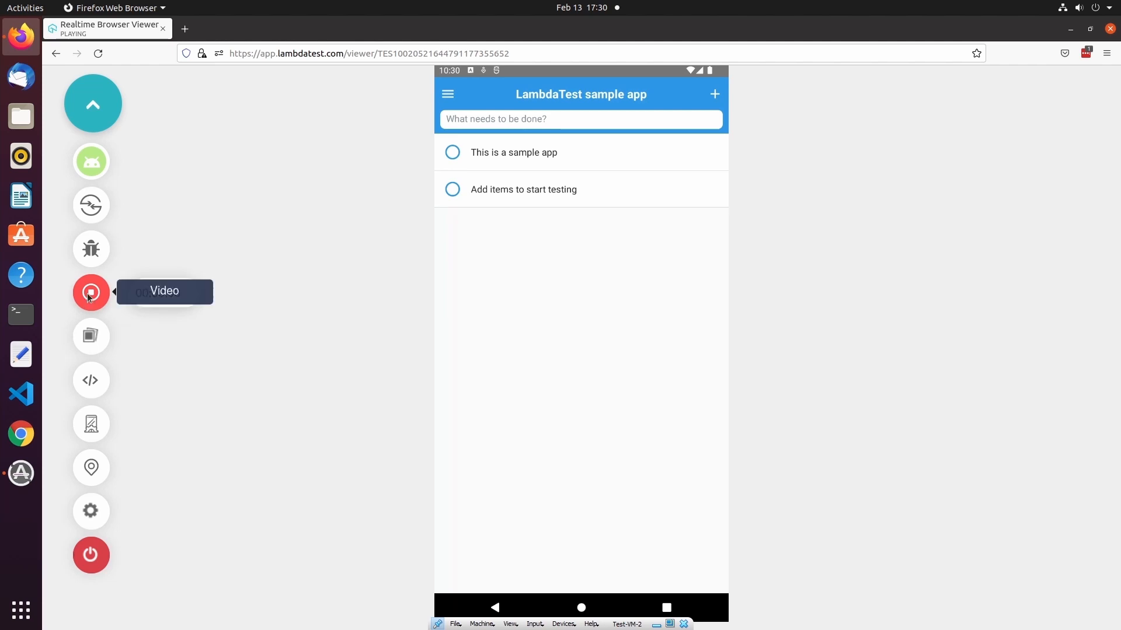
click(91, 293)
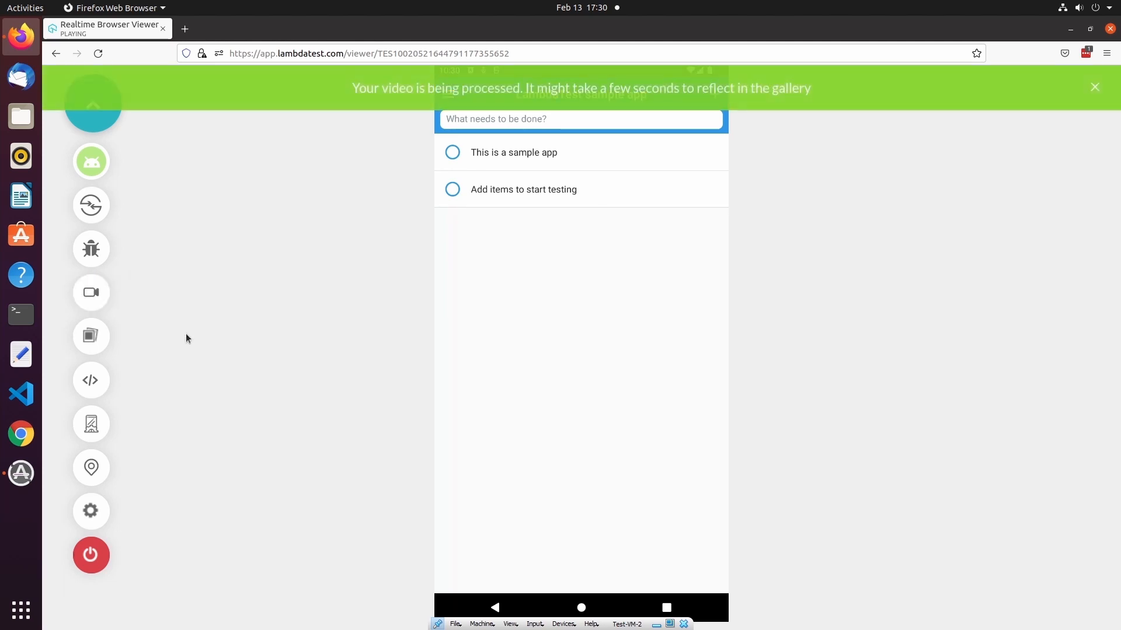
click(1094, 87)
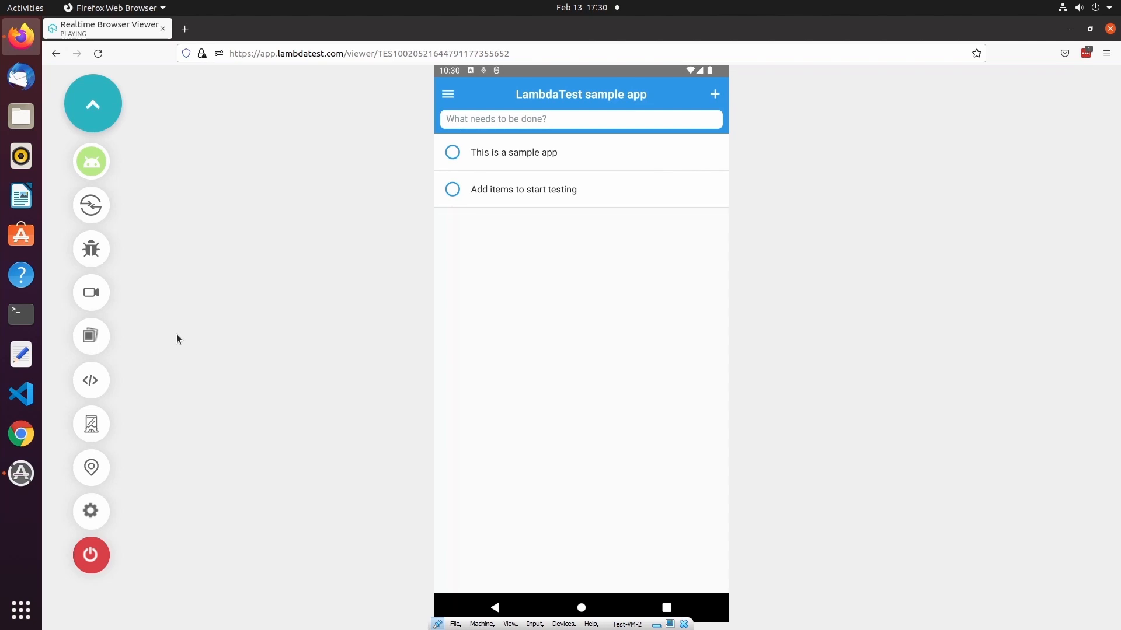
click(91, 336)
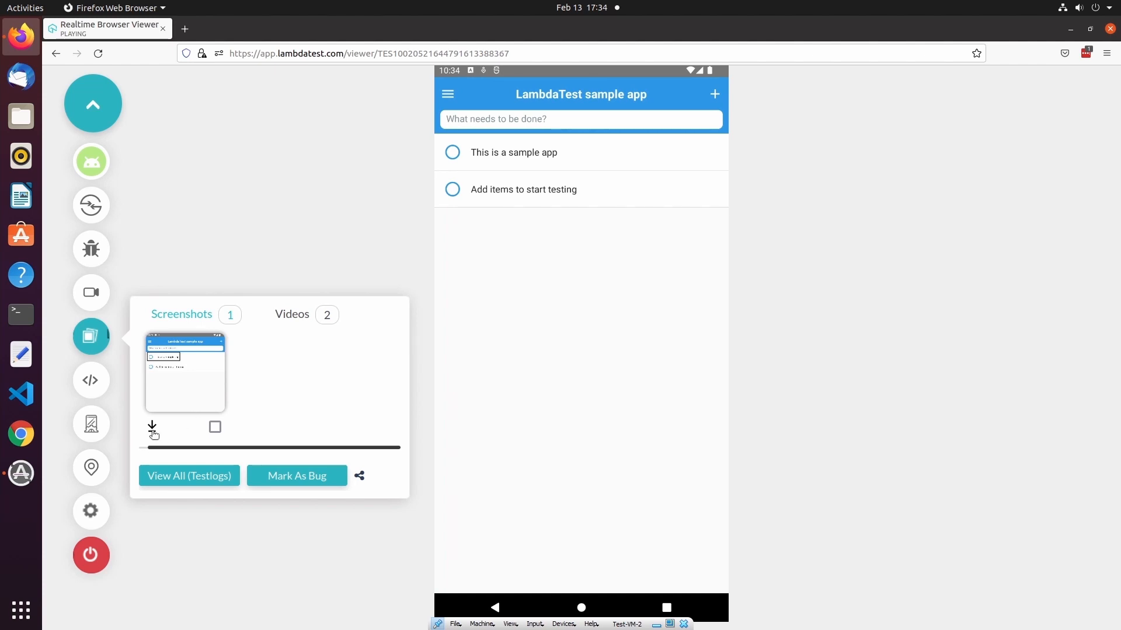
mouse_move(169, 436)
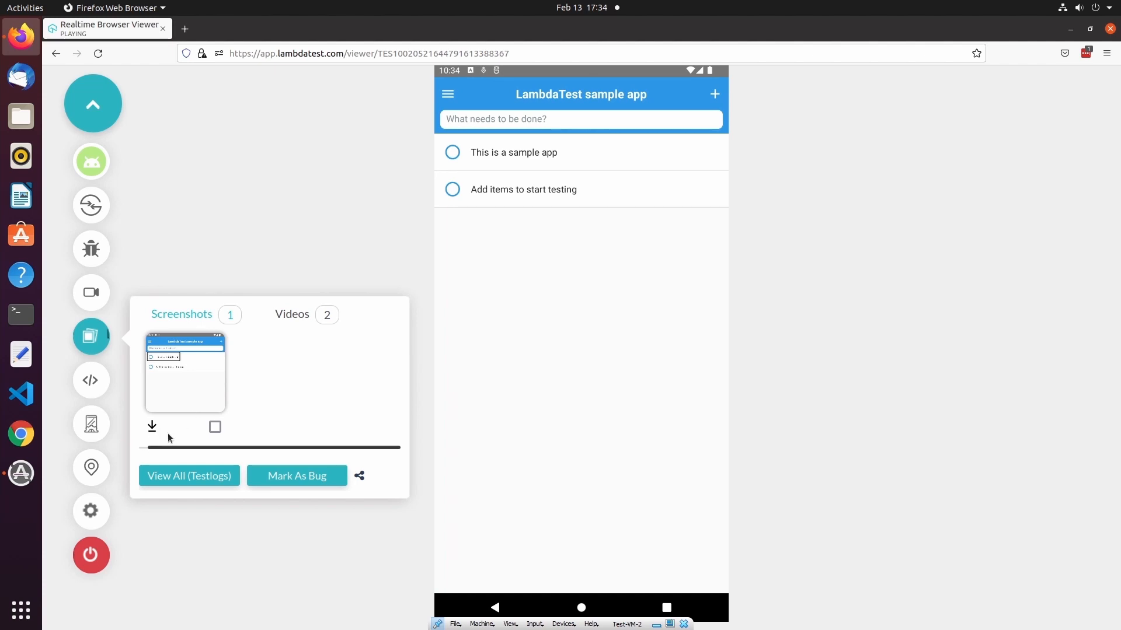
- Close the gallery, view Device Logs in DevTools, check the log-type list, then close DevTools
click(91, 337)
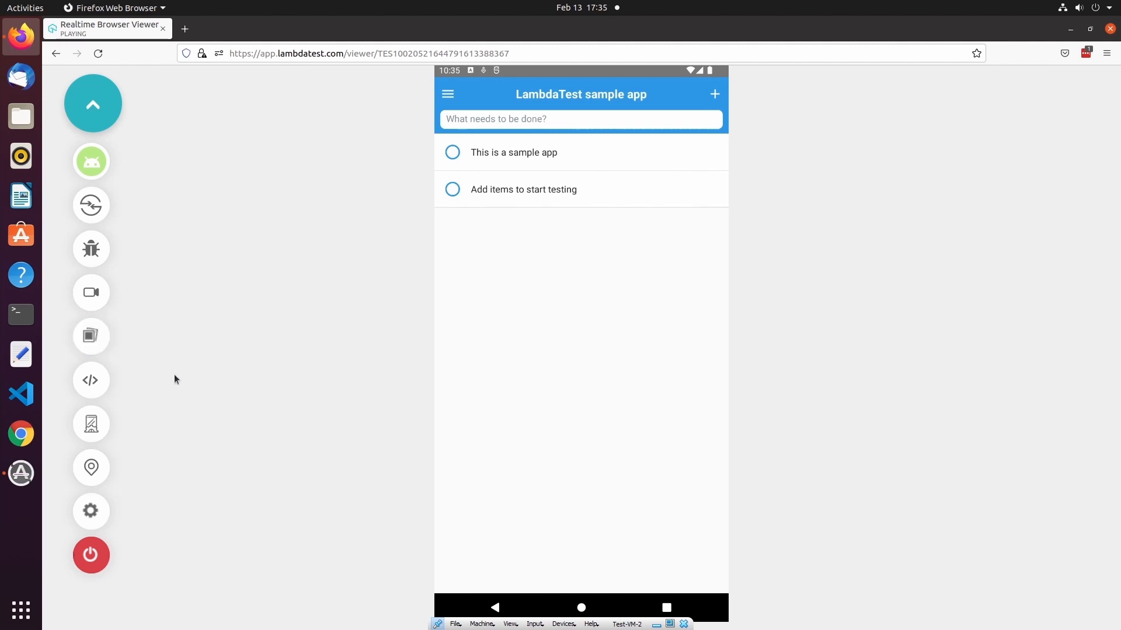
click(91, 379)
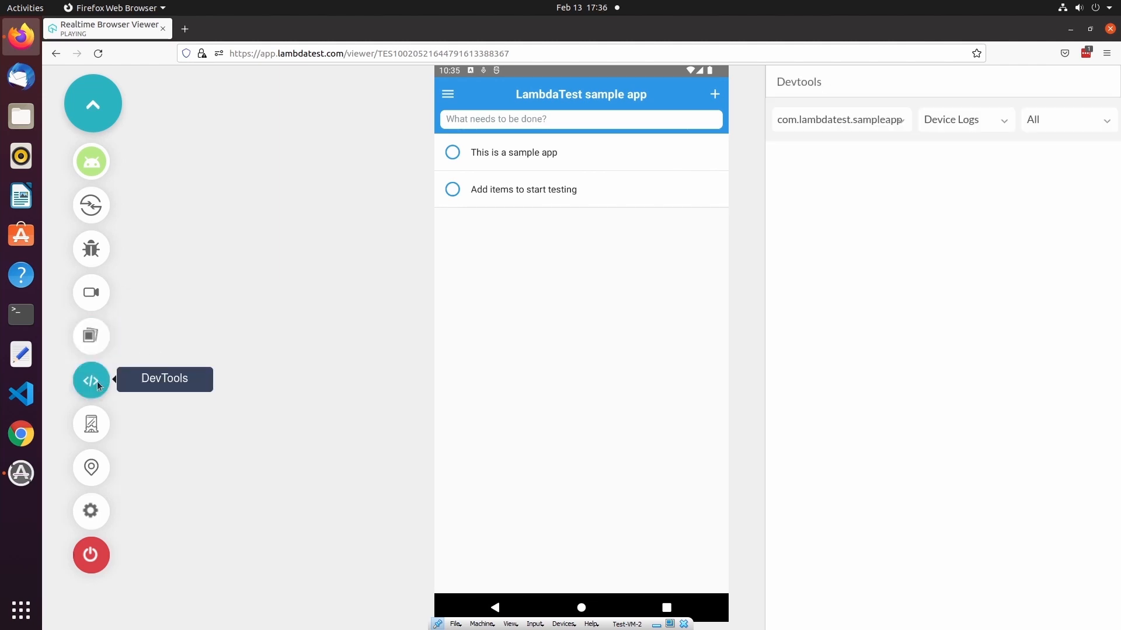
click(91, 379)
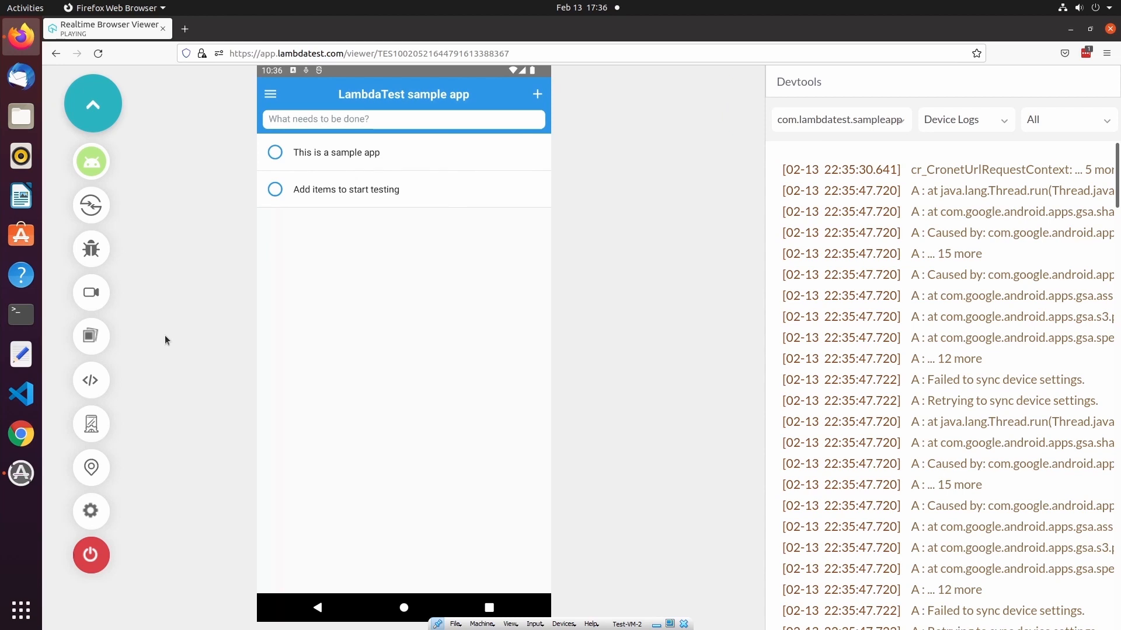
mouse_move(986, 125)
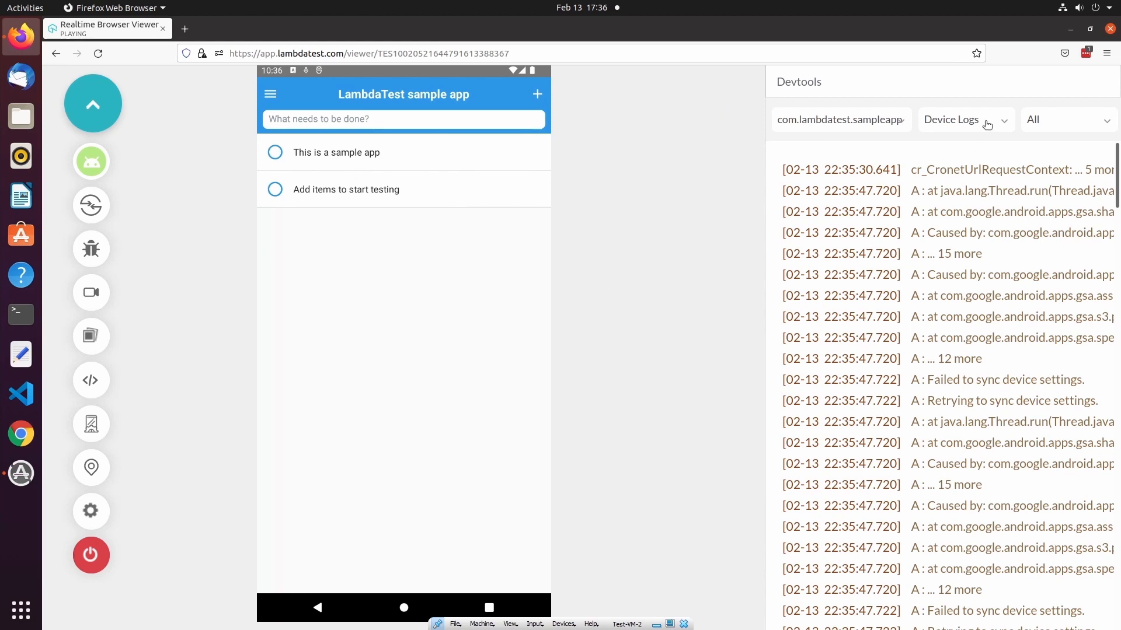
click(964, 119)
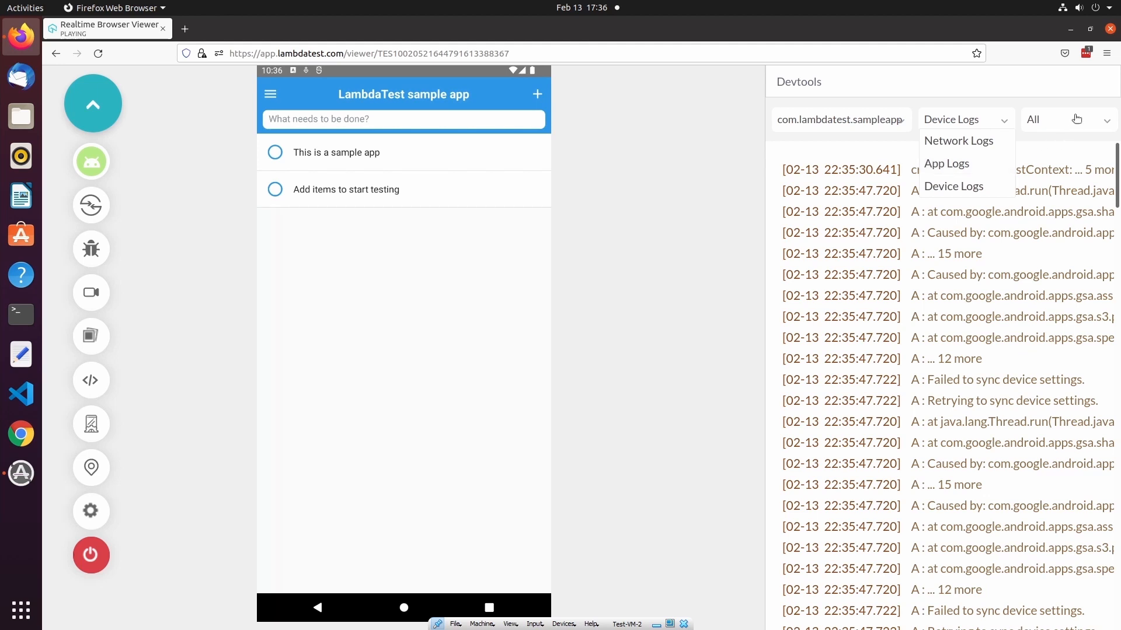
click(1067, 119)
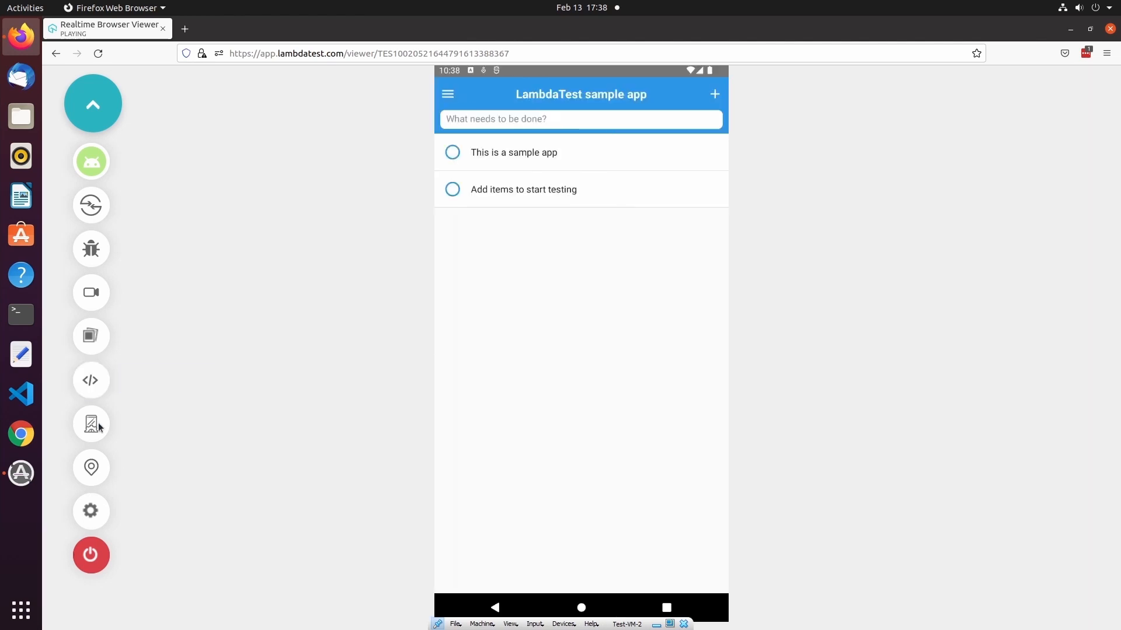
- Switch the emulated device's keyboard language to Russian in Device Controls
click(91, 424)
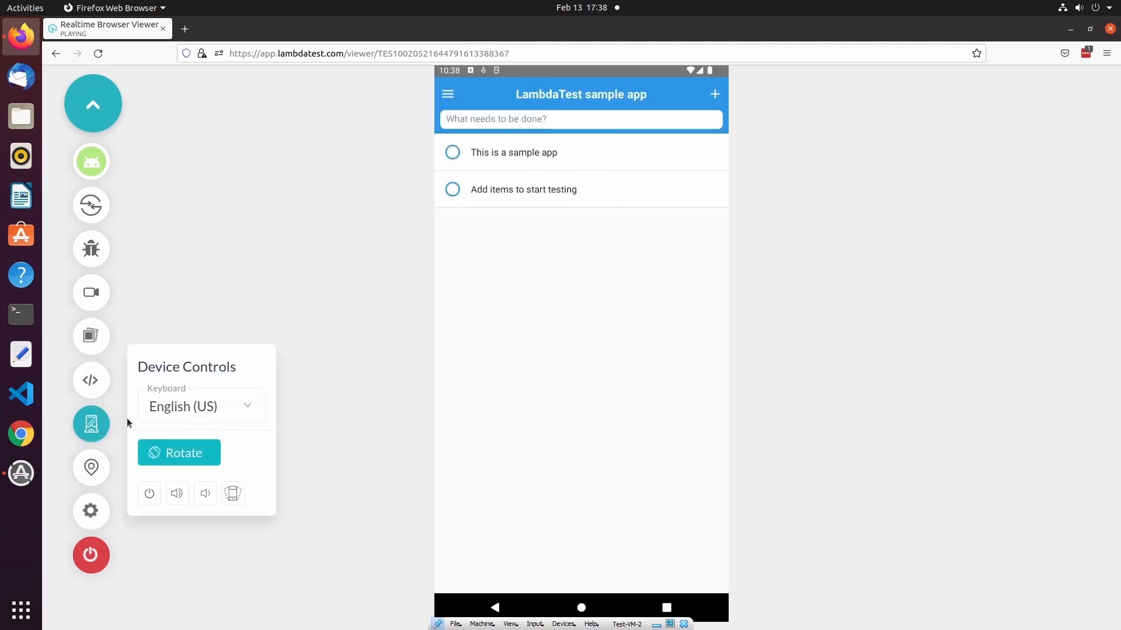
click(201, 406)
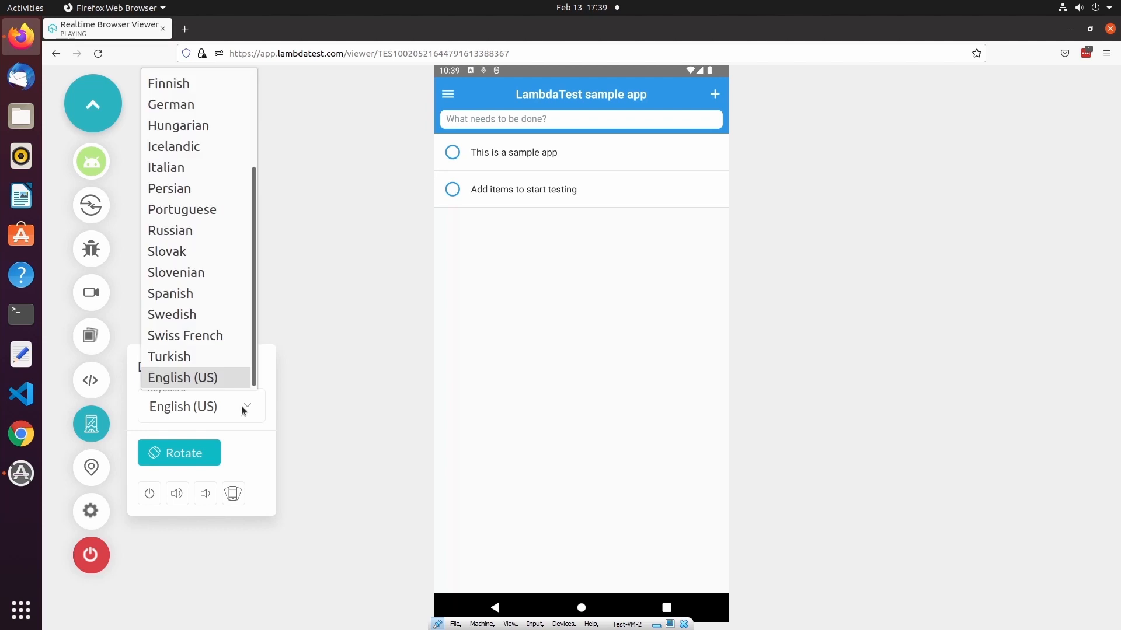
click(170, 230)
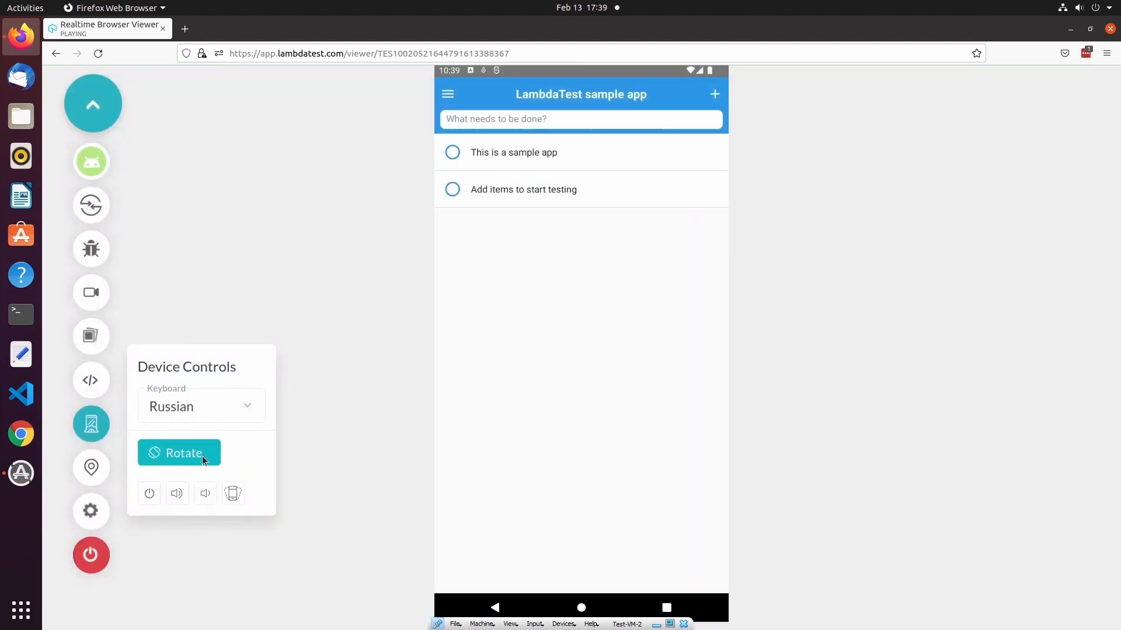
- Rotate the device to landscape and then back to portrait
click(179, 453)
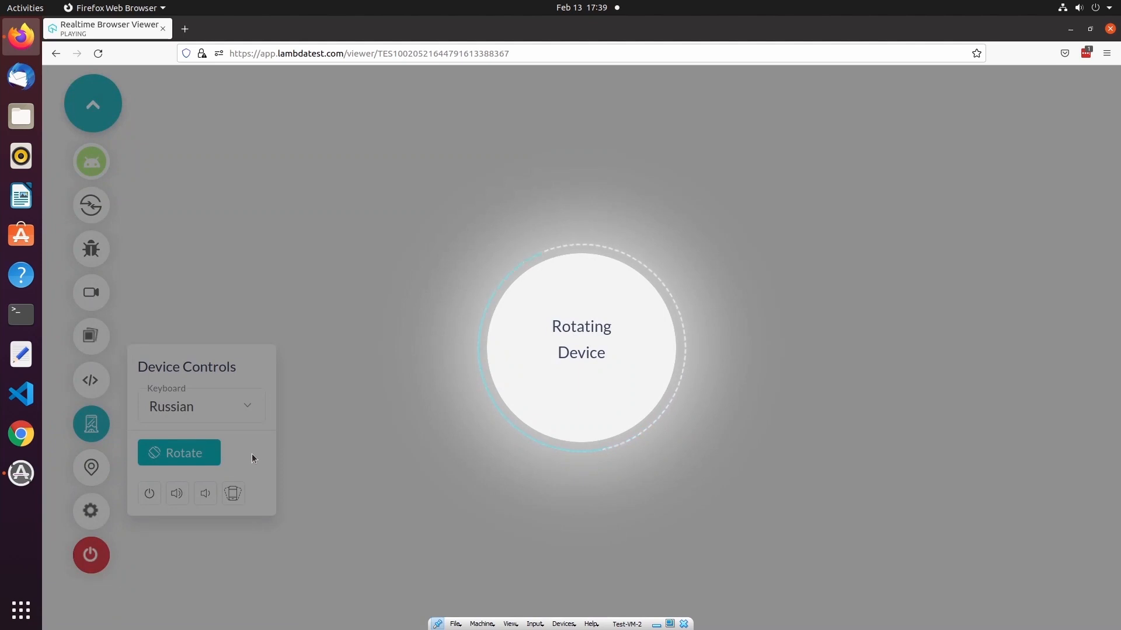
click(179, 453)
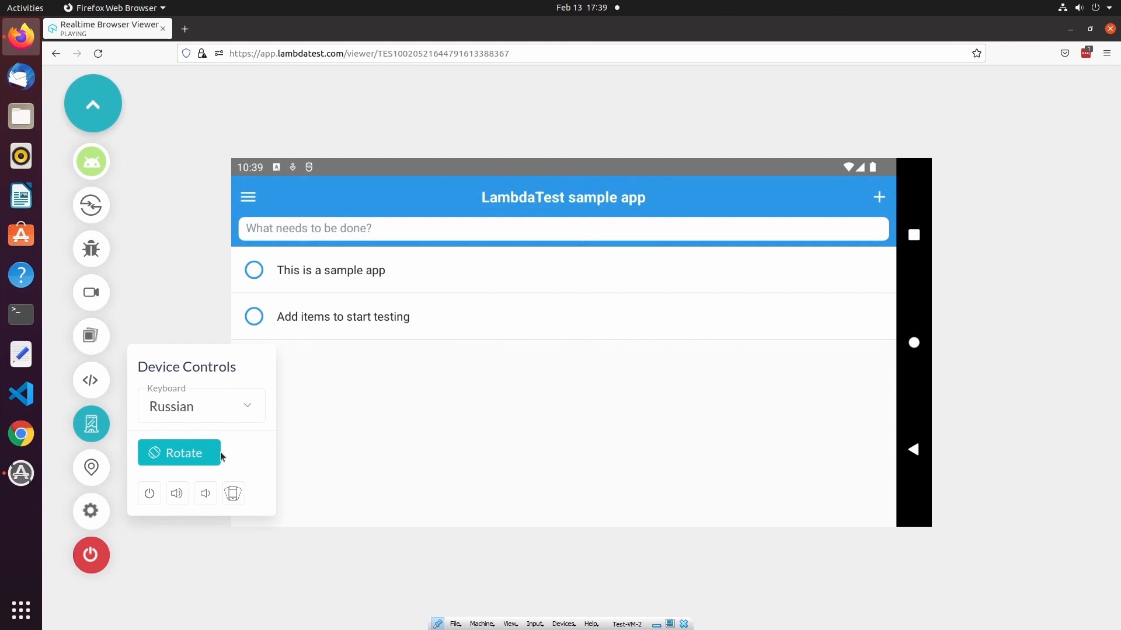
click(178, 453)
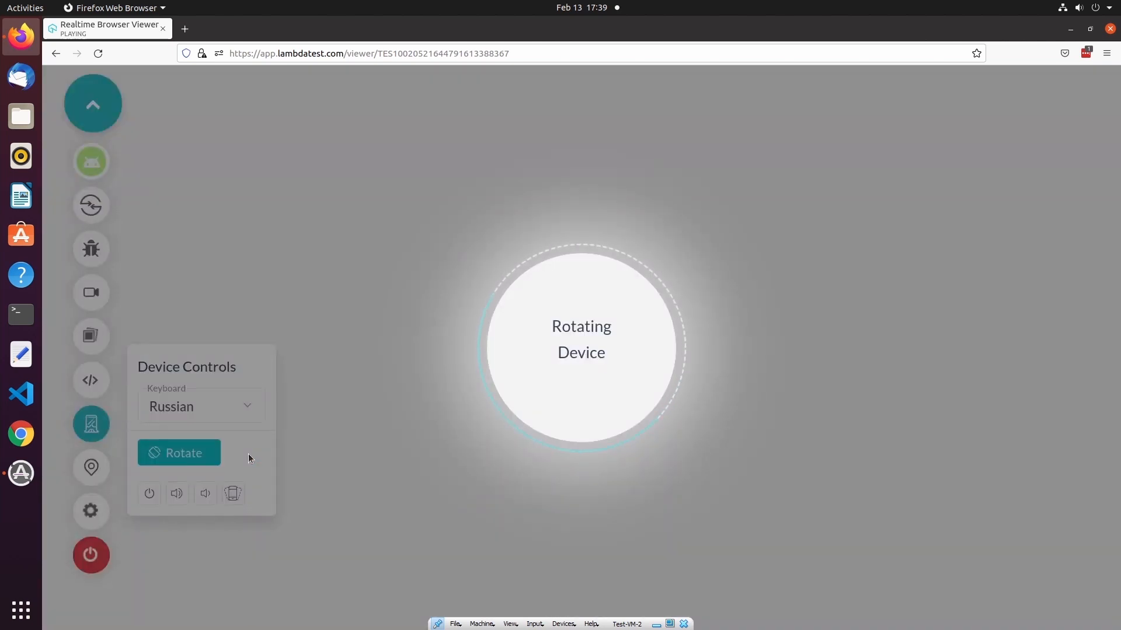
click(179, 452)
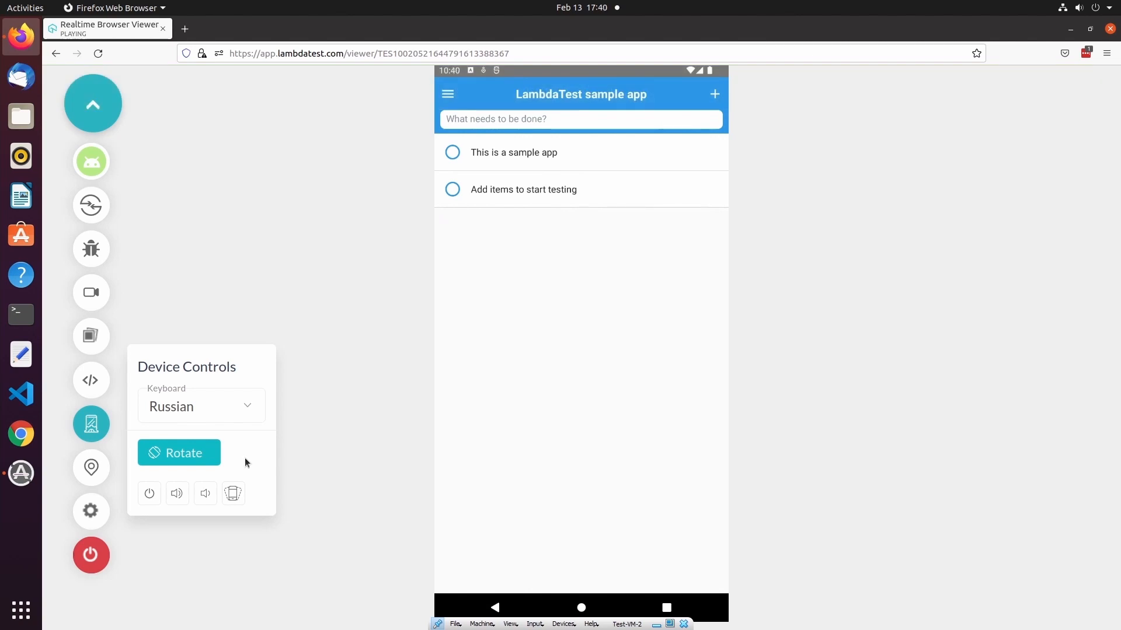
click(177, 494)
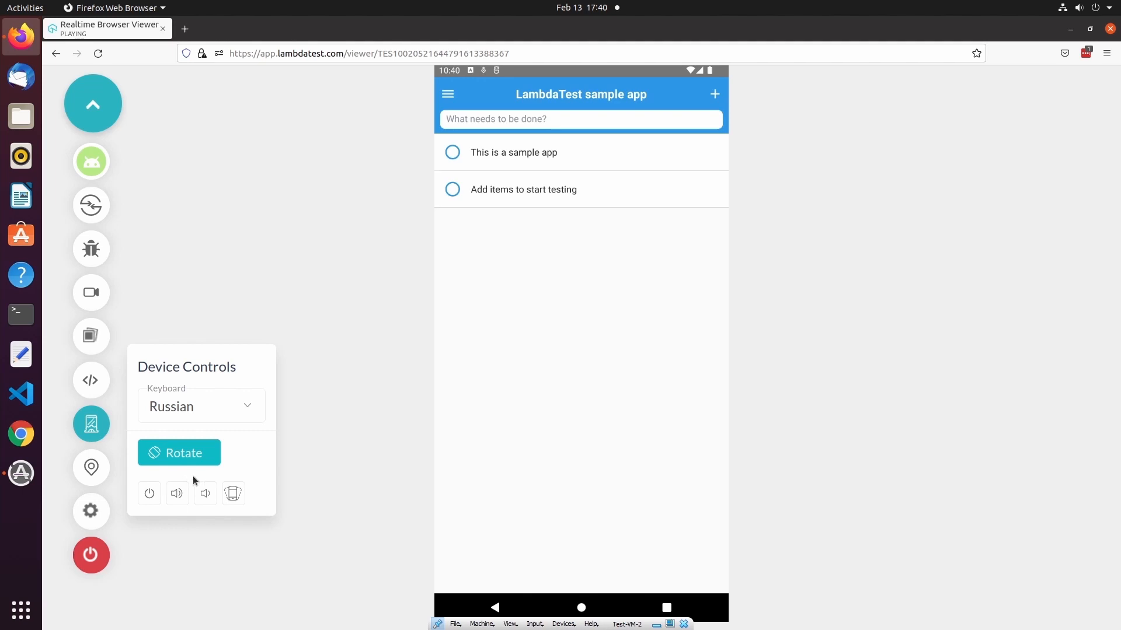
mouse_move(217, 481)
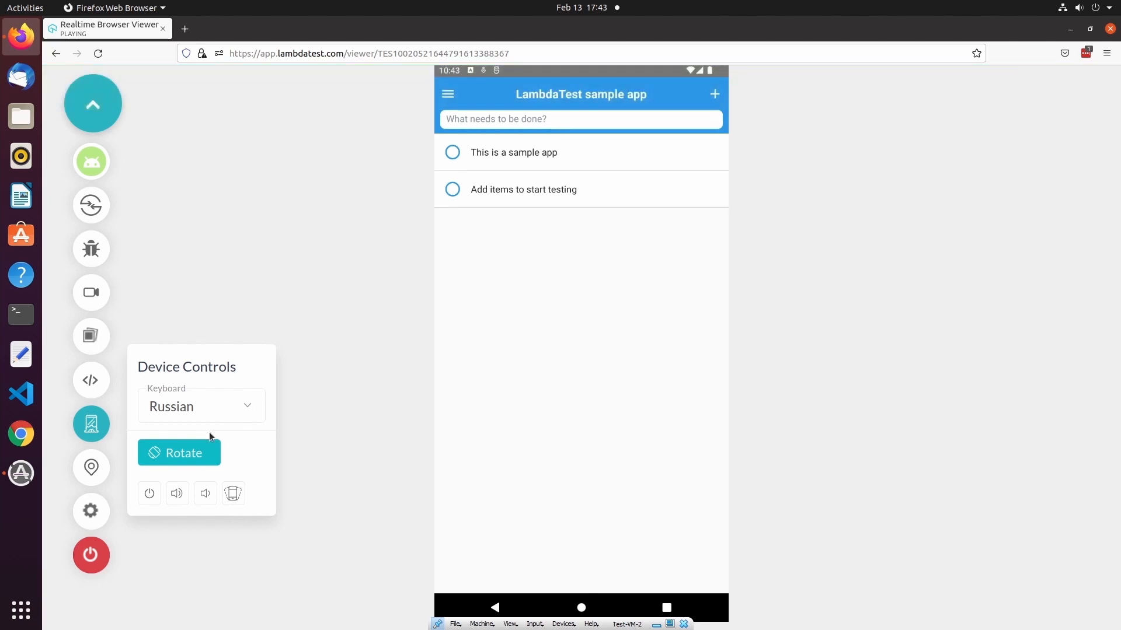
click(91, 468)
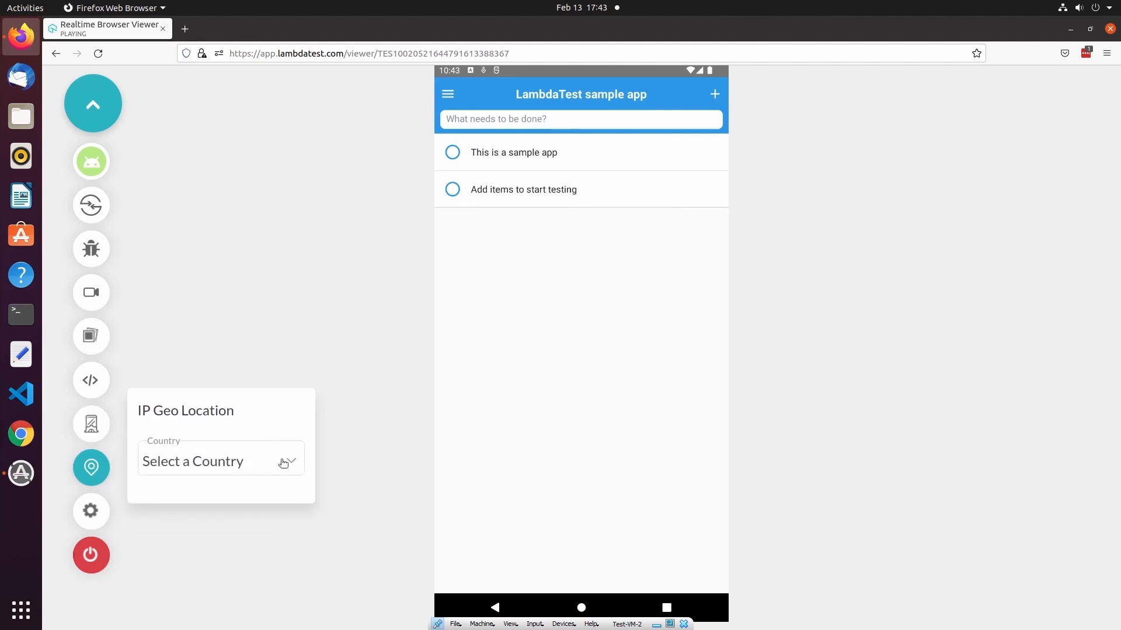
- Choose Israel as the IP geolocation country, then bring up session settings
click(220, 461)
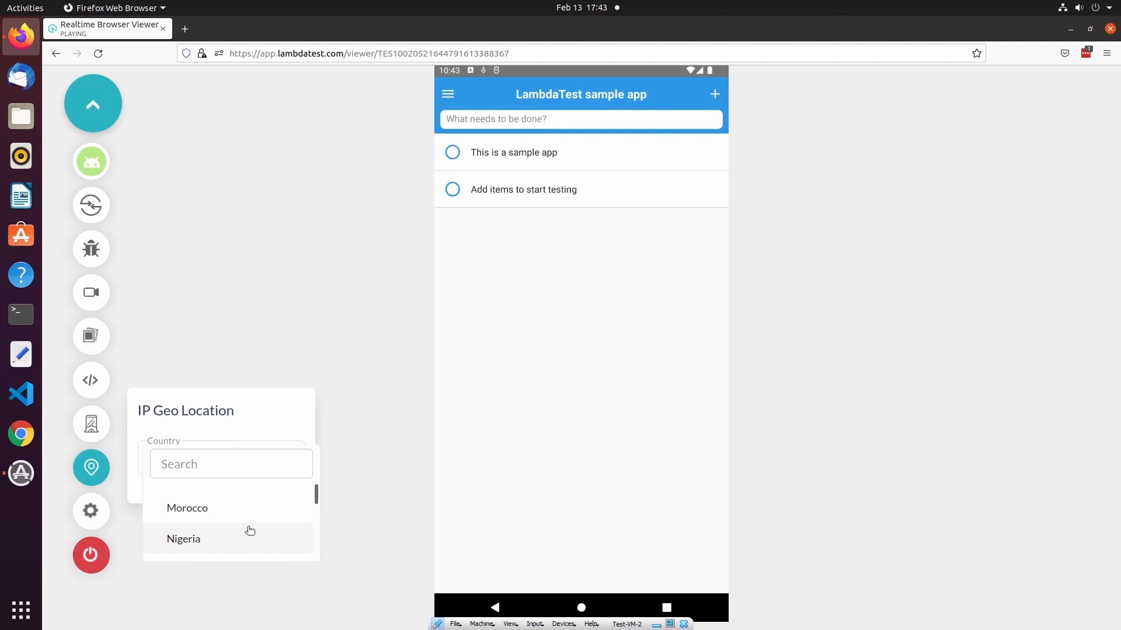
click(231, 464)
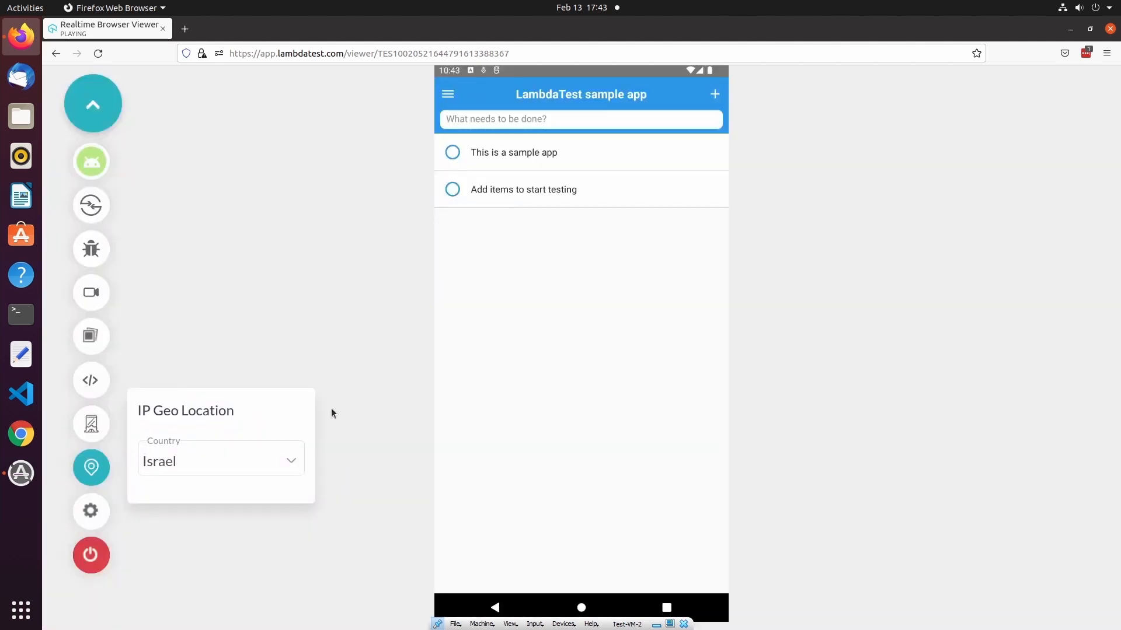
click(91, 511)
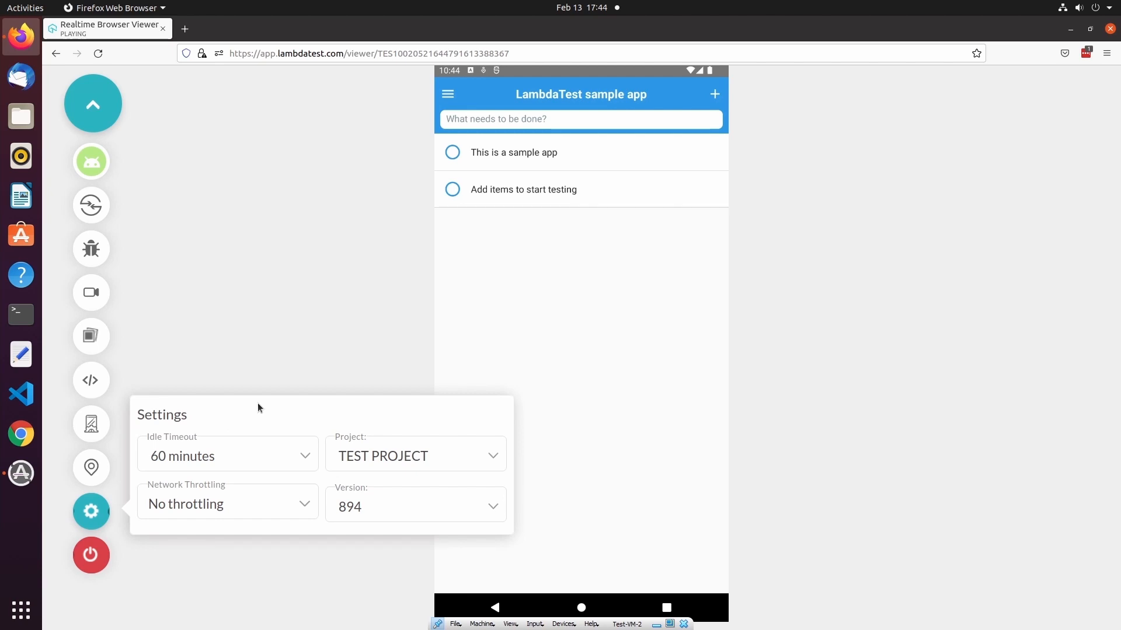
mouse_move(264, 421)
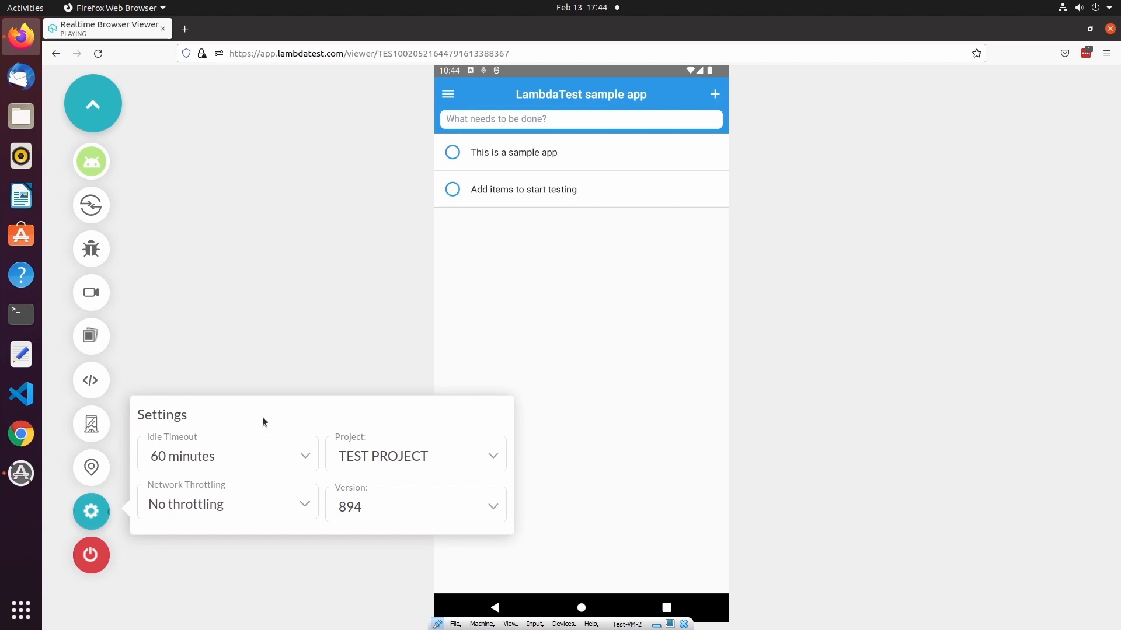
click(227, 456)
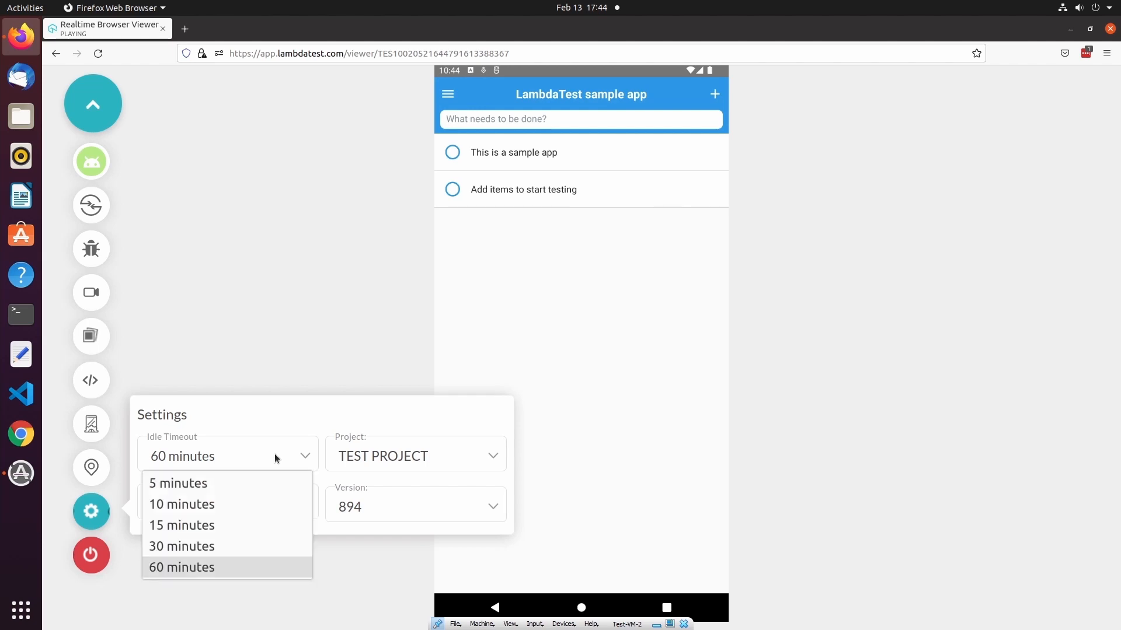
mouse_move(179, 484)
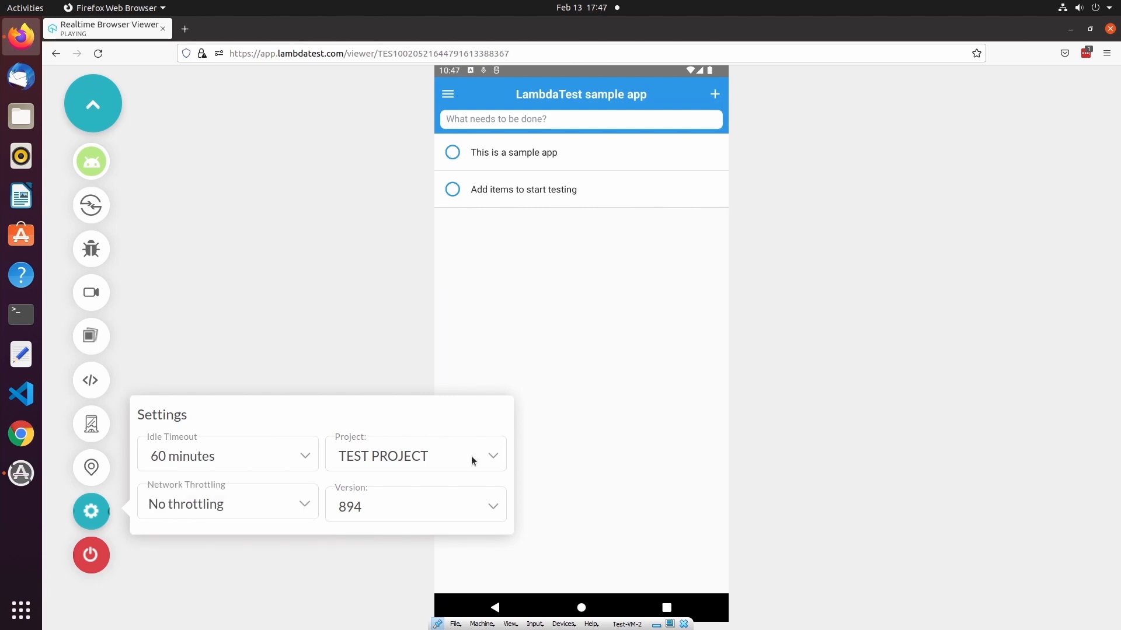
click(414, 455)
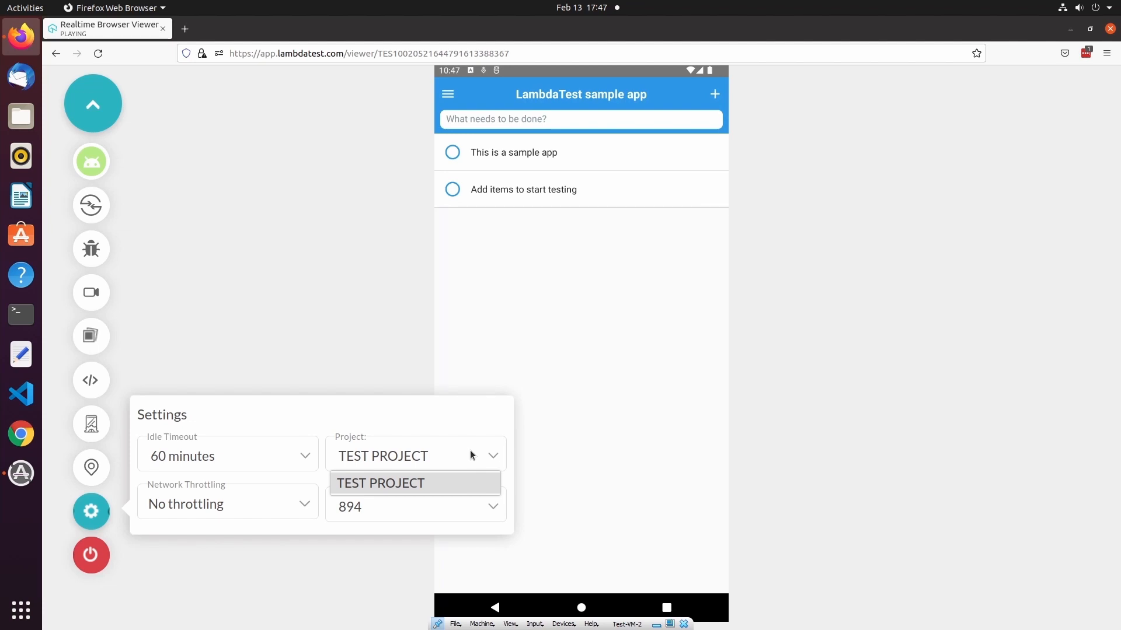
click(414, 483)
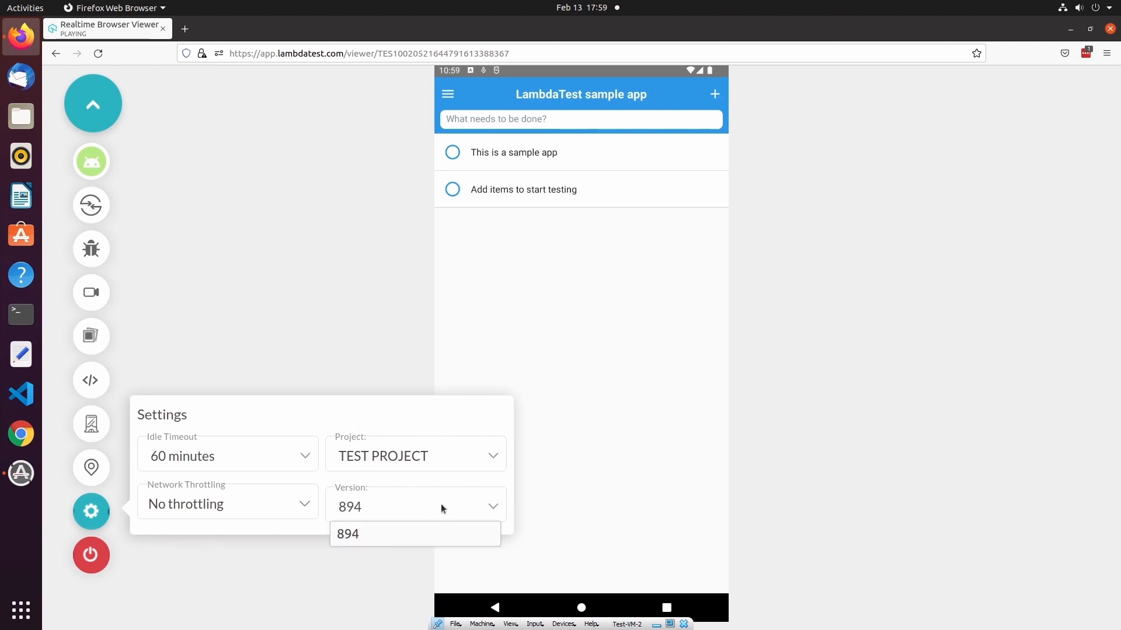
click(414, 534)
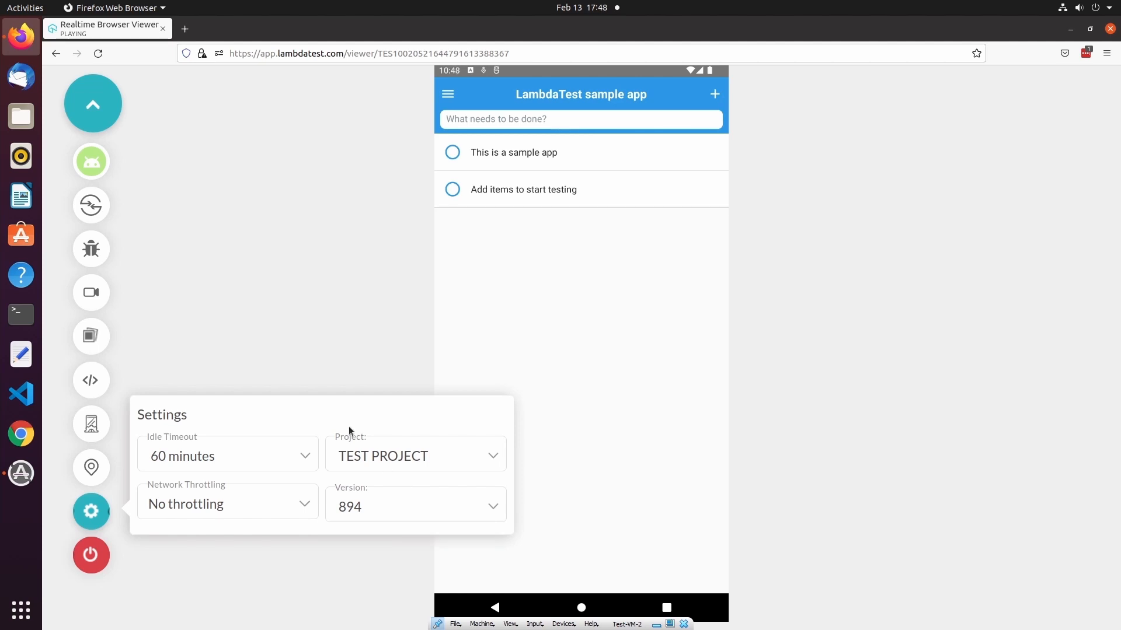
- Browse network throttling presets, start a custom profile named 'Defaul', then close settings
click(227, 503)
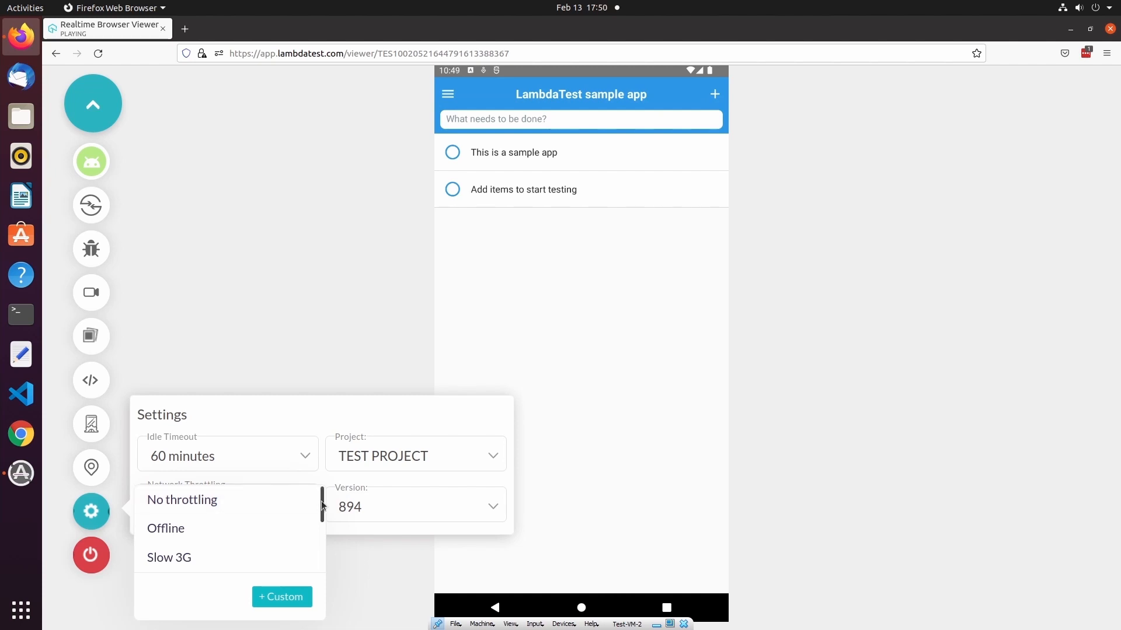
scroll(down, 3)
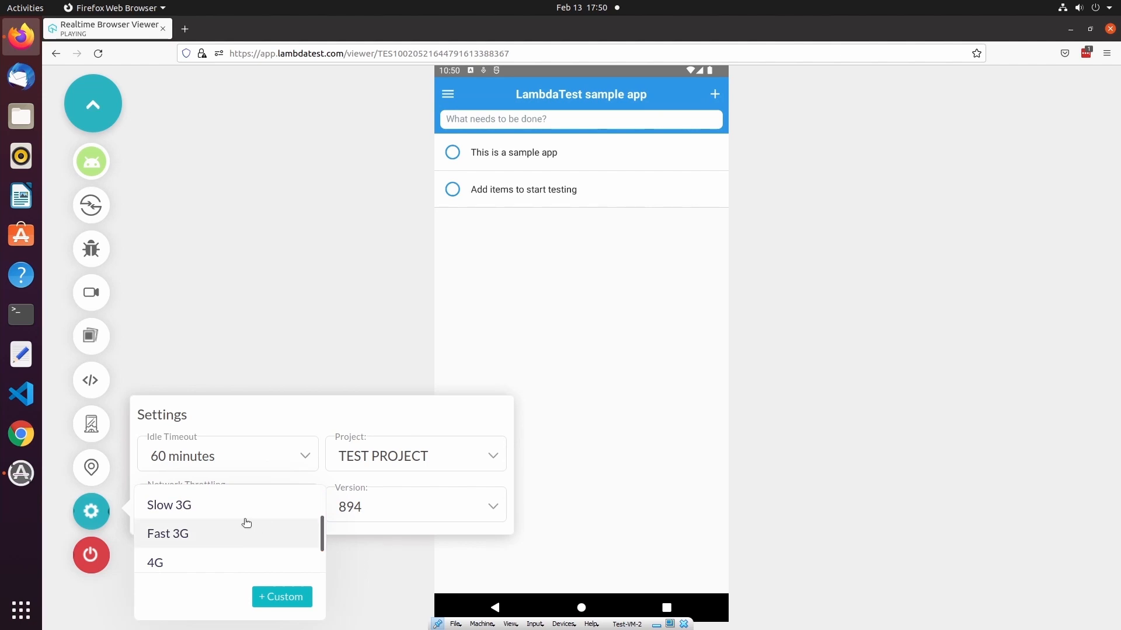
mouse_move(166, 536)
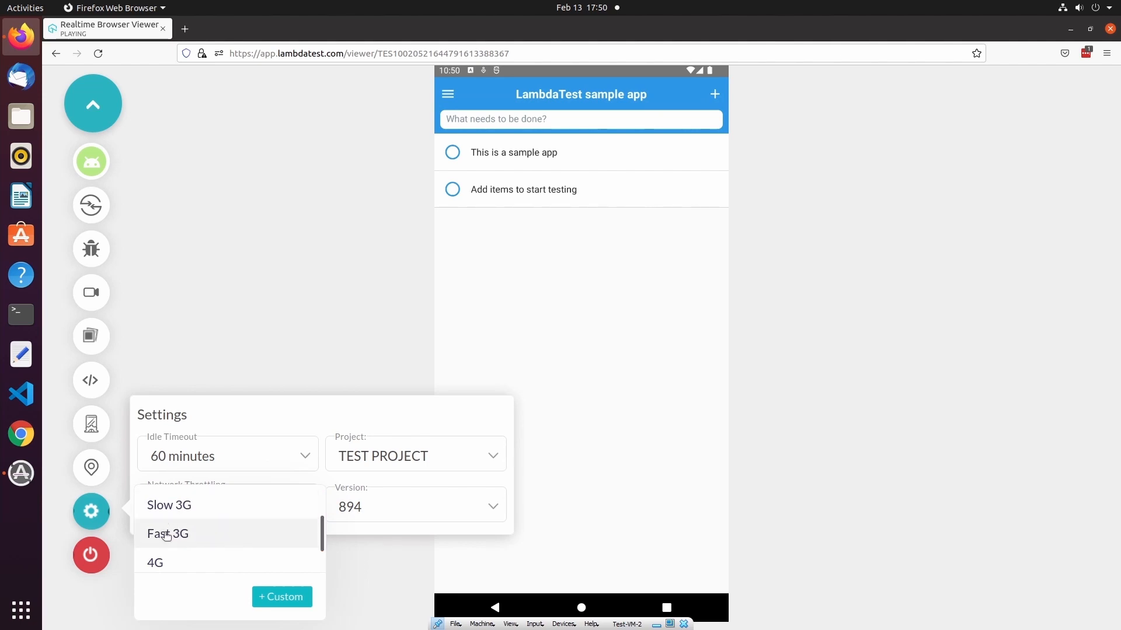
mouse_move(321, 536)
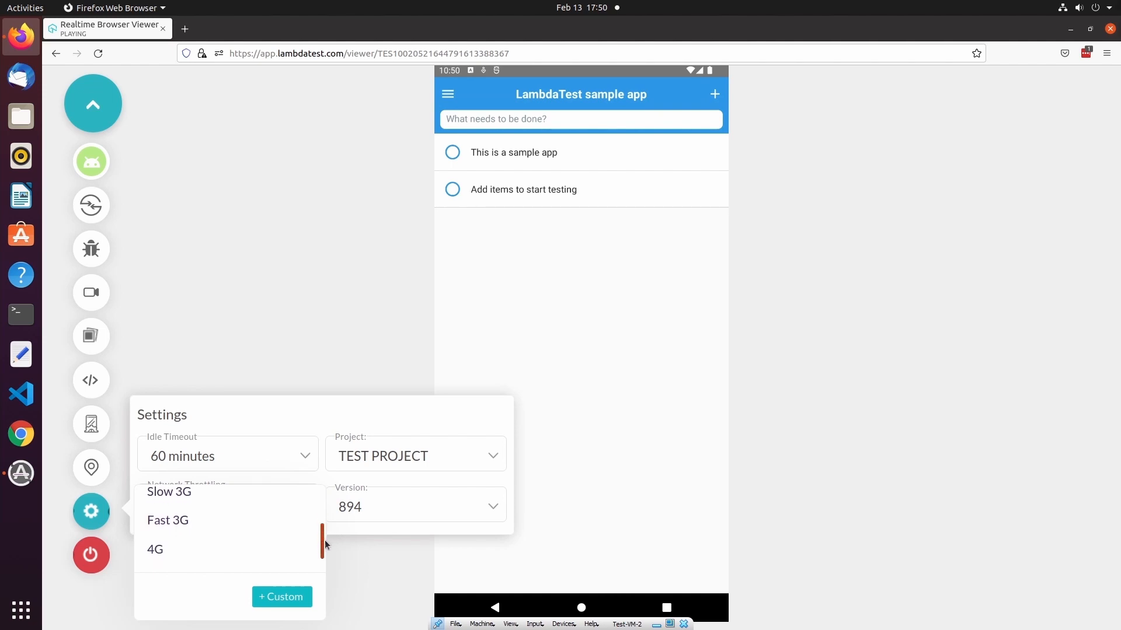
click(281, 597)
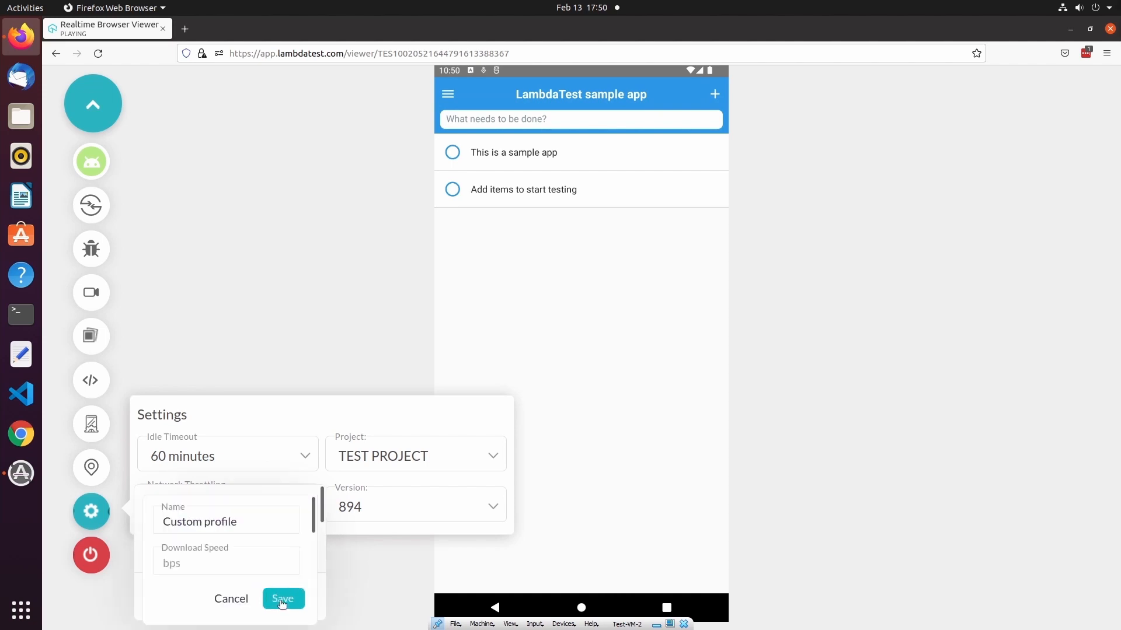
click(226, 521)
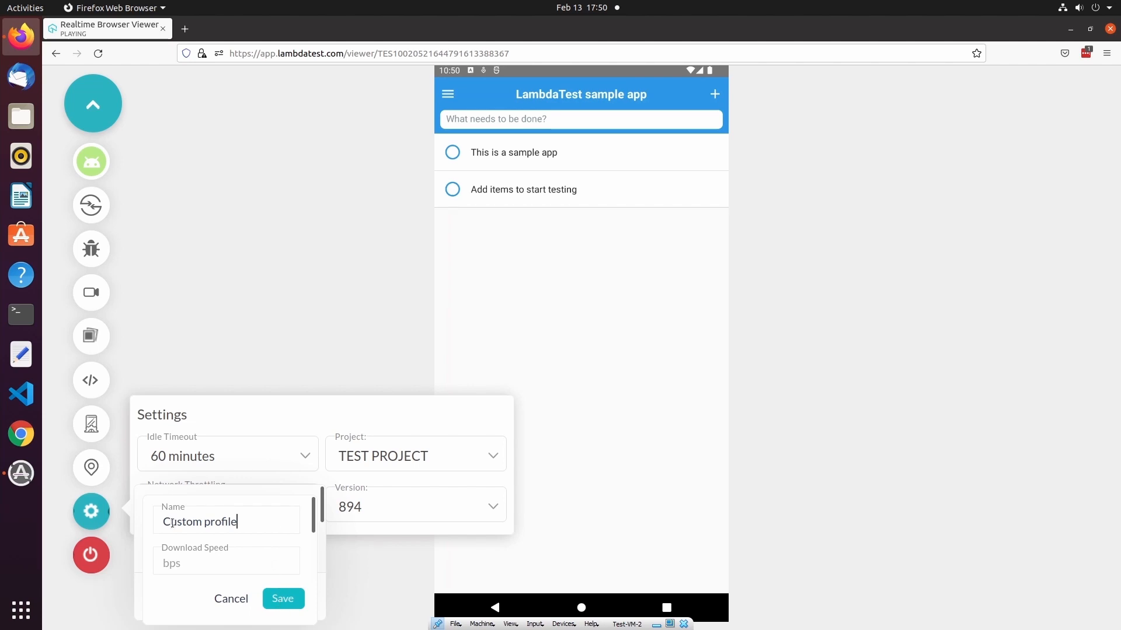
text(Default)
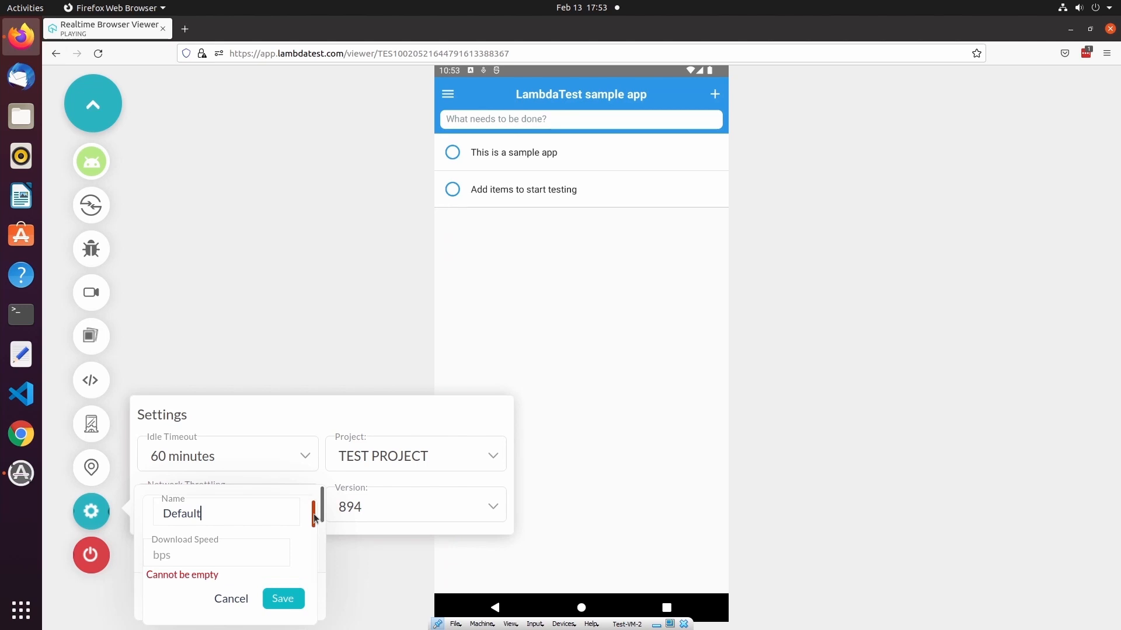
scroll(down, 3)
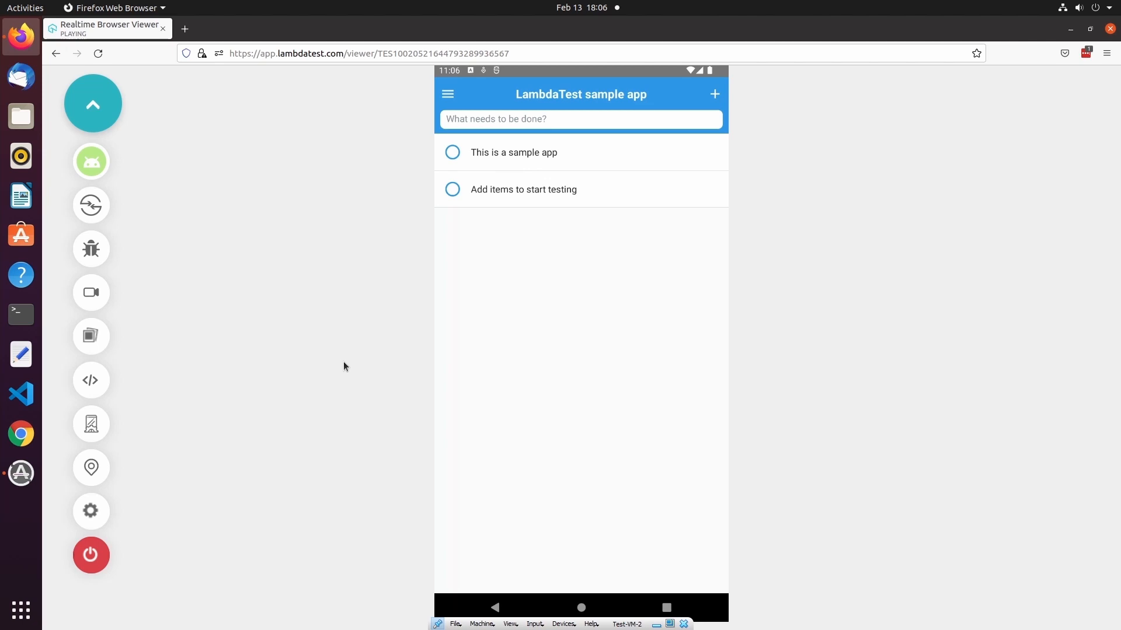
mouse_move(161, 513)
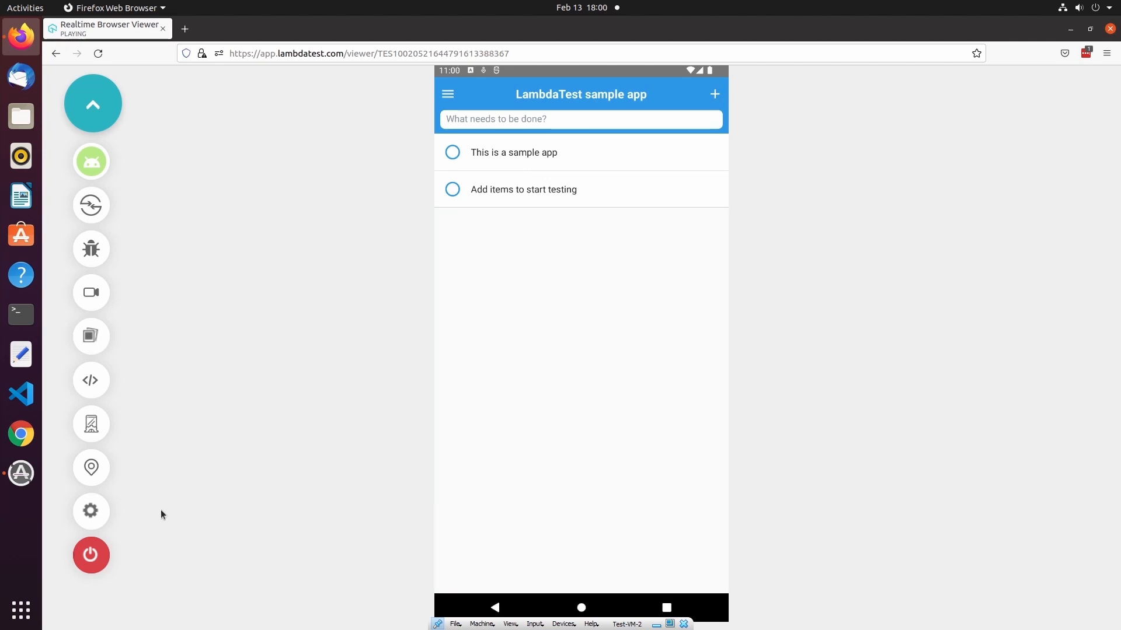
mouse_move(91, 555)
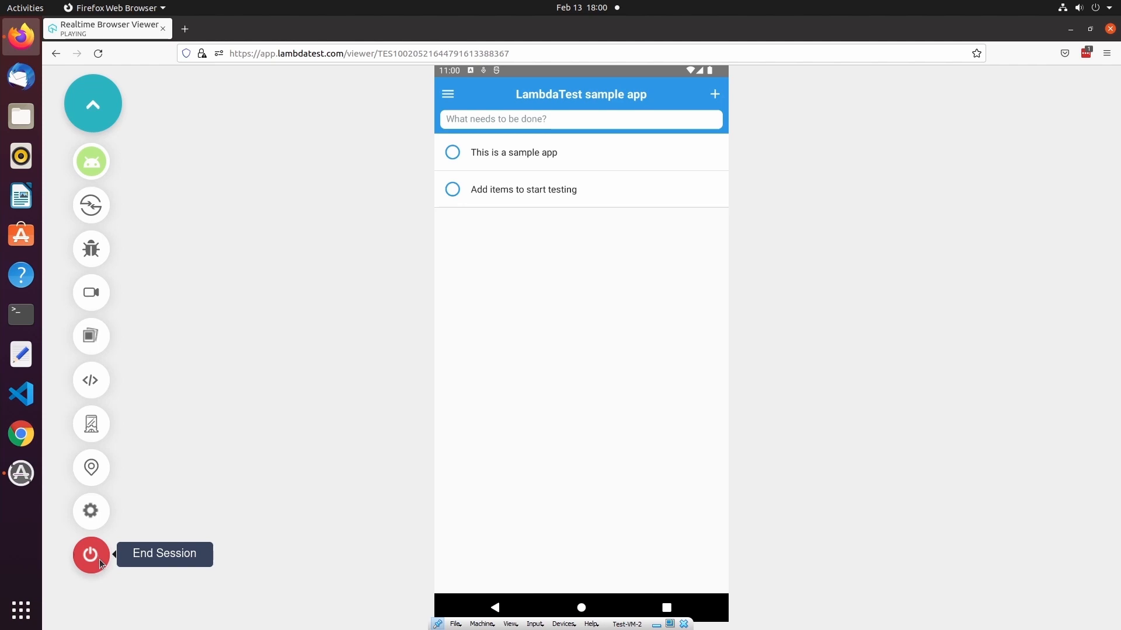
- End the emulator session, confirm it, and dismiss the session-stopped banner
click(91, 555)
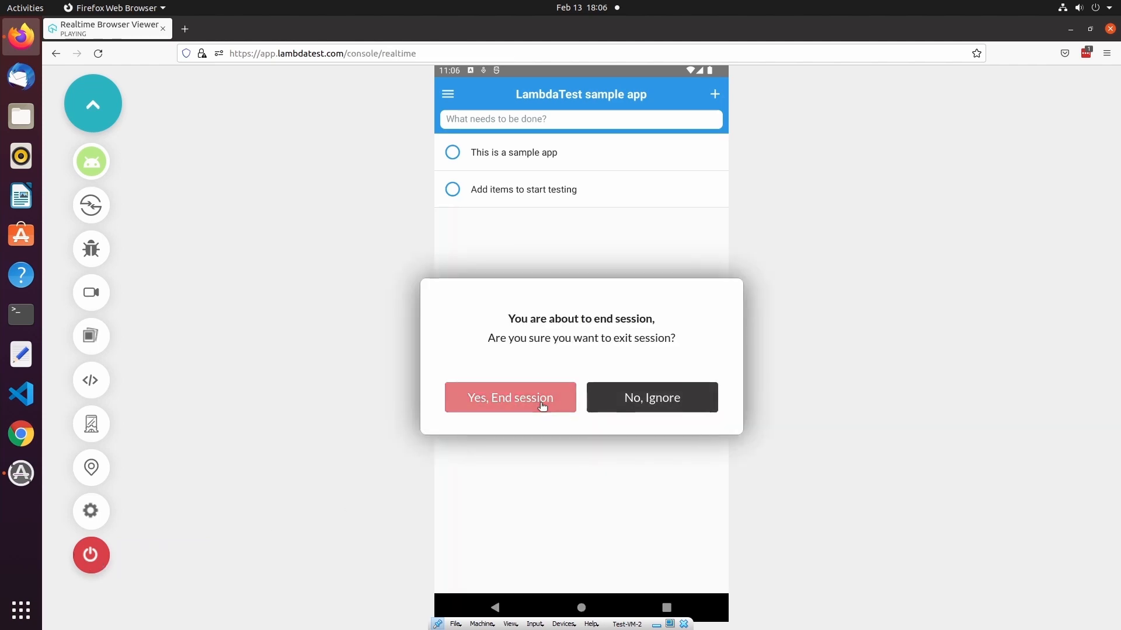
click(509, 398)
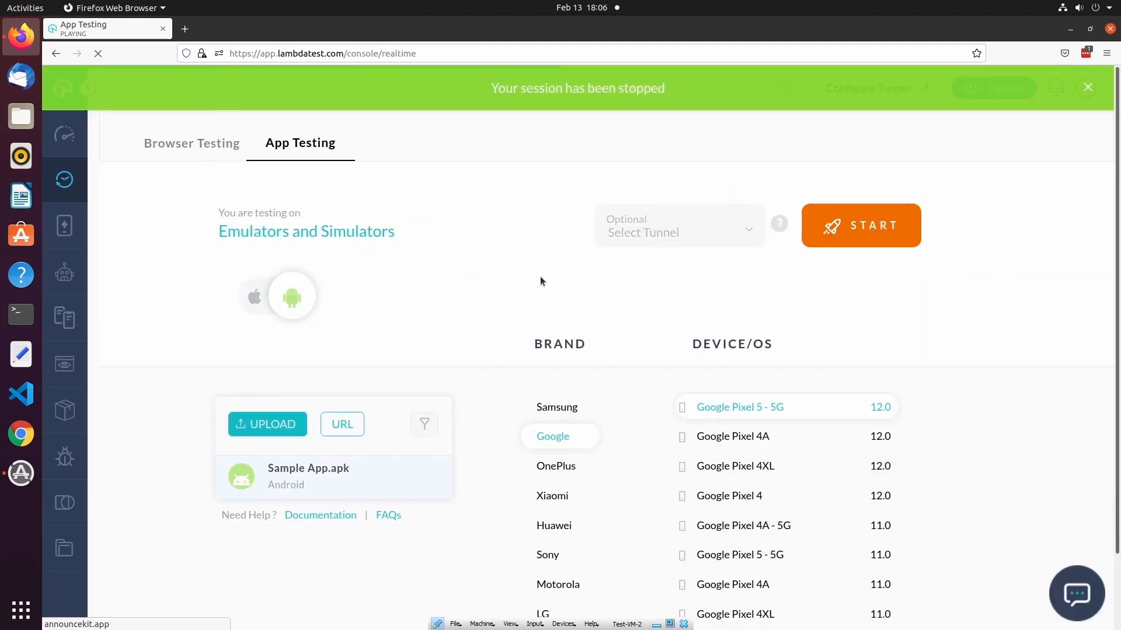
click(1087, 87)
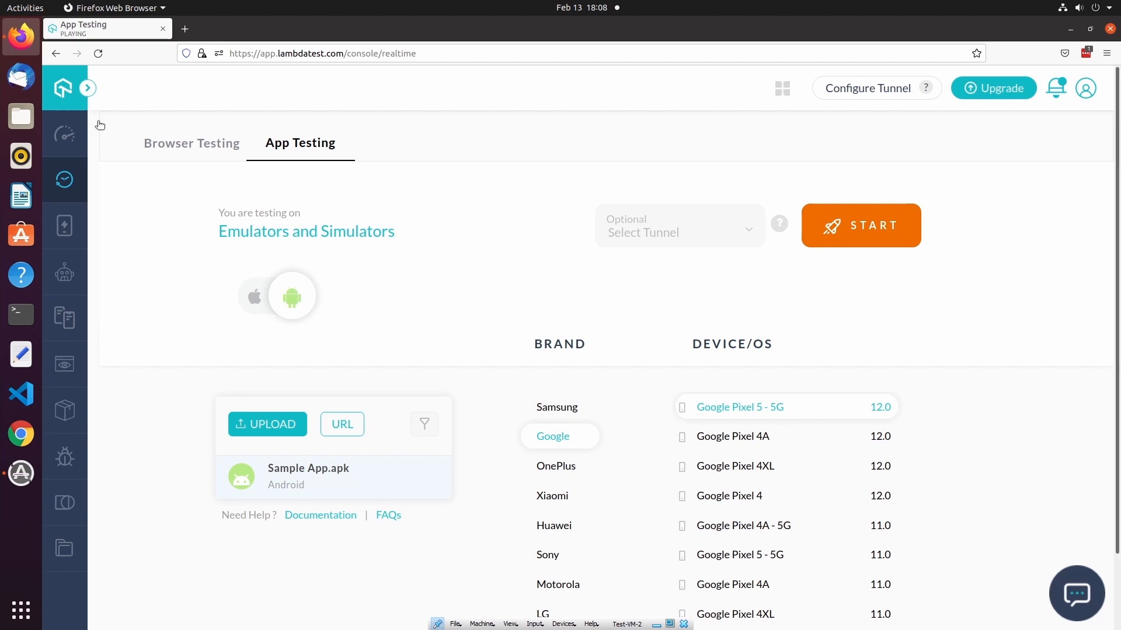
- Open Test Logs and inspect the Samsung Galaxy M30s Realtime App Testing run details
click(87, 88)
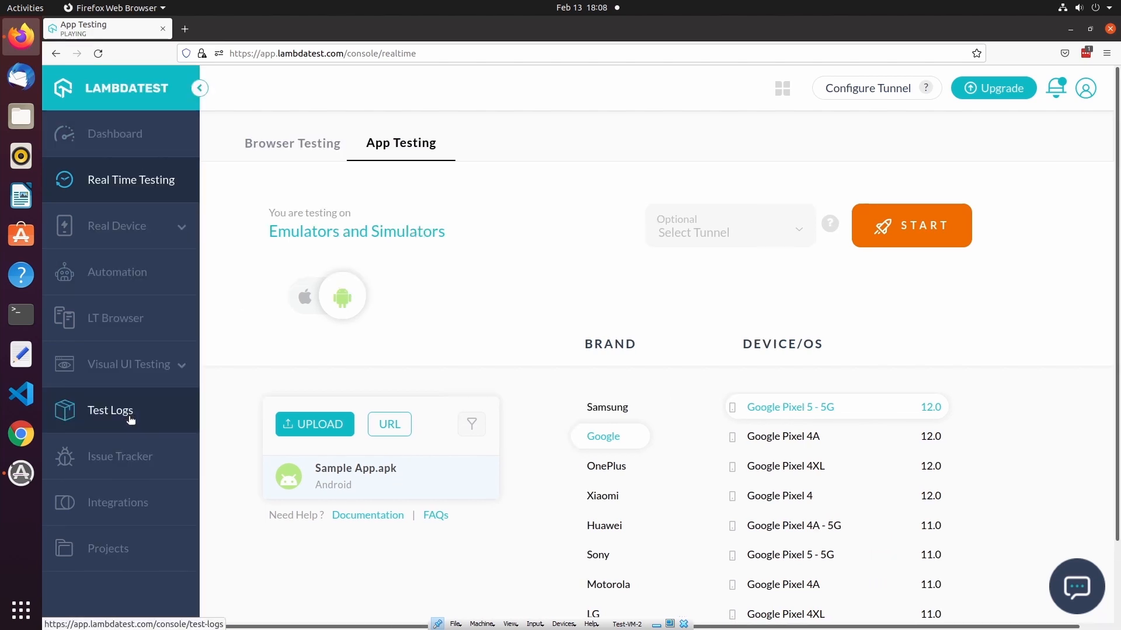
click(110, 410)
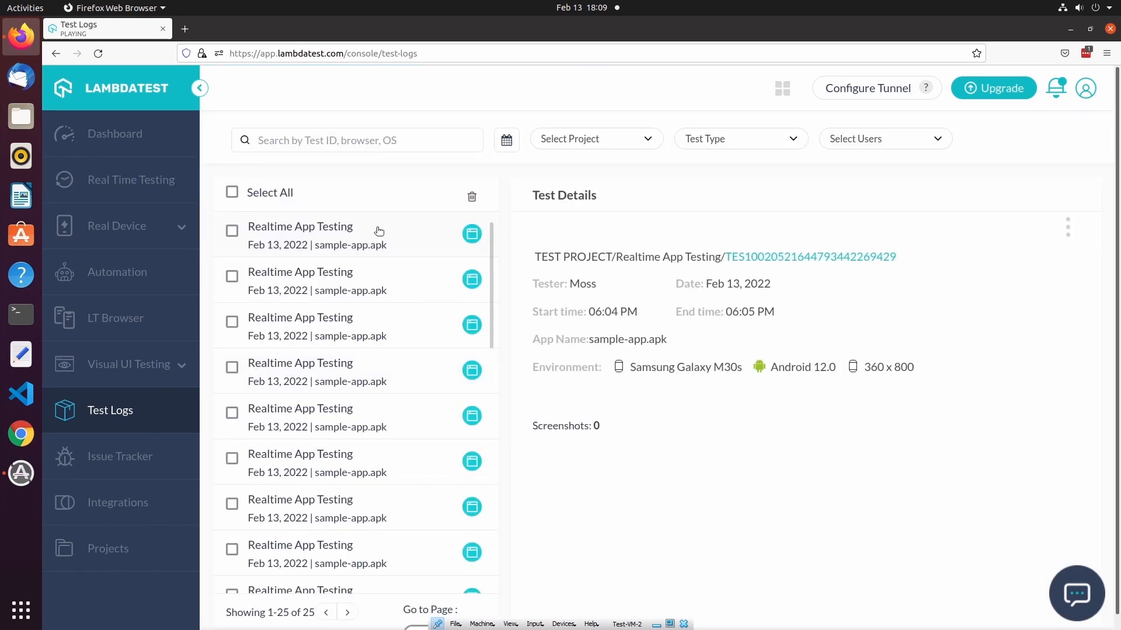
mouse_move(518, 243)
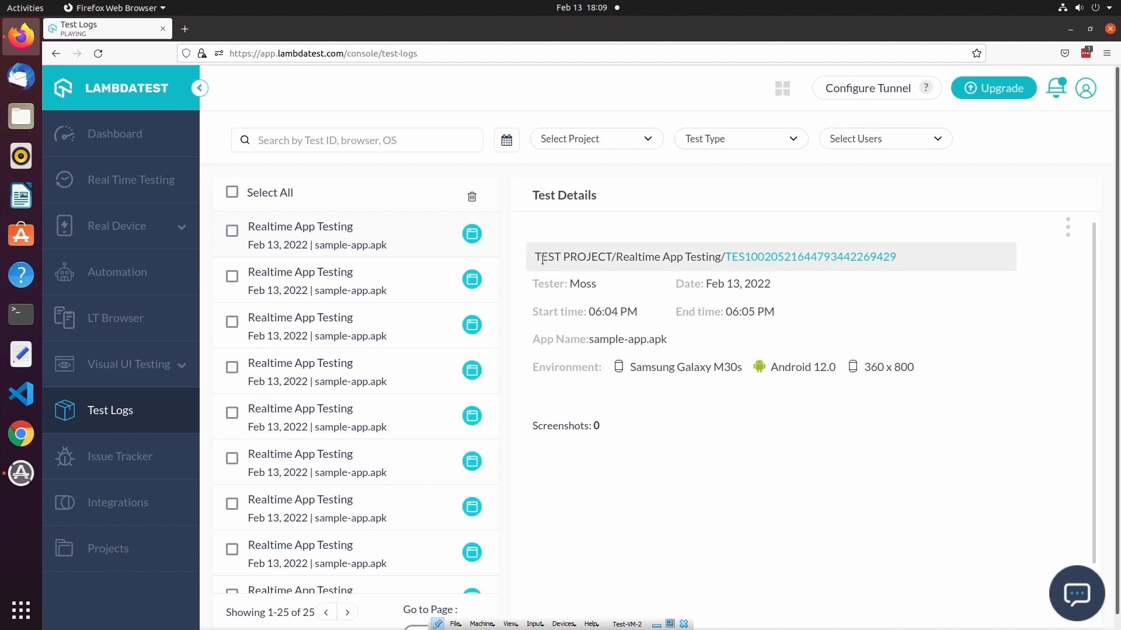
double_click(572, 257)
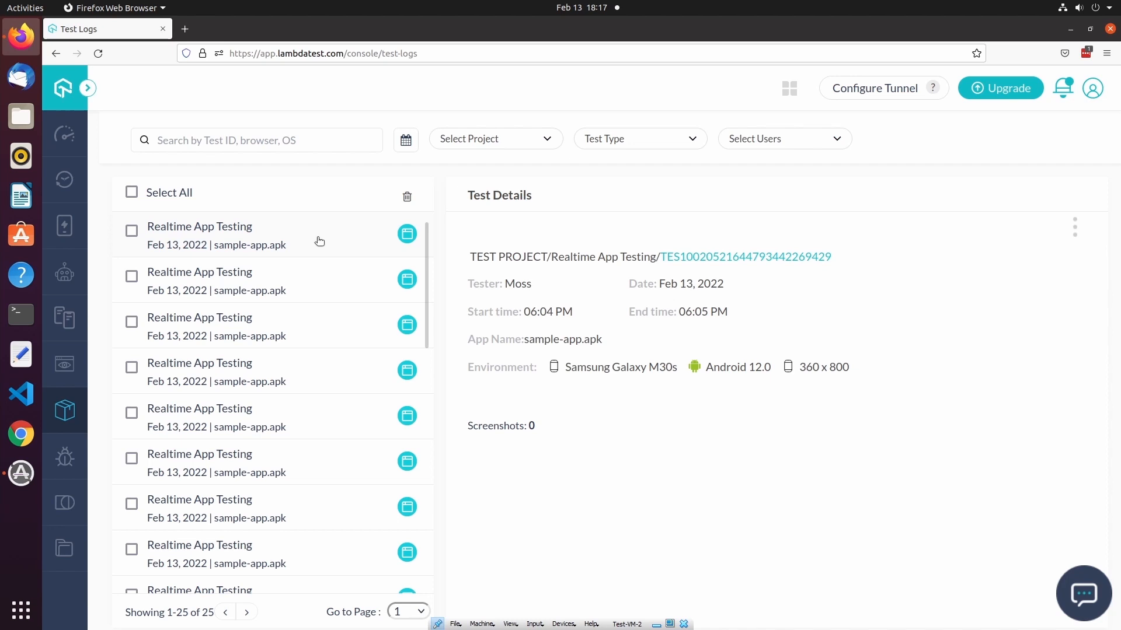
mouse_move(337, 462)
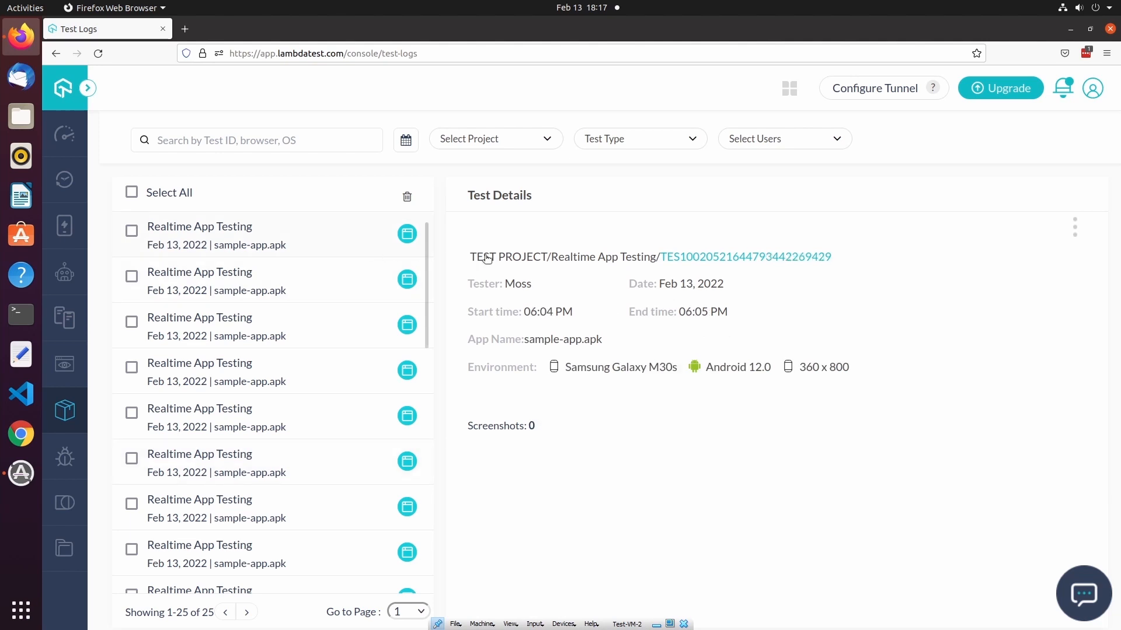
click(86, 88)
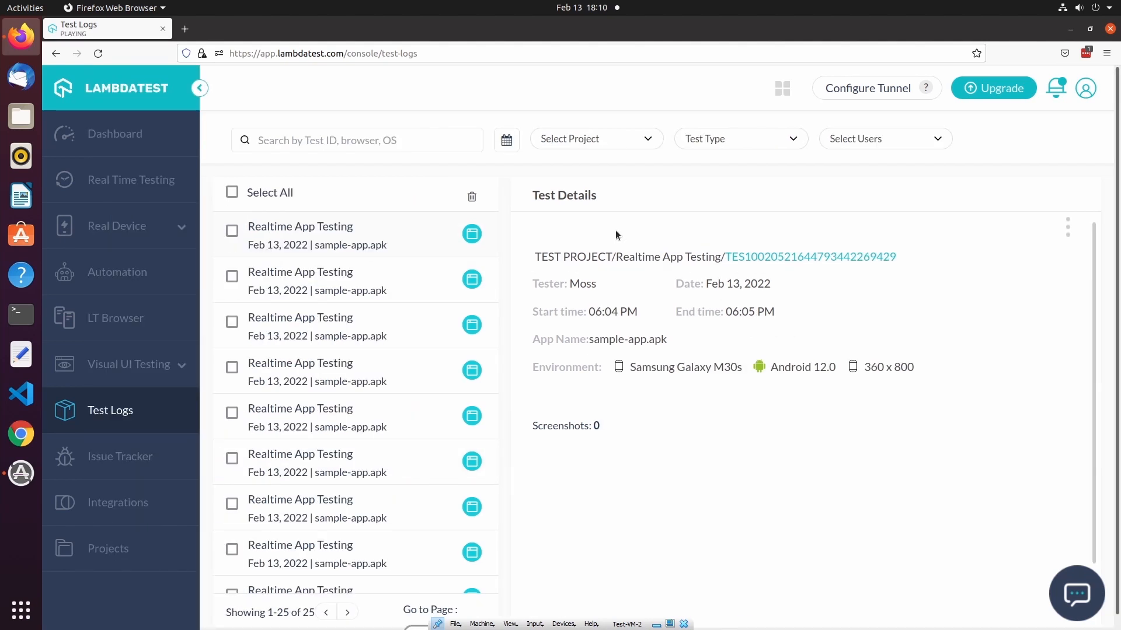
mouse_move(120, 456)
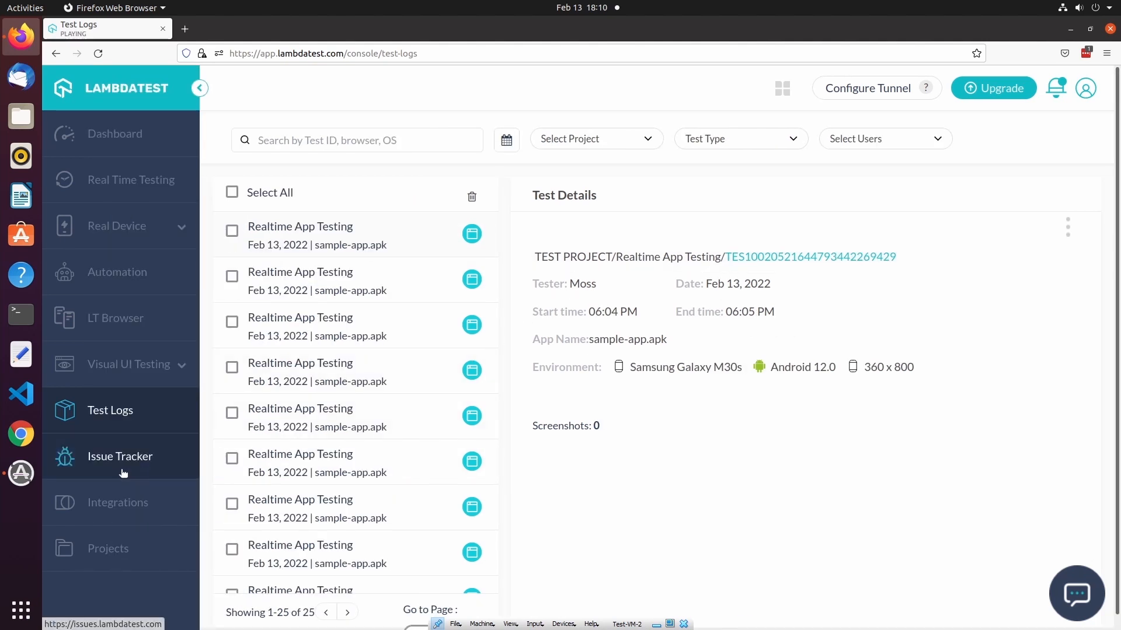
- Go to the Issue Tracker in the sidebar to see the four logged issues
click(121, 456)
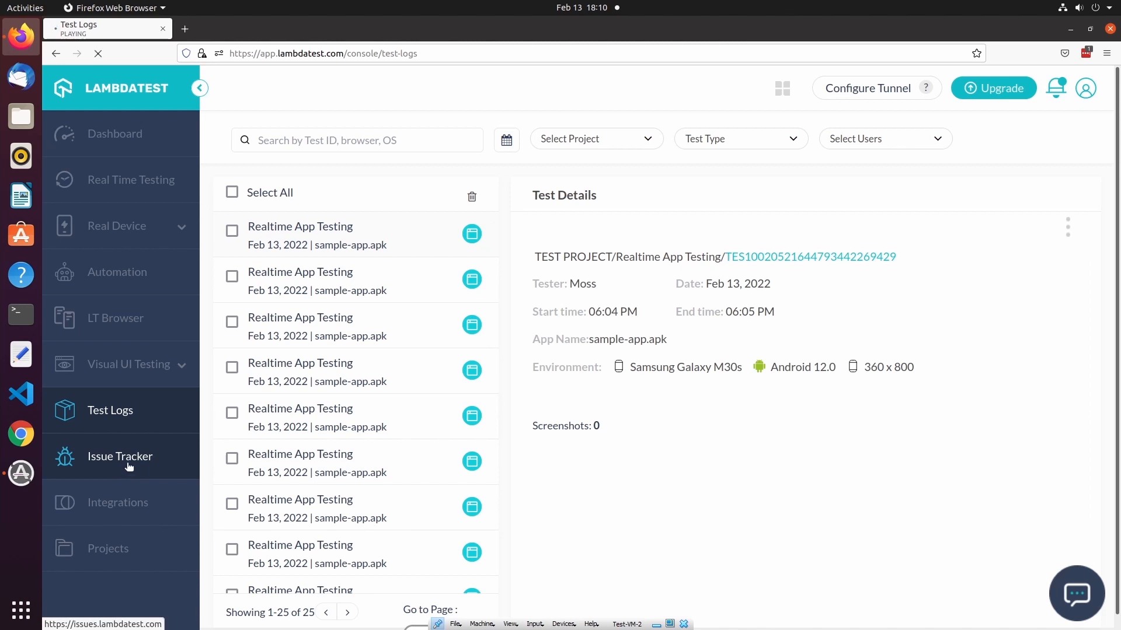
click(119, 456)
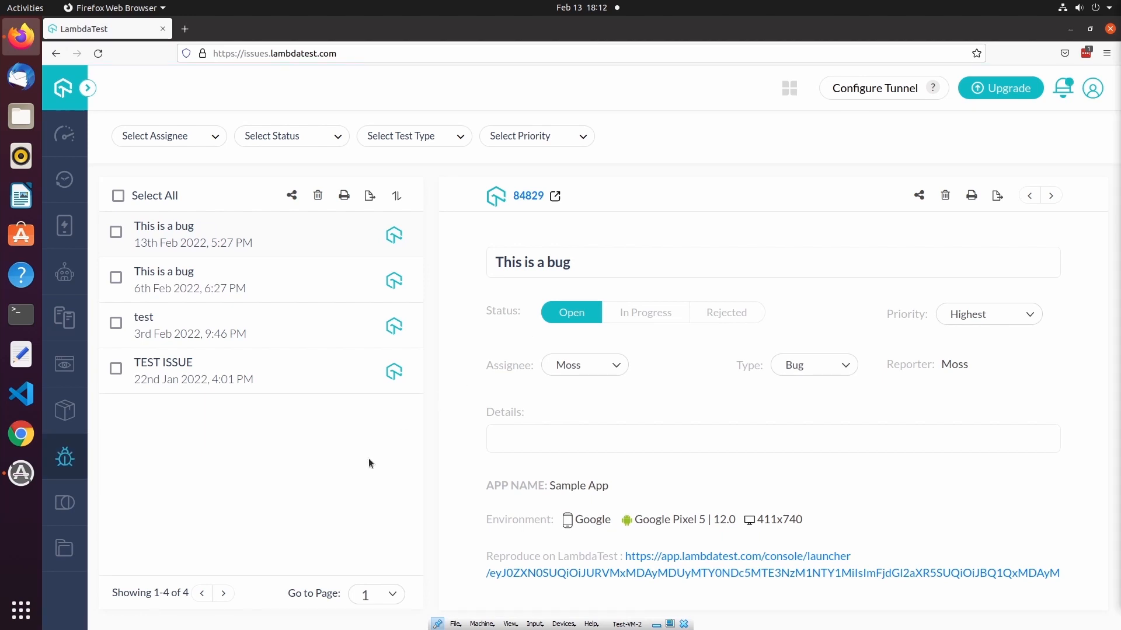
mouse_move(373, 463)
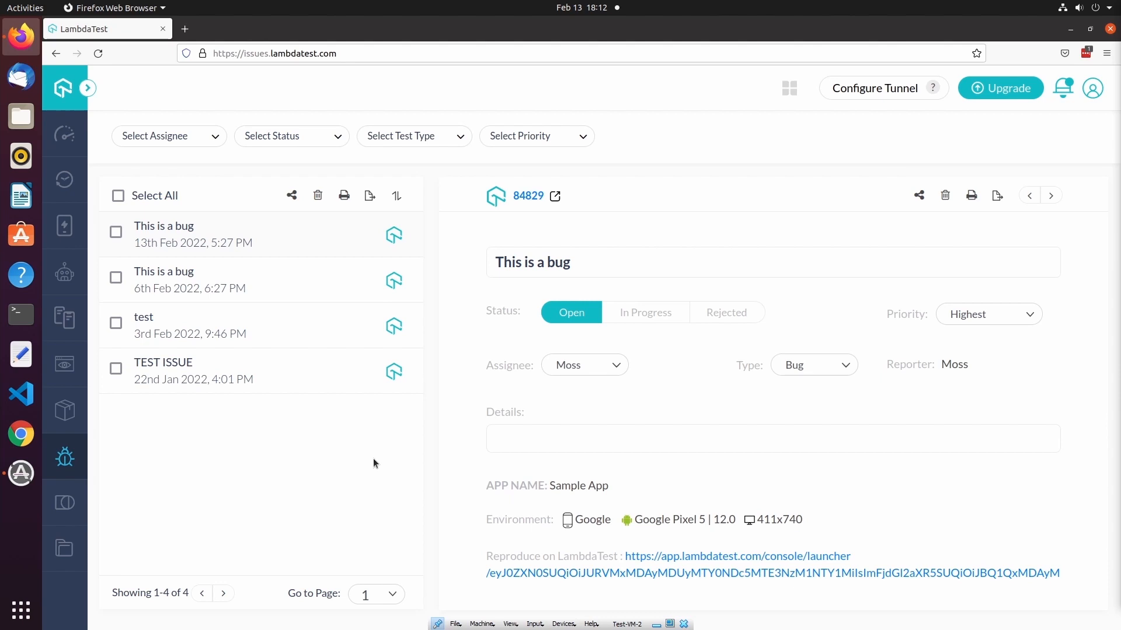
mouse_move(436, 405)
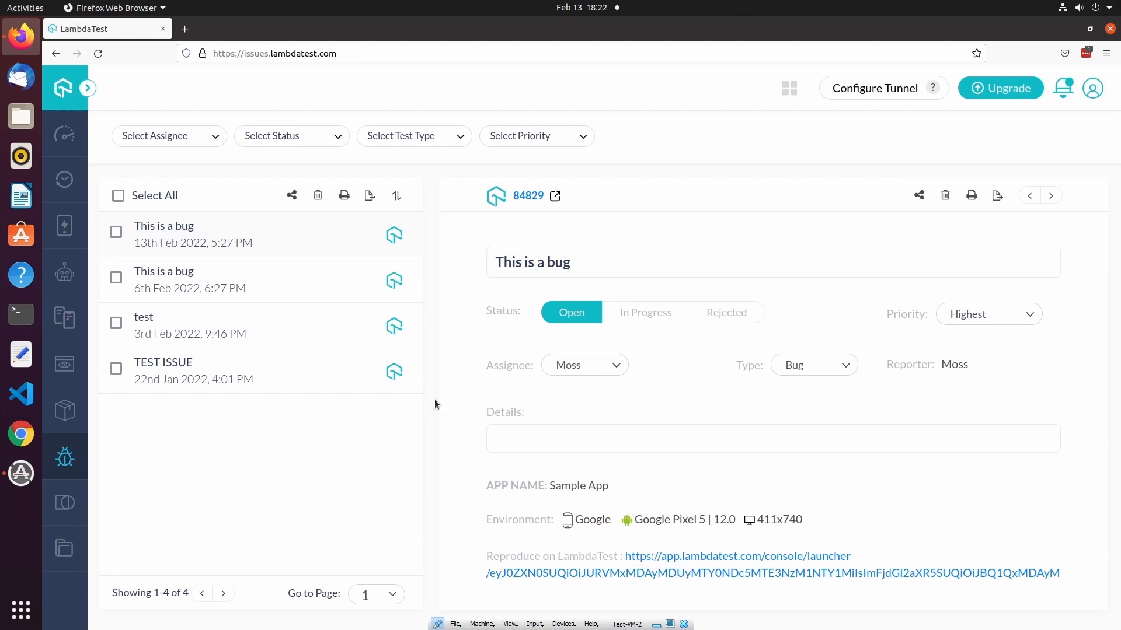